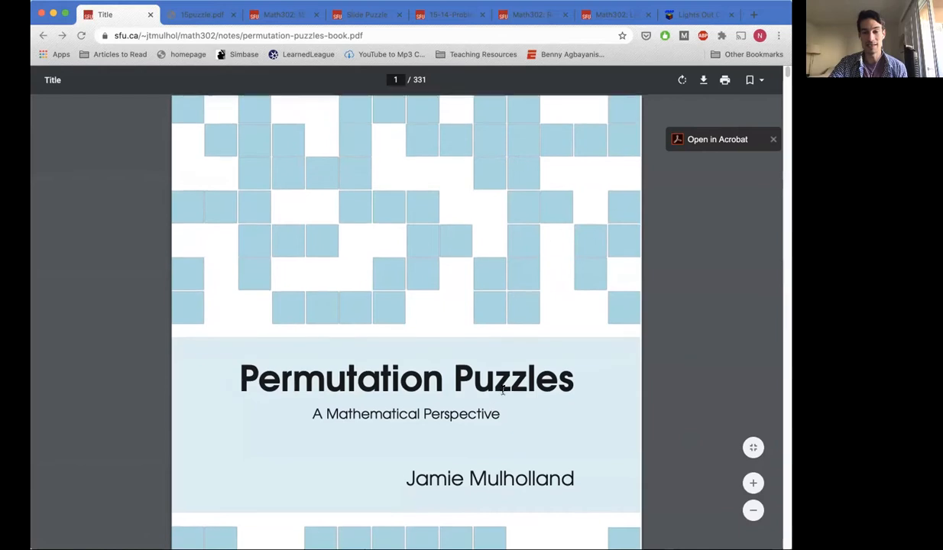
# - Scroll the Permutation Puzzles PDF from its title page to Table 1.1 of cube notation on page 20
pyautogui.scroll(-3)
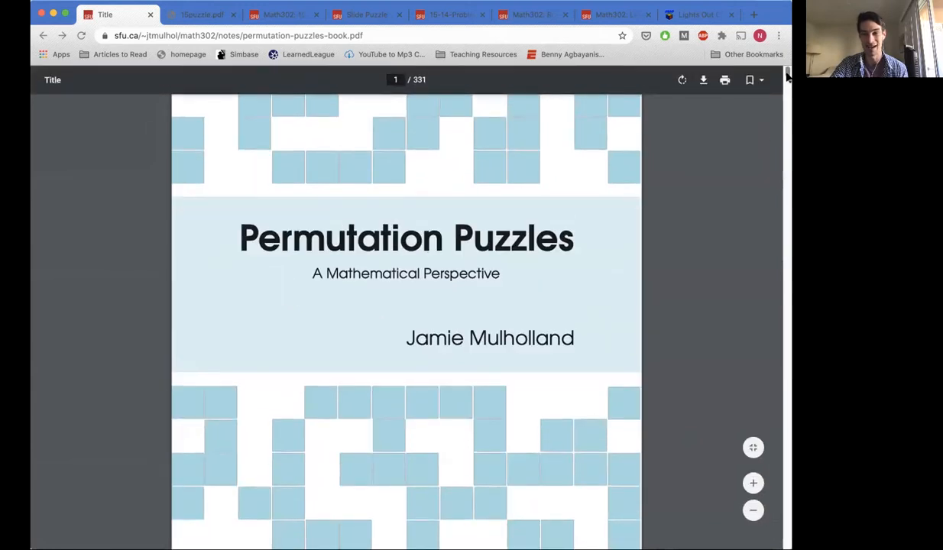
pyautogui.moveTo(460, 178)
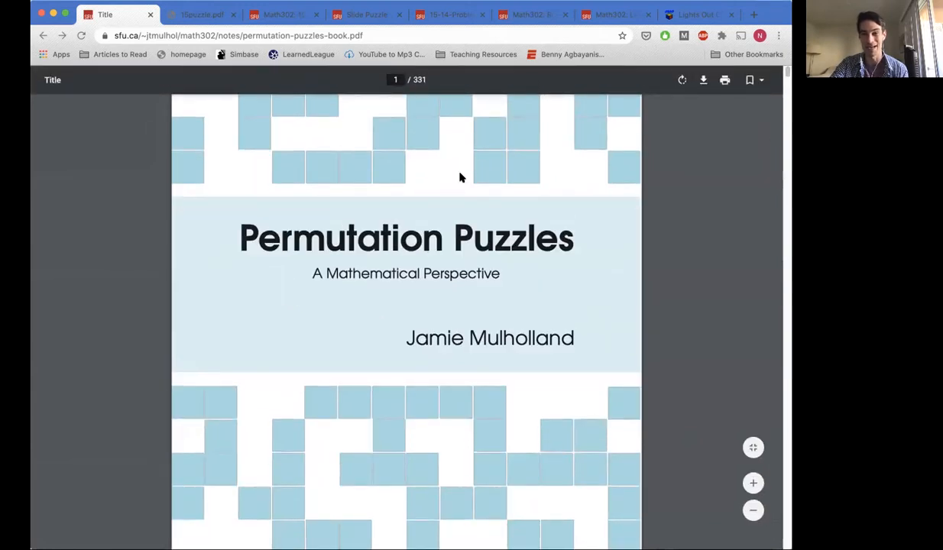
pyautogui.scroll(-3)
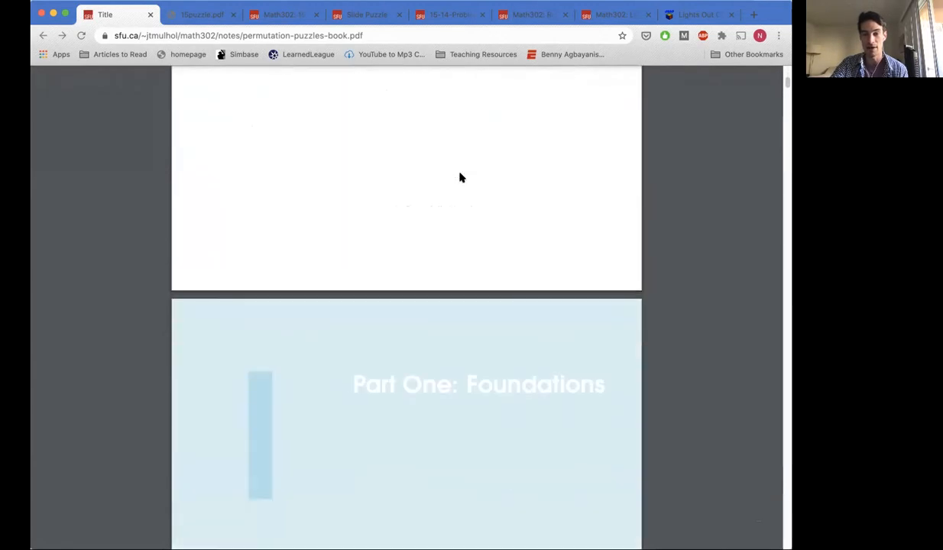
pyautogui.scroll(-3)
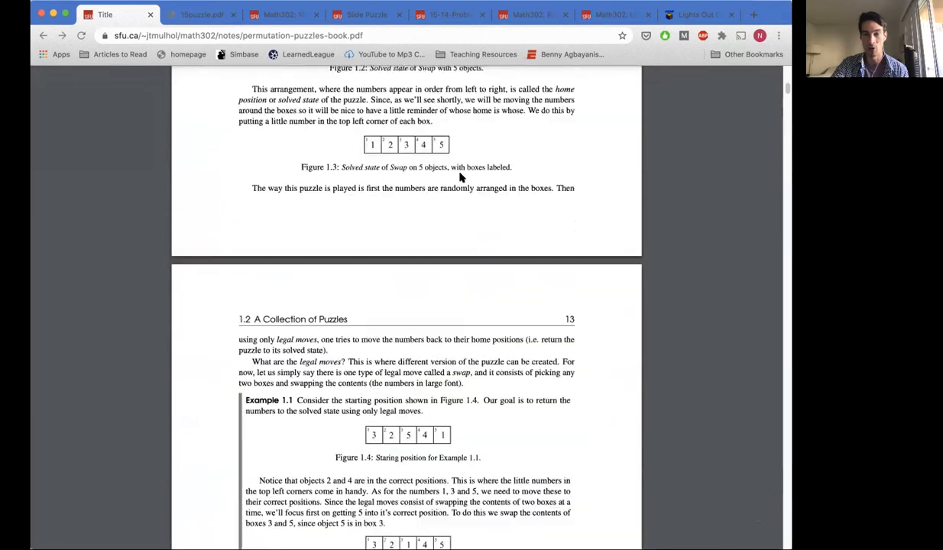
pyautogui.scroll(-3)
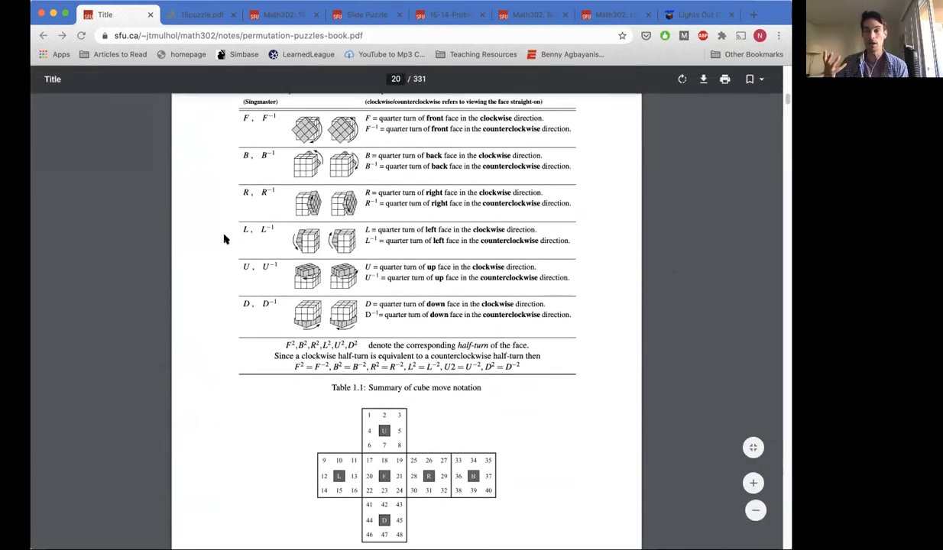
pyautogui.scroll(3)
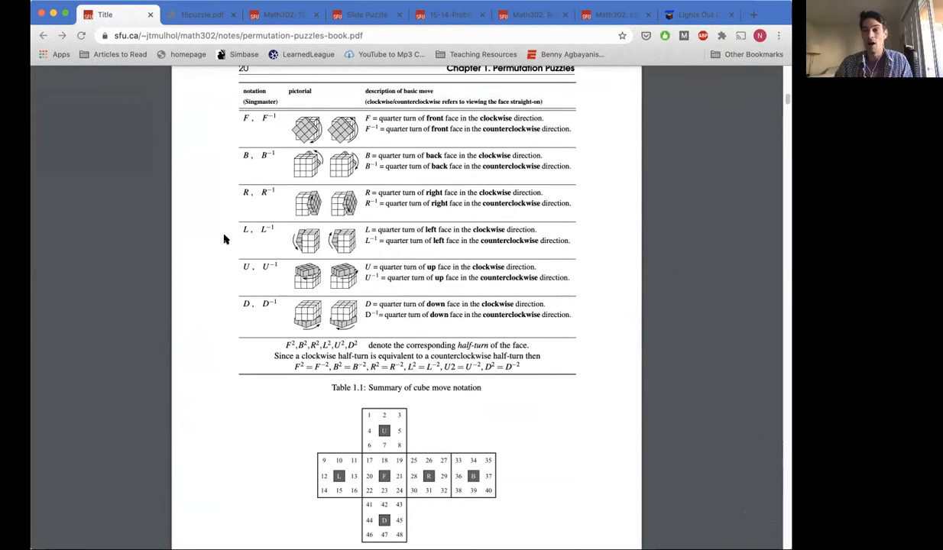
pyautogui.moveTo(226, 153)
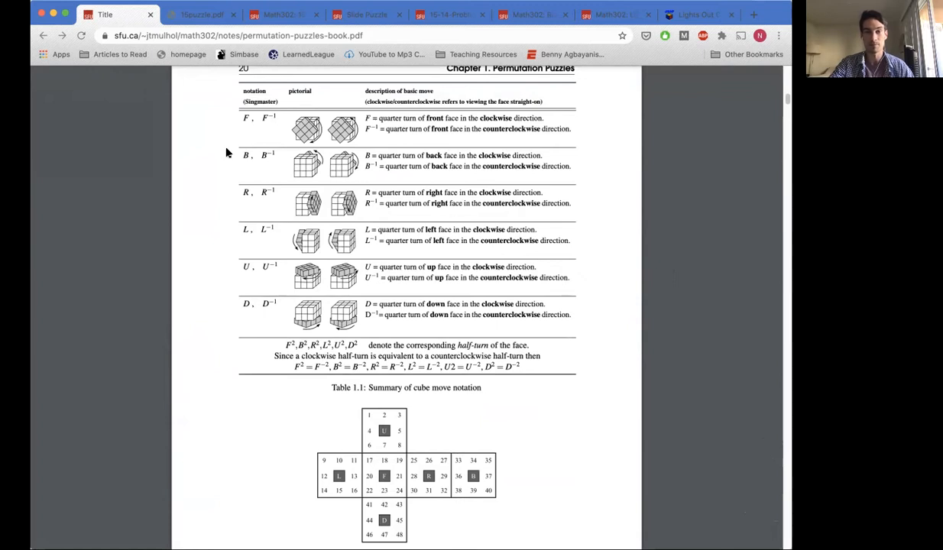
# - Switch to Keith Conrad's 15puzzle.pdf and view its introduction with the wooden 15-puzzle photo
pyautogui.click(201, 15)
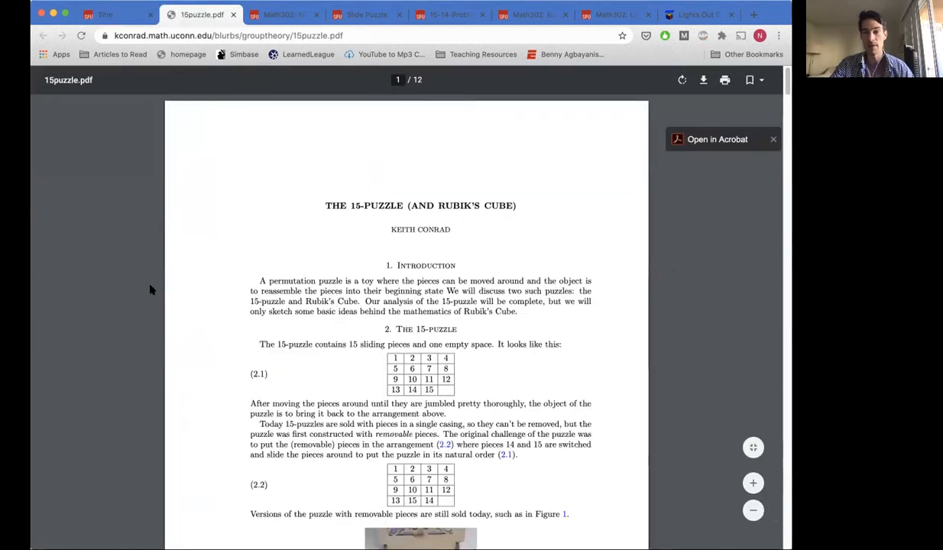
pyautogui.scroll(3)
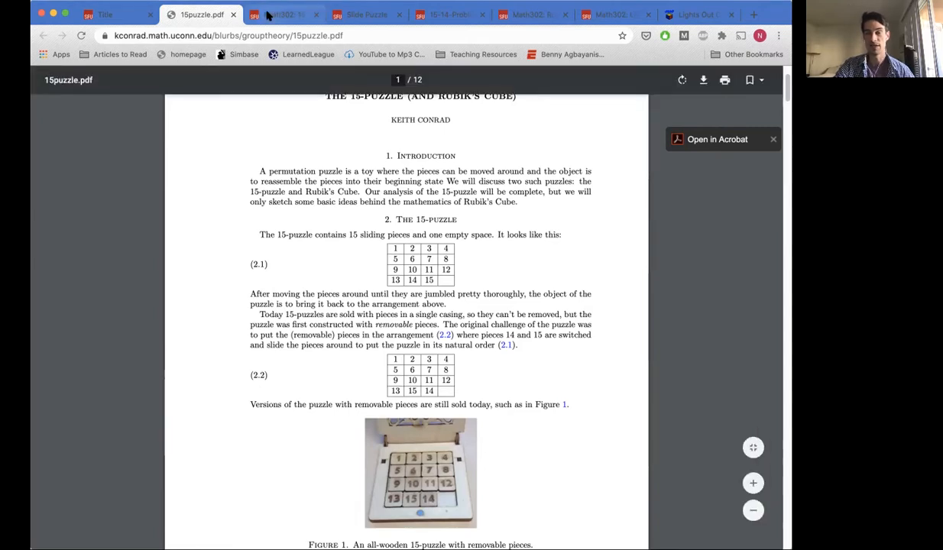
# - Go to the Math302 Fifteen Puzzle page showing the solved 4-by-4 grid with zero moves
pyautogui.click(283, 14)
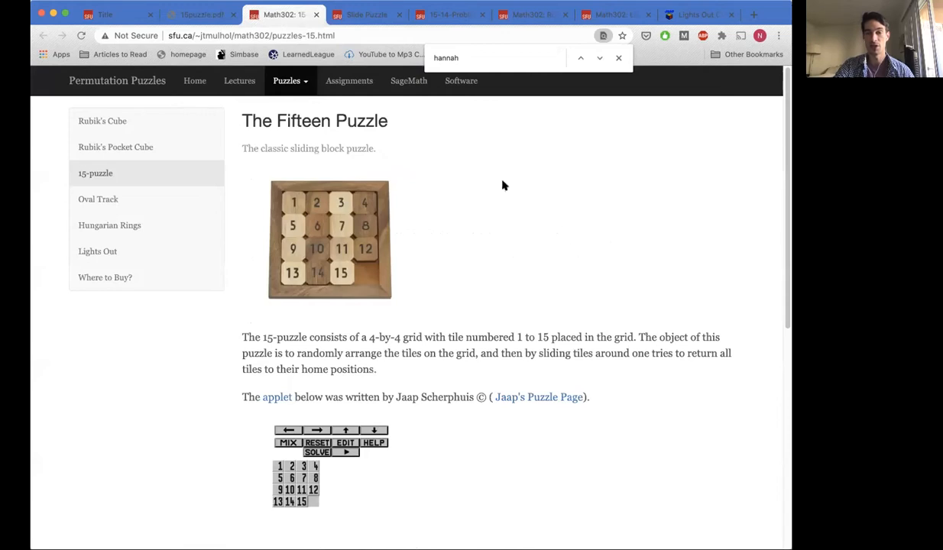
pyautogui.scroll(-3)
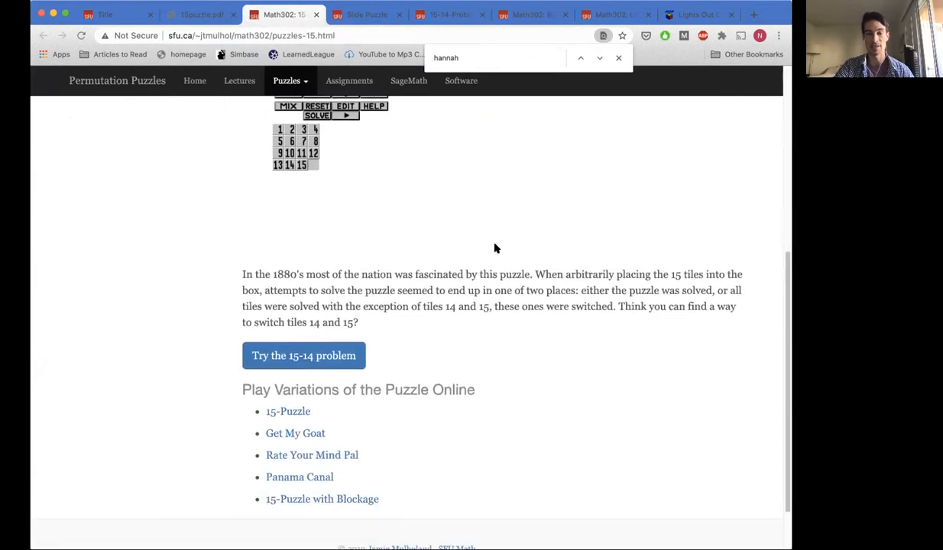
pyautogui.scroll(3)
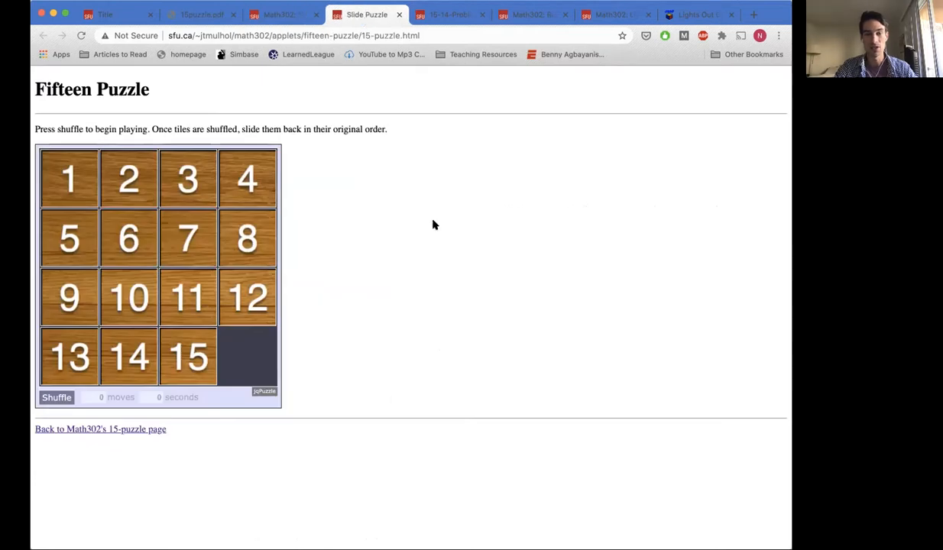
pyautogui.moveTo(447, 259)
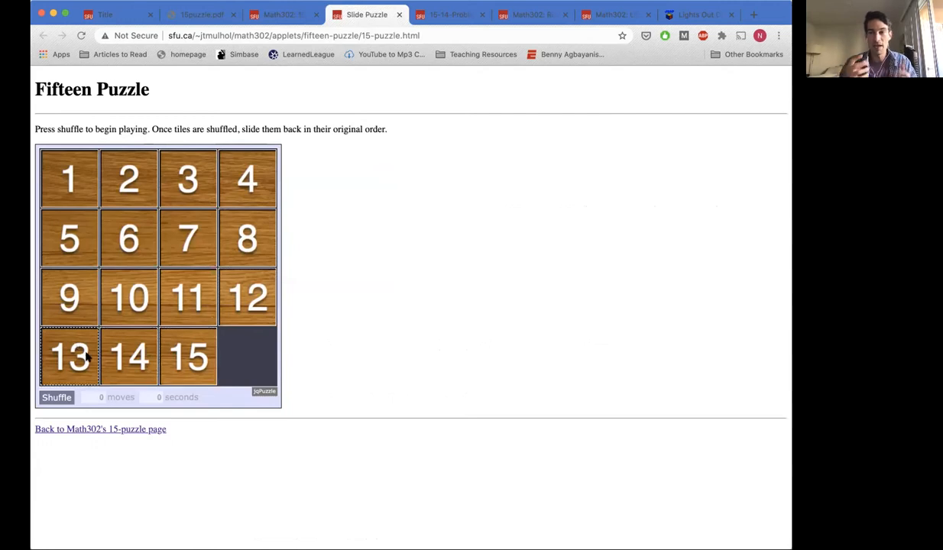
pyautogui.moveTo(188, 356)
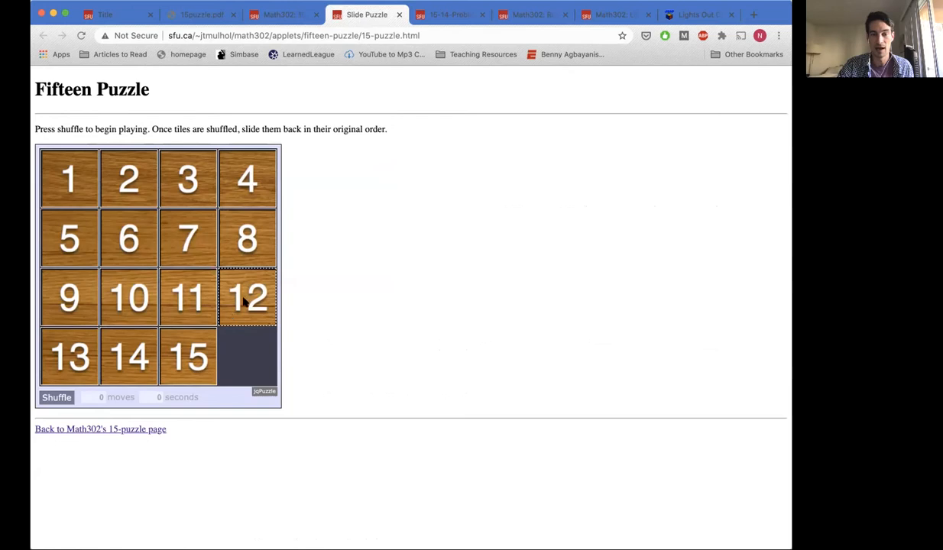
pyautogui.moveTo(252, 364)
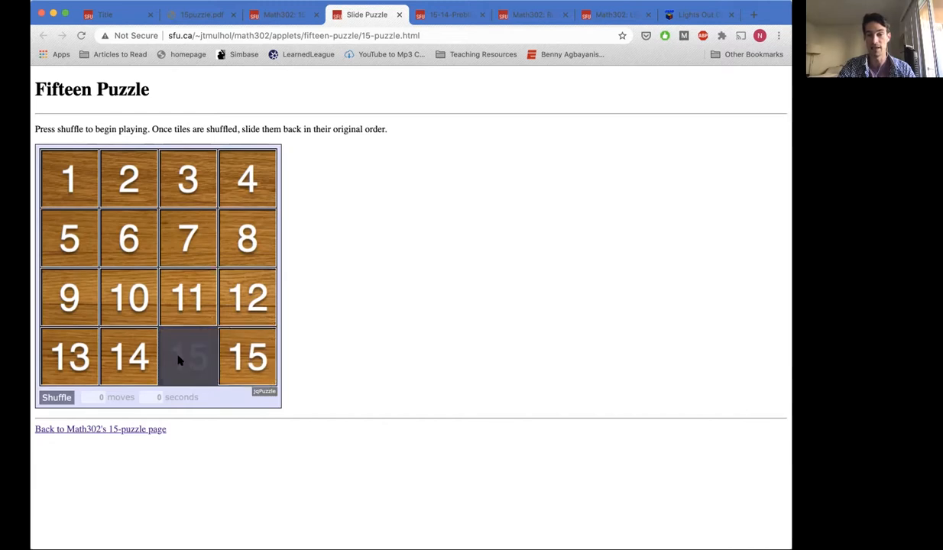
pyautogui.click(188, 357)
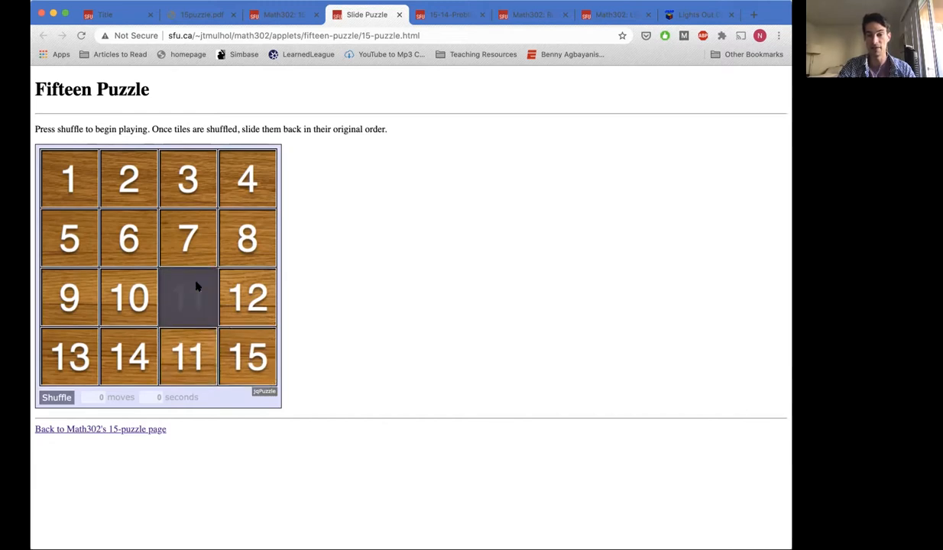
pyautogui.moveTo(246, 296)
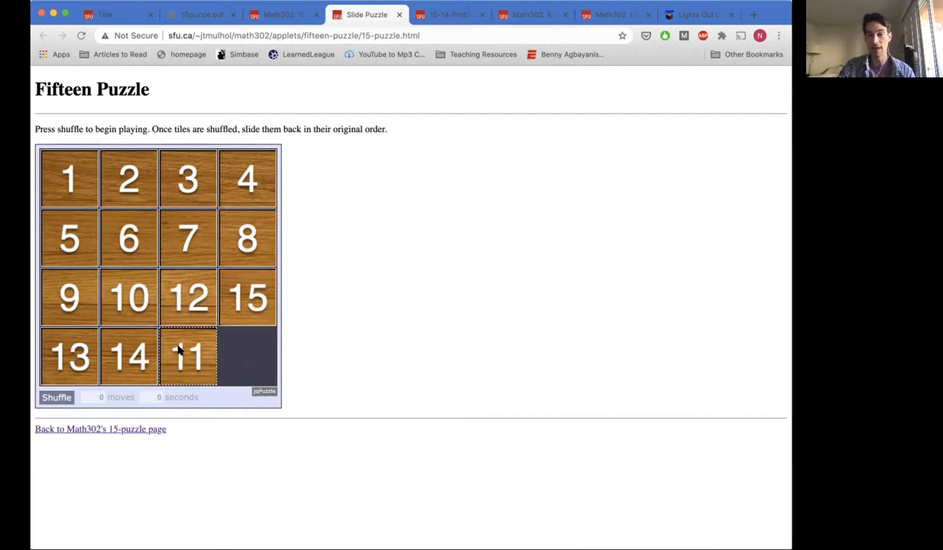
pyautogui.moveTo(206, 351)
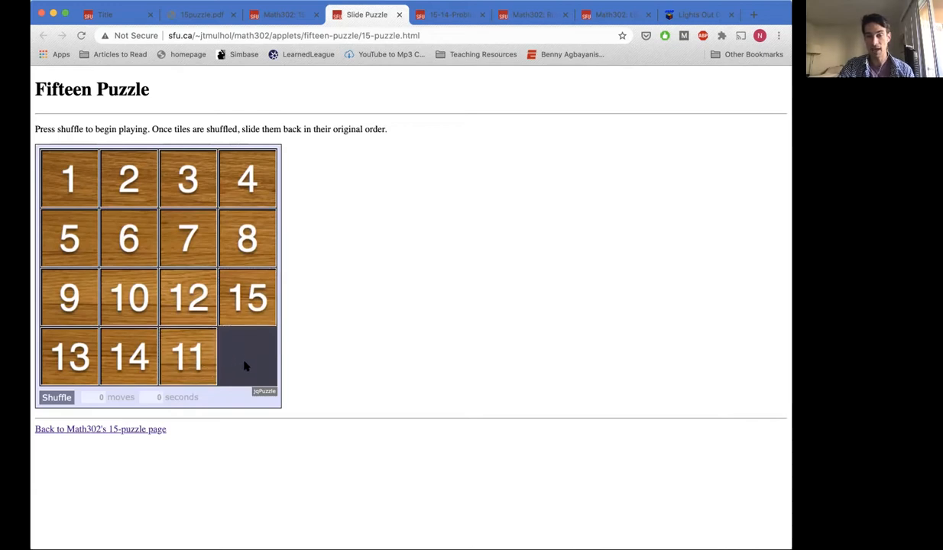
pyautogui.moveTo(188, 357)
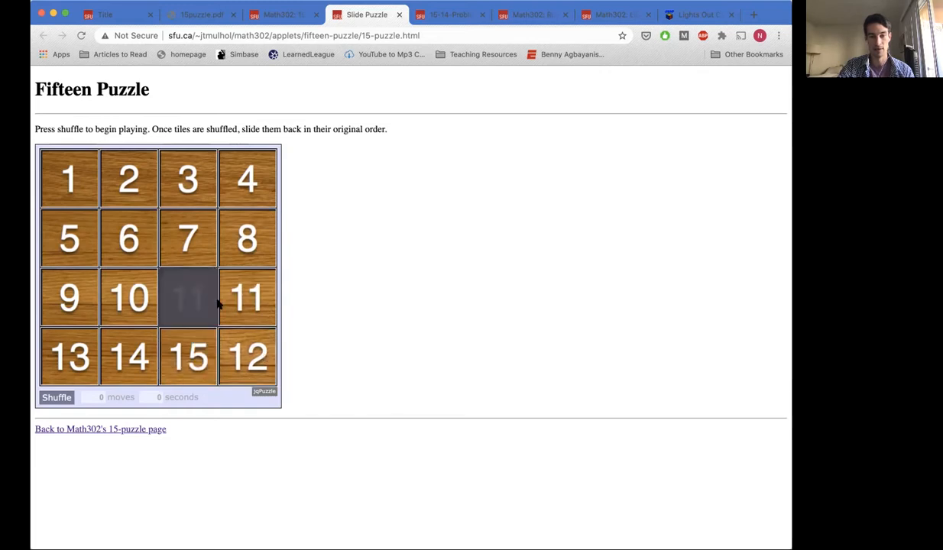
pyautogui.click(247, 356)
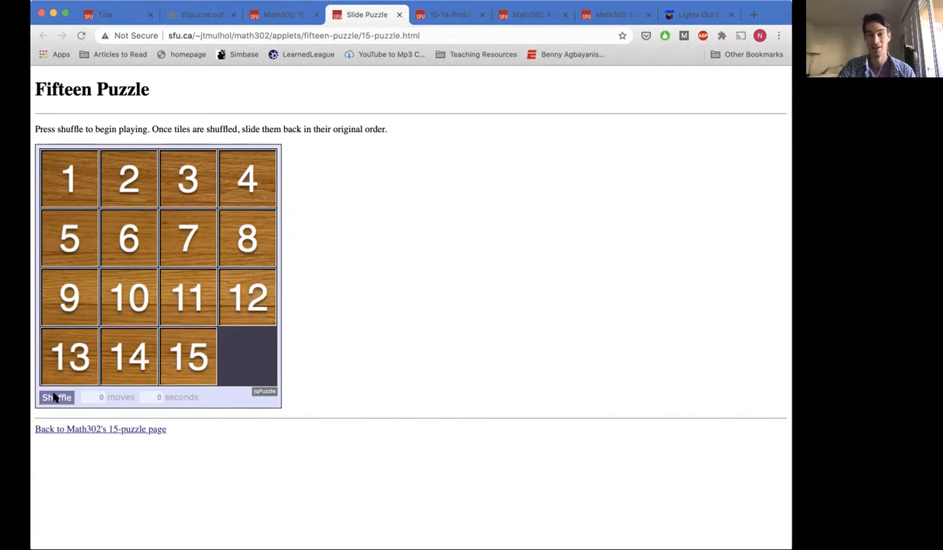
# - Shuffle the Fifteen Puzzle and slide tiles until the first row and tiles 5 and 6 are home
pyautogui.click(56, 397)
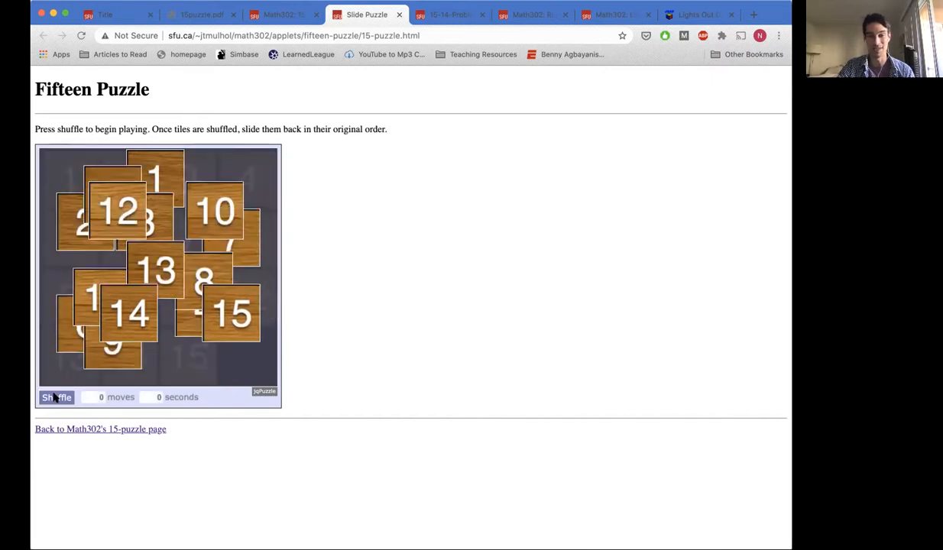
pyautogui.click(56, 396)
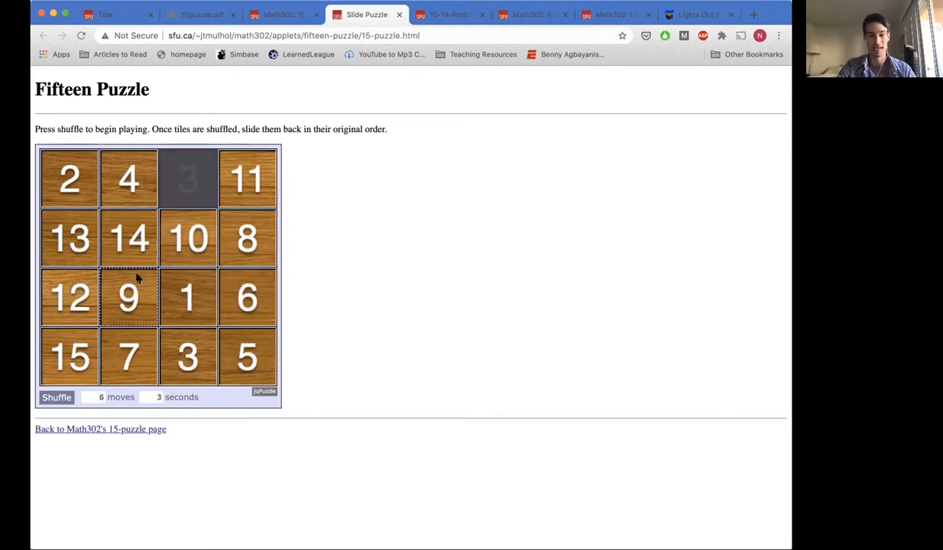
pyautogui.click(128, 238)
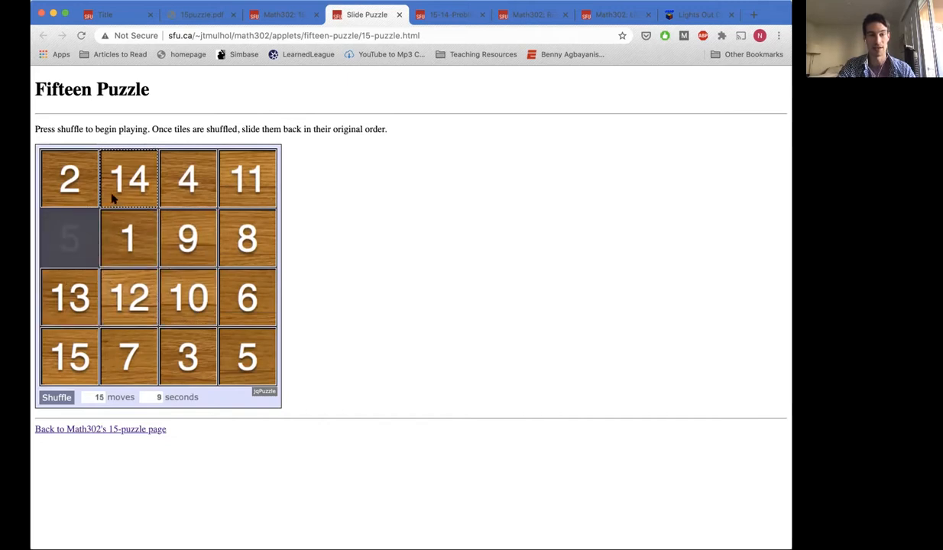
pyautogui.click(129, 178)
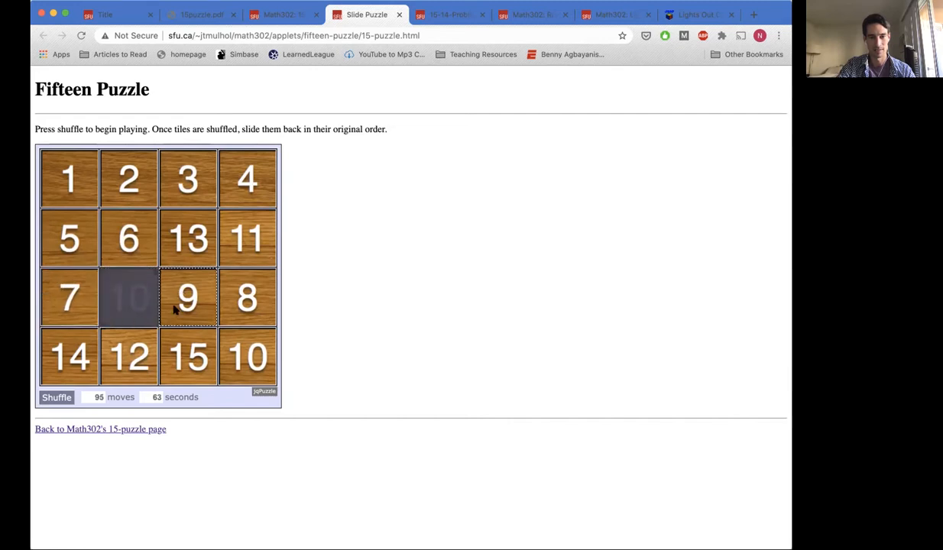
# - Slide tiles 9, 7 and 10, then reset the board to solved order with zero moves
pyautogui.click(128, 297)
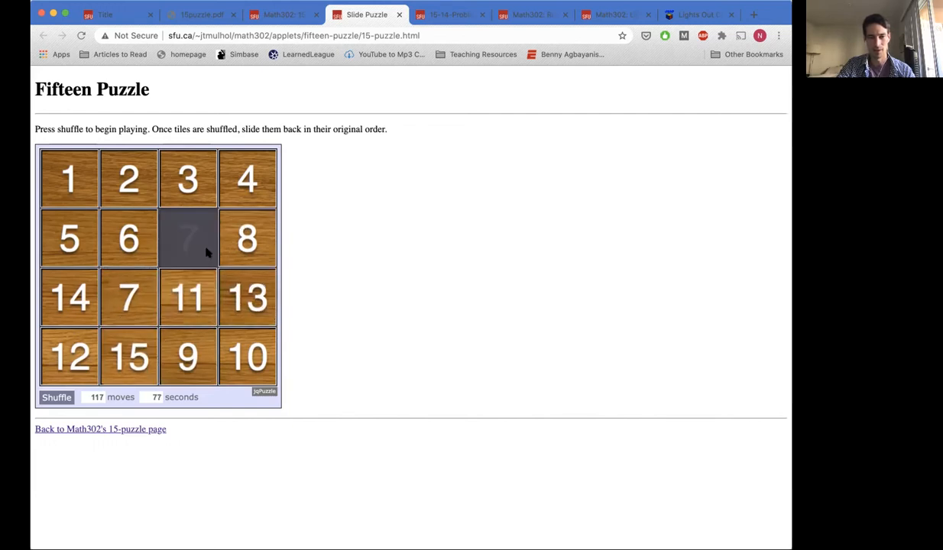
pyautogui.click(187, 297)
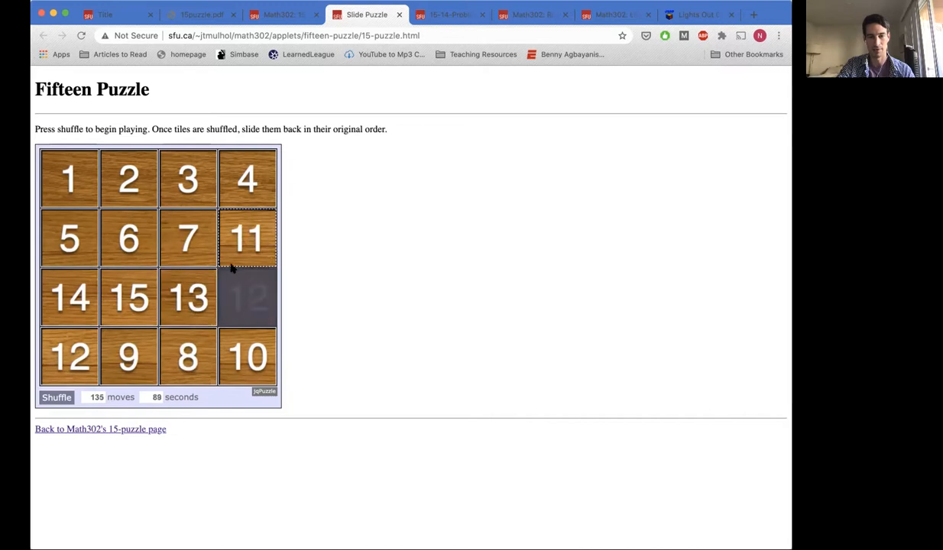
pyautogui.click(247, 357)
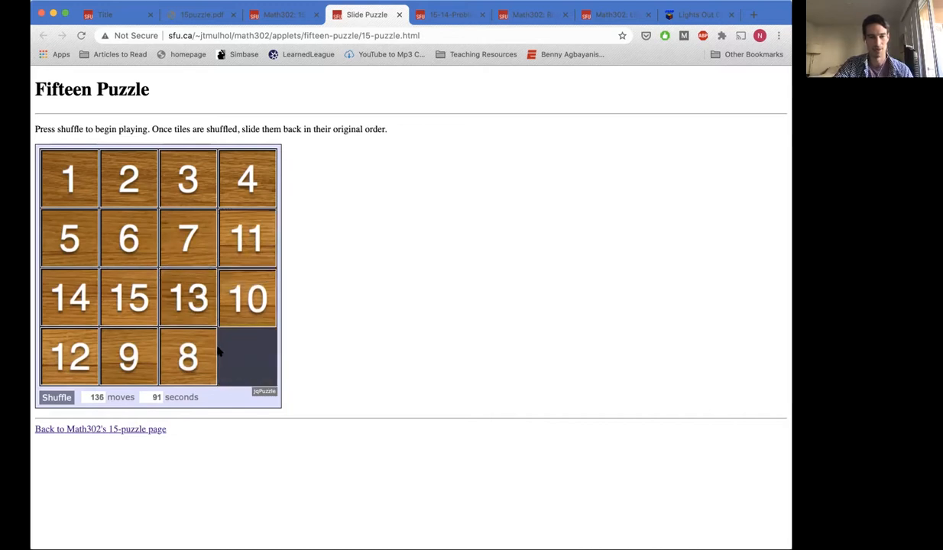
pyautogui.click(247, 357)
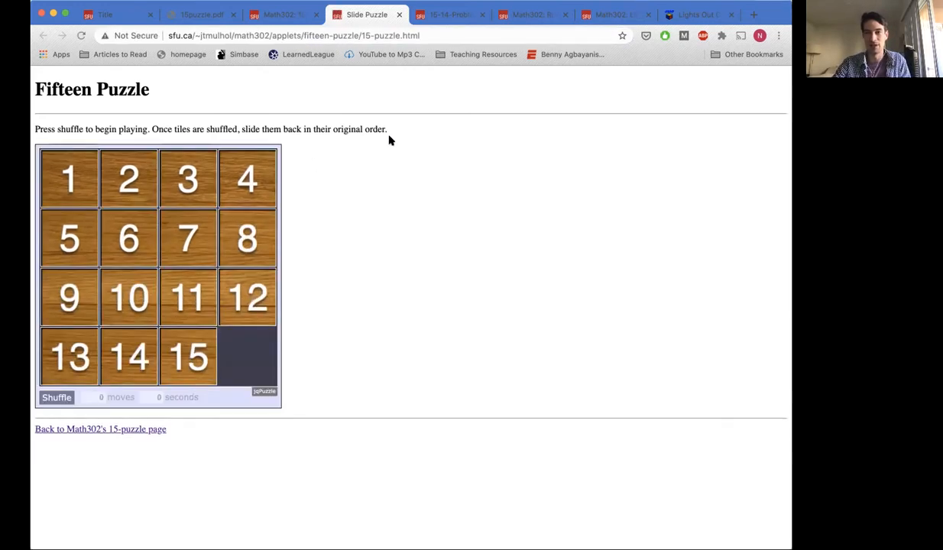
pyautogui.moveTo(447, 15)
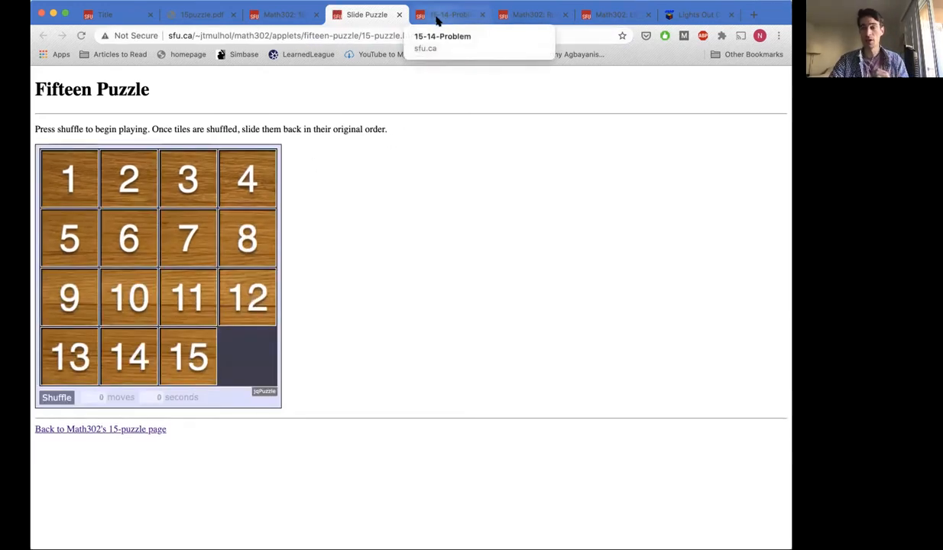
# - Open the 15-14 Problem board with tiles 14 and 15 swapped and slide its tiles around
pyautogui.click(450, 15)
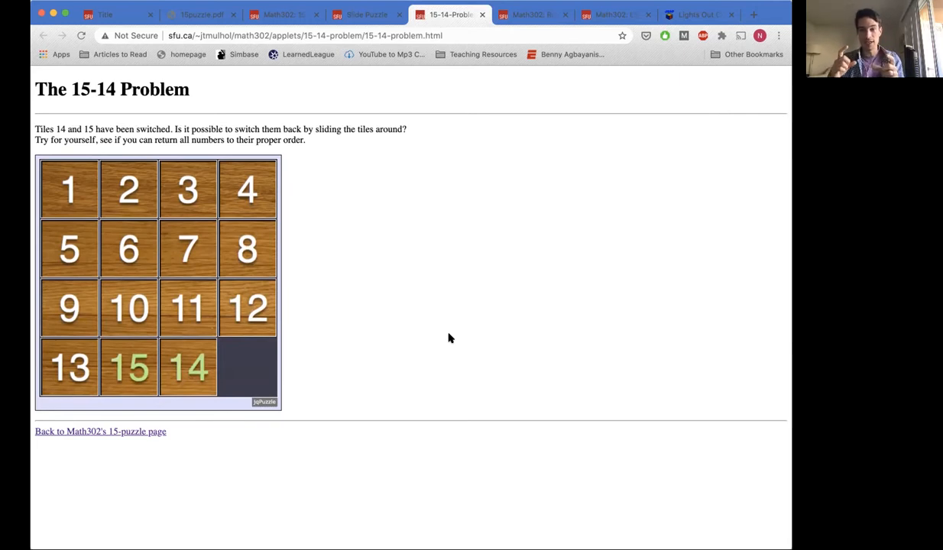
pyautogui.moveTo(313, 328)
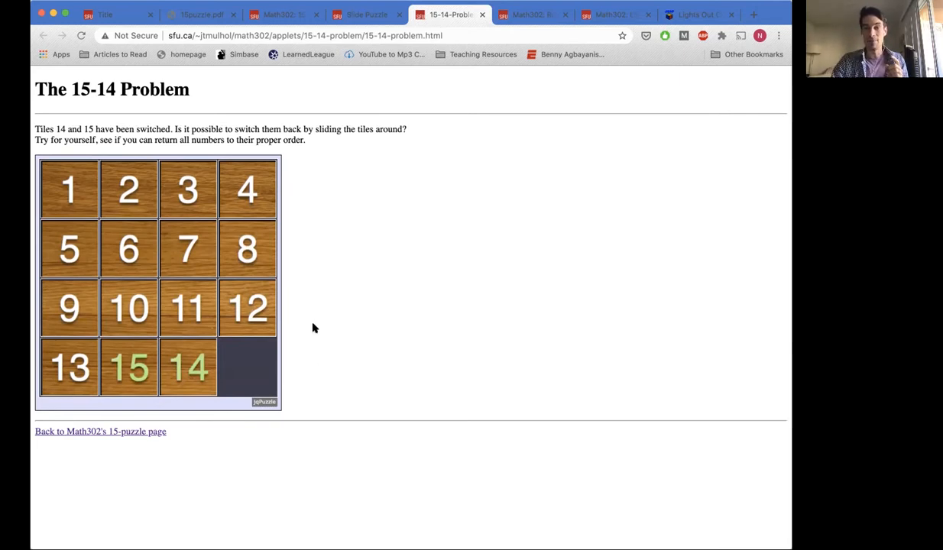
pyautogui.click(366, 13)
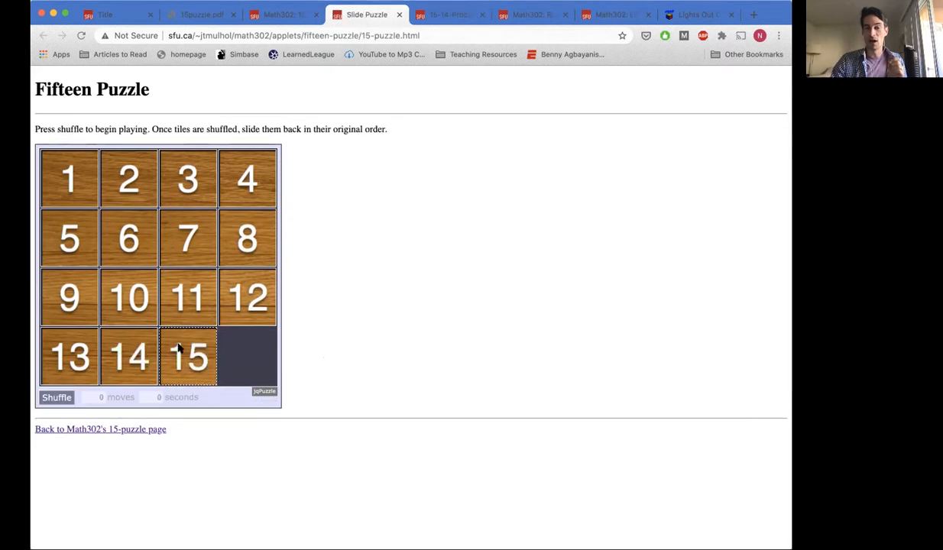
pyautogui.click(450, 14)
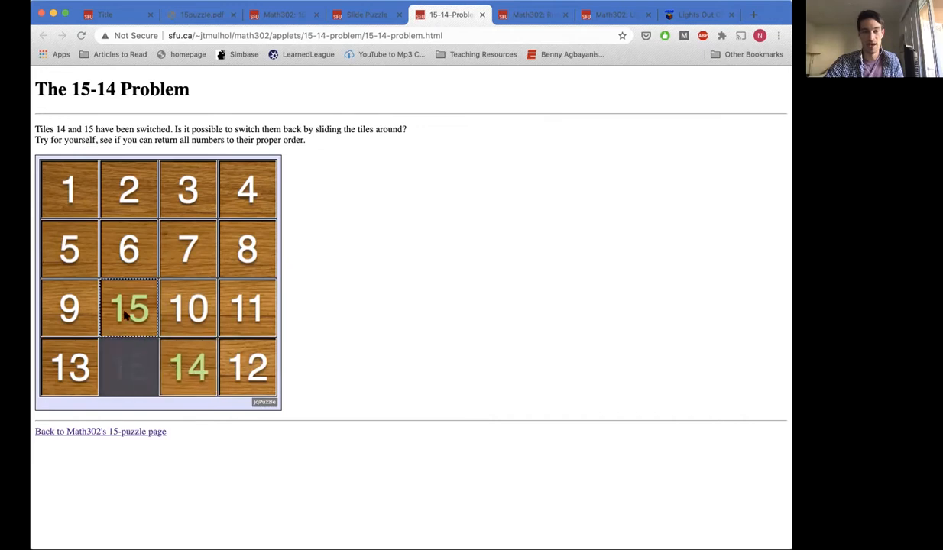
# - Restore the 15-14 start, then scramble the ordinary Fifteen Puzzle's lower rows and slide it back into order
pyautogui.click(128, 308)
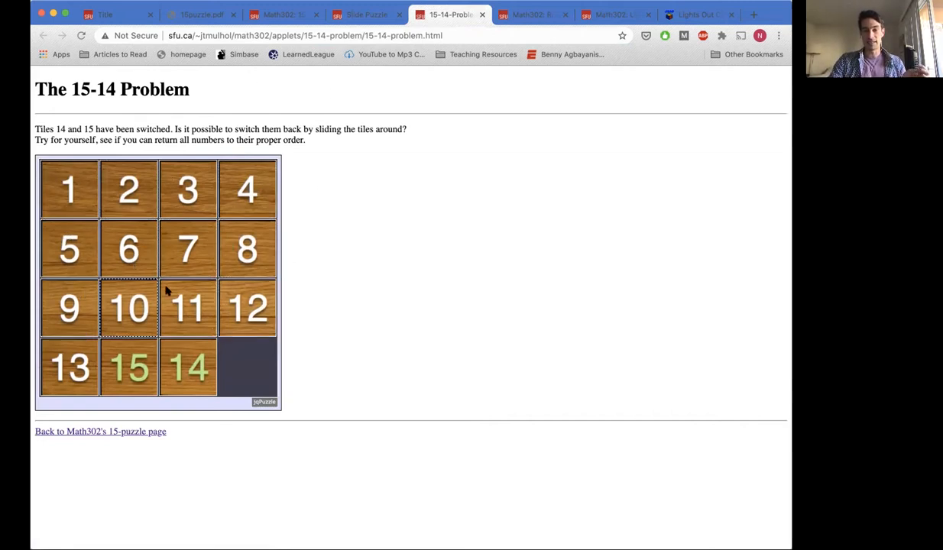
pyautogui.moveTo(136, 256)
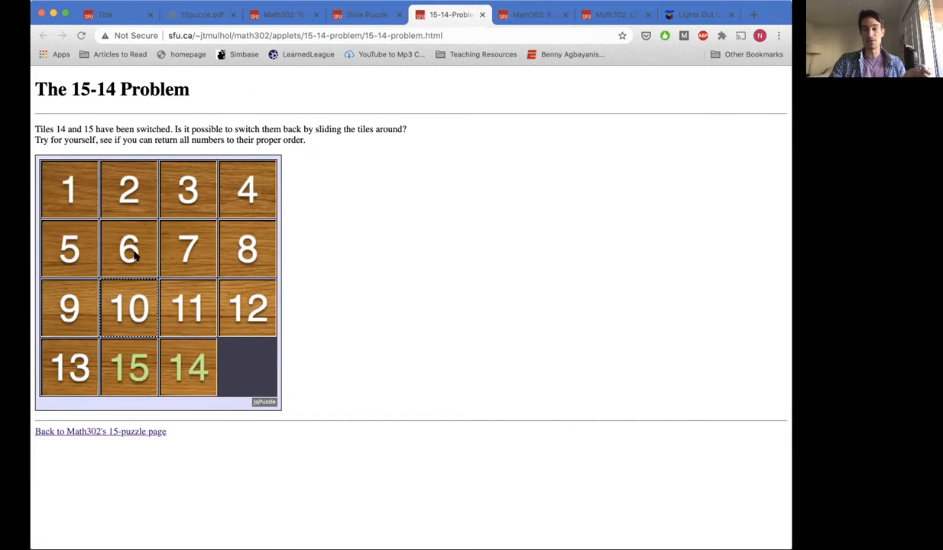
pyautogui.click(366, 14)
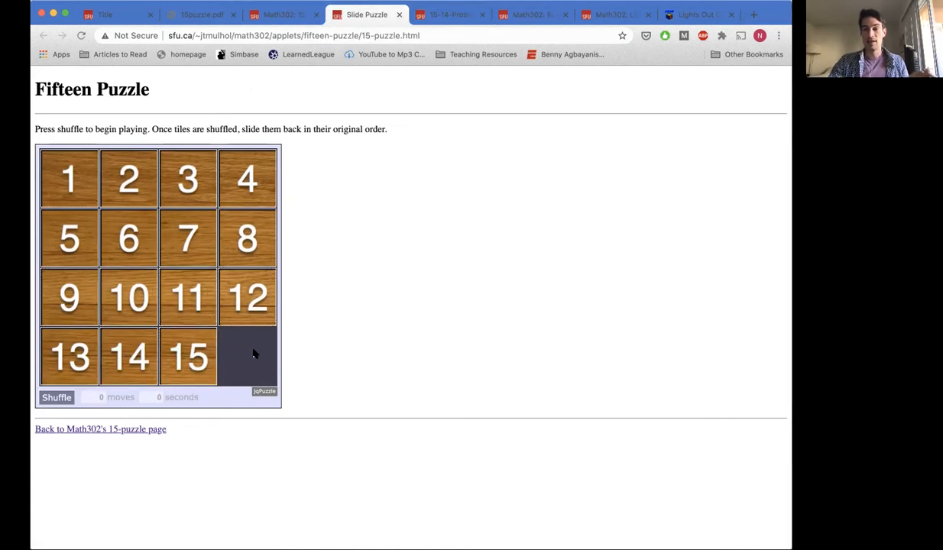
pyautogui.moveTo(251, 342)
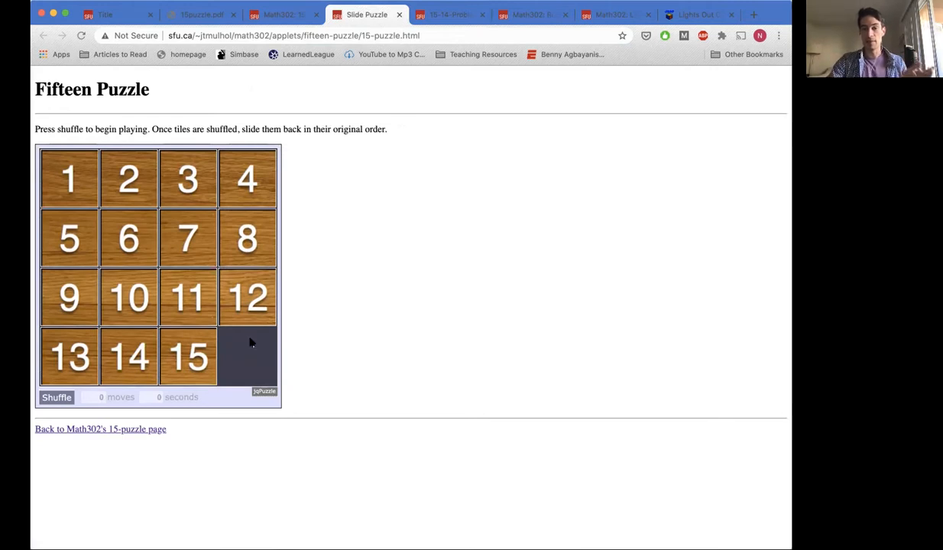
pyautogui.click(247, 296)
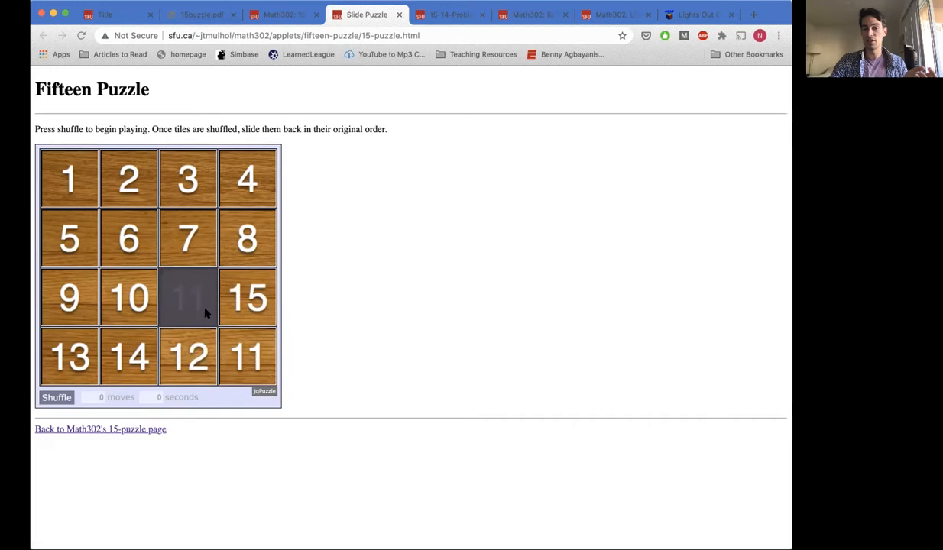
pyautogui.click(187, 357)
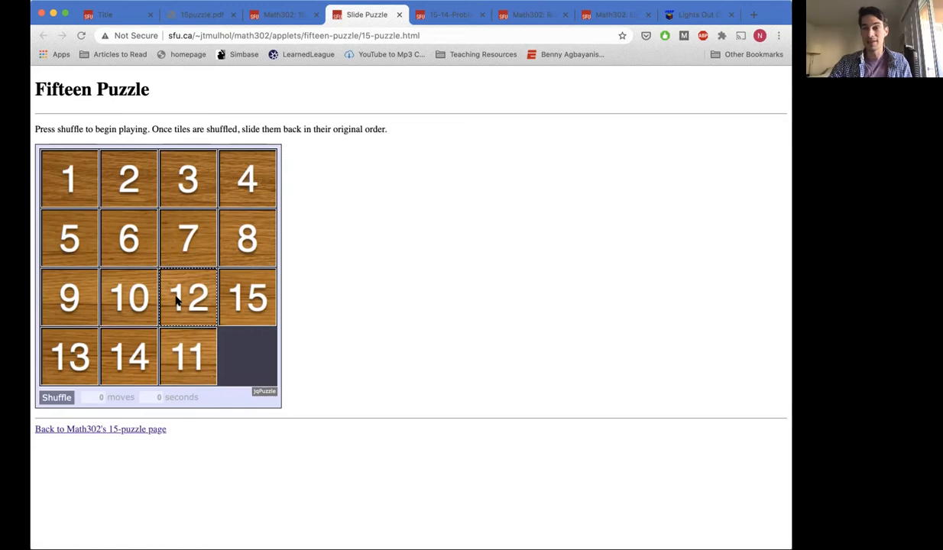
pyautogui.click(187, 296)
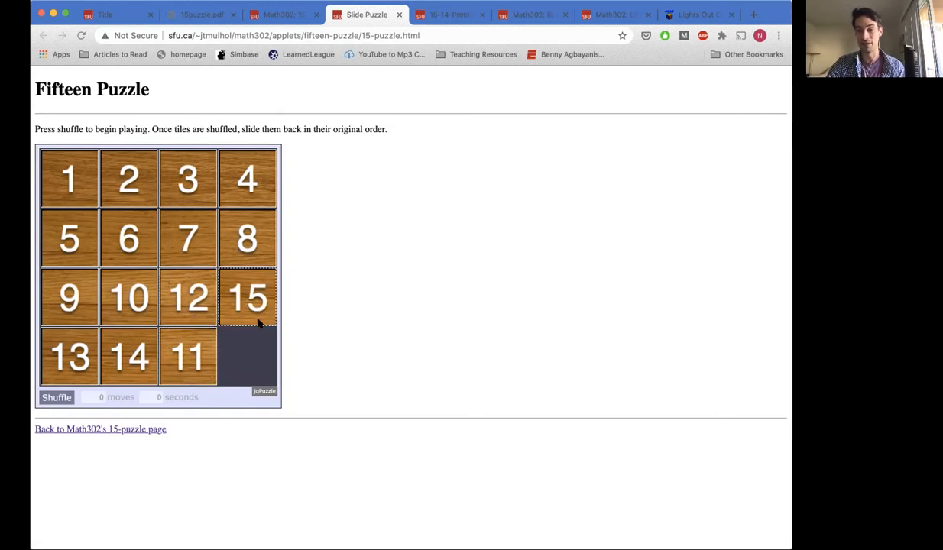
pyautogui.click(247, 296)
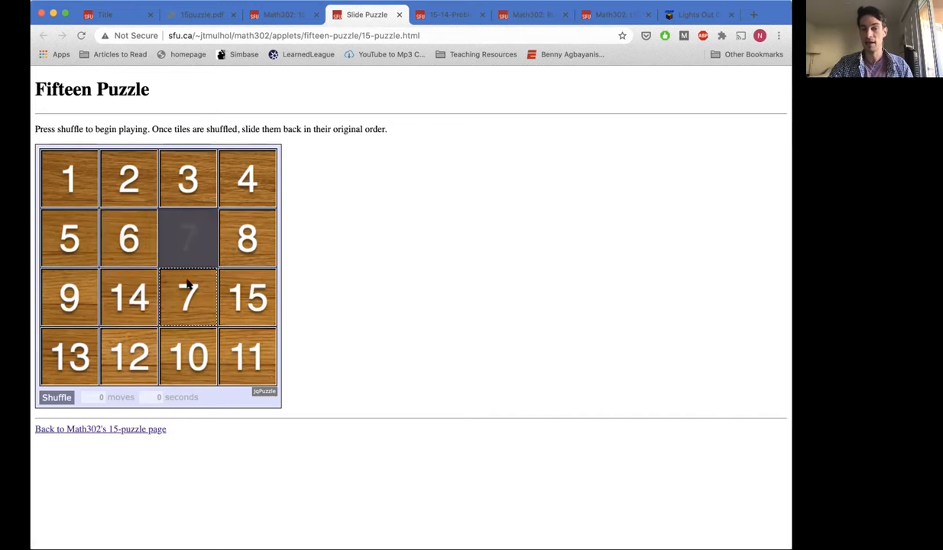
pyautogui.click(188, 297)
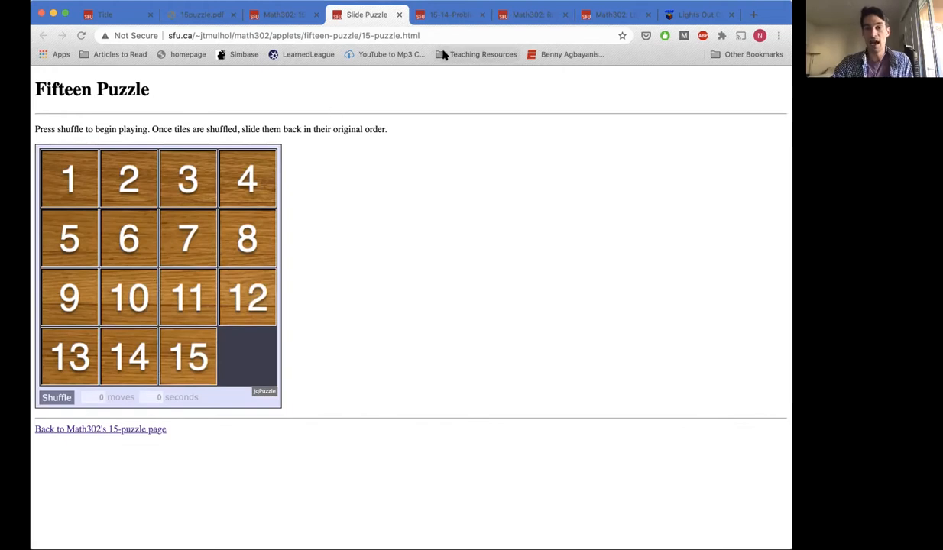
# - Compare the 15-14 Problem board with 14 and 15 swapped against the solved Fifteen Puzzle
pyautogui.click(449, 15)
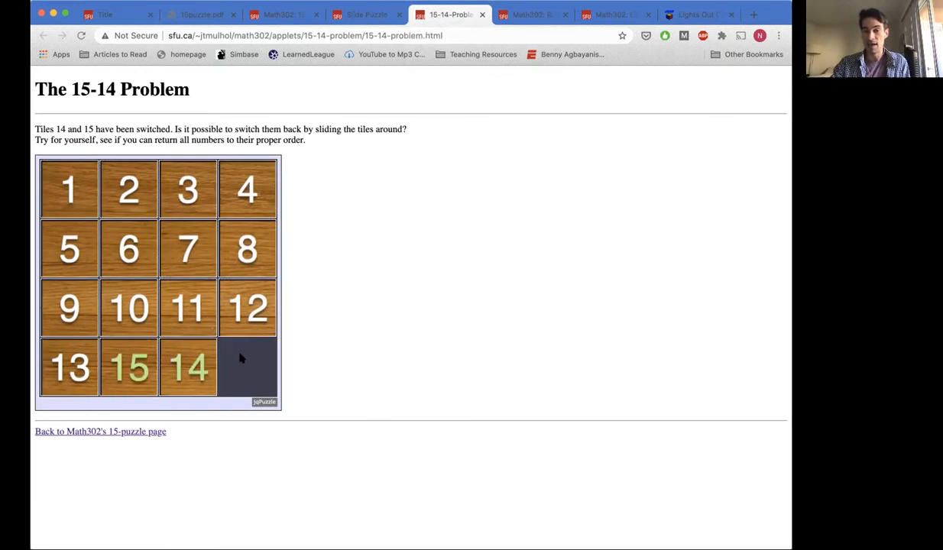
pyautogui.moveTo(255, 369)
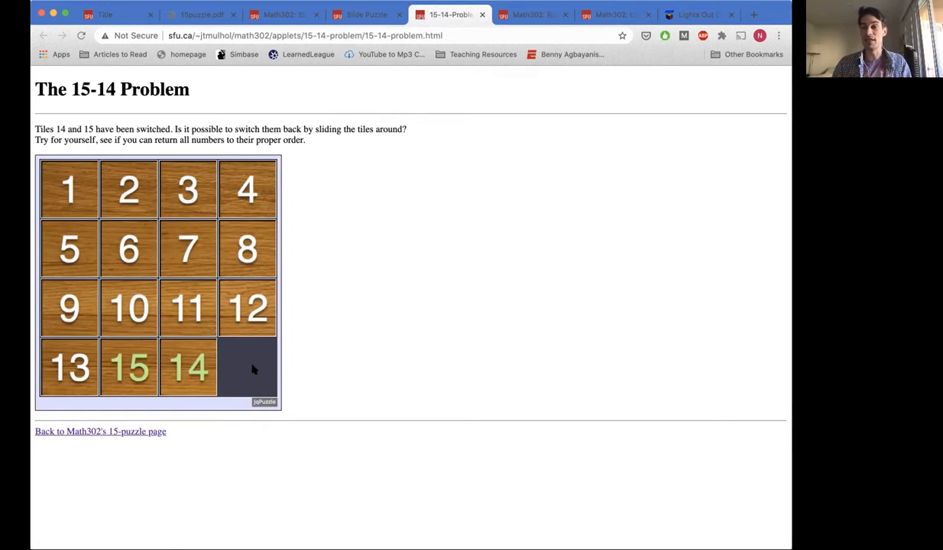
pyautogui.moveTo(239, 342)
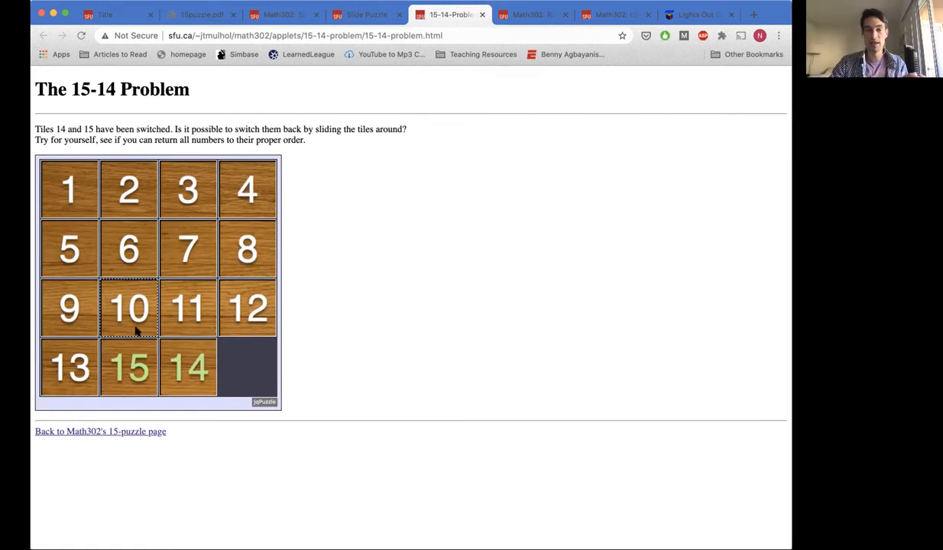
pyautogui.moveTo(183, 234)
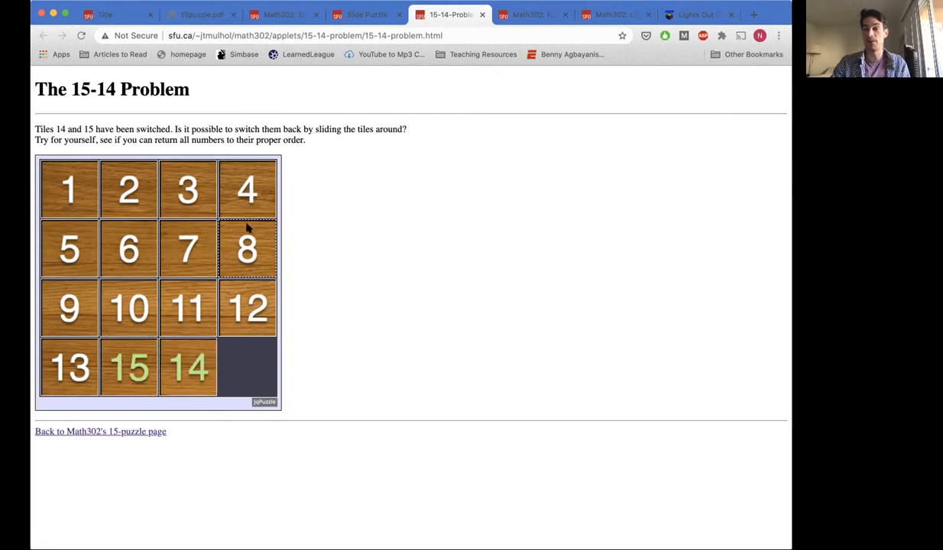
pyautogui.click(367, 13)
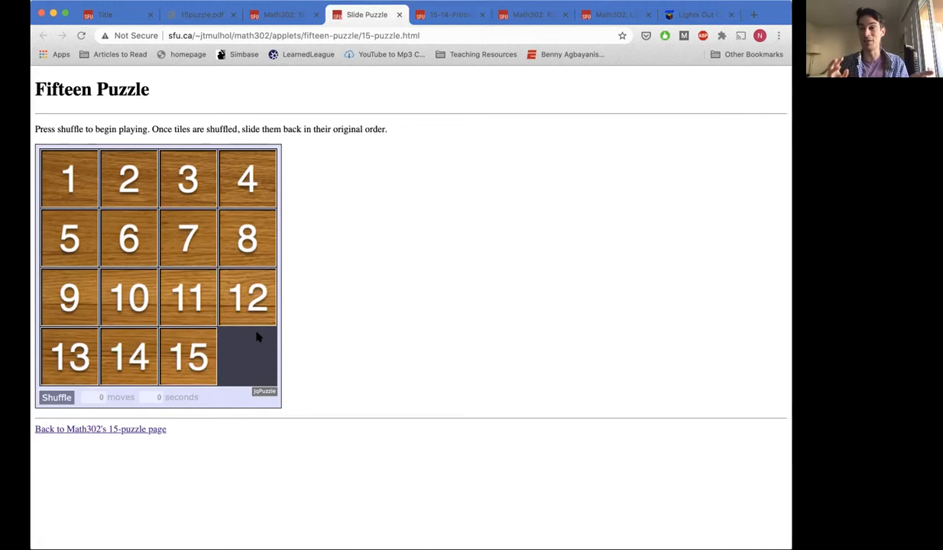
pyautogui.click(451, 13)
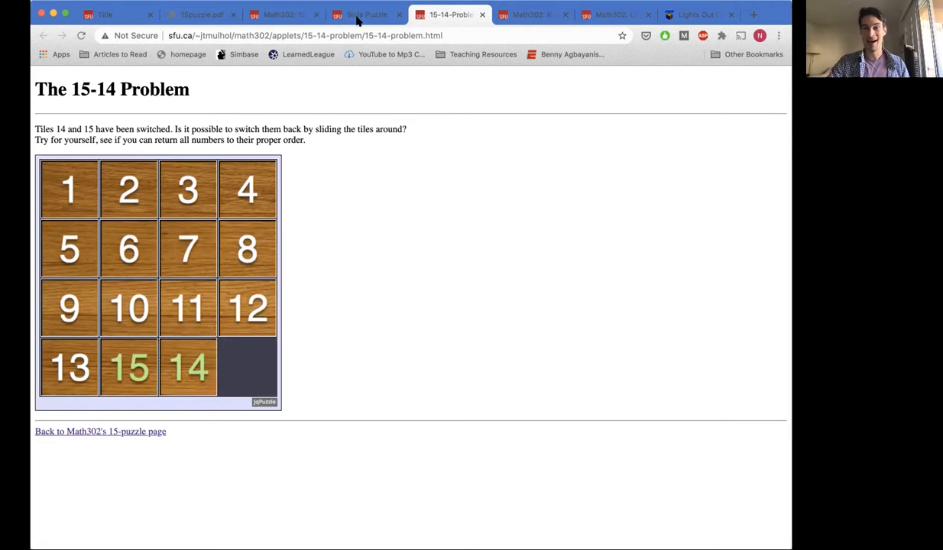
pyautogui.click(365, 15)
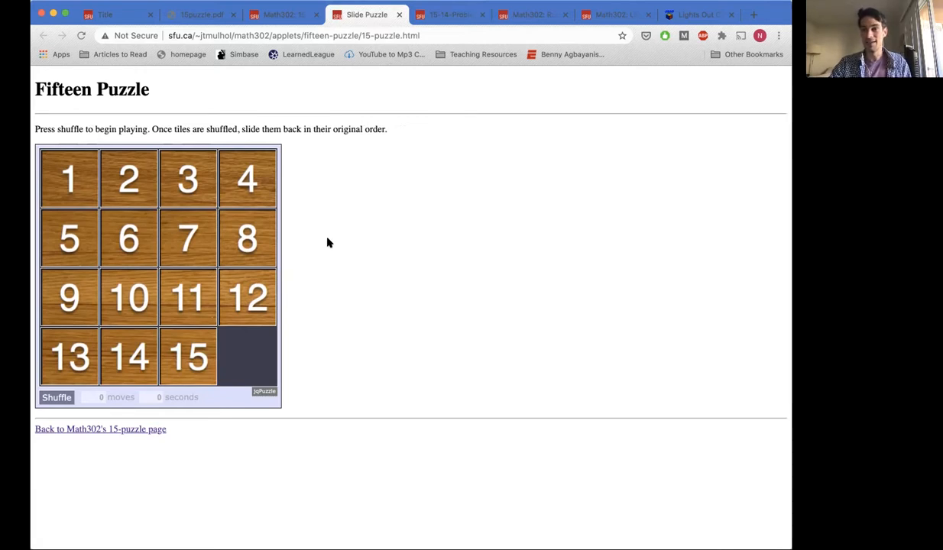
pyautogui.moveTo(296, 267)
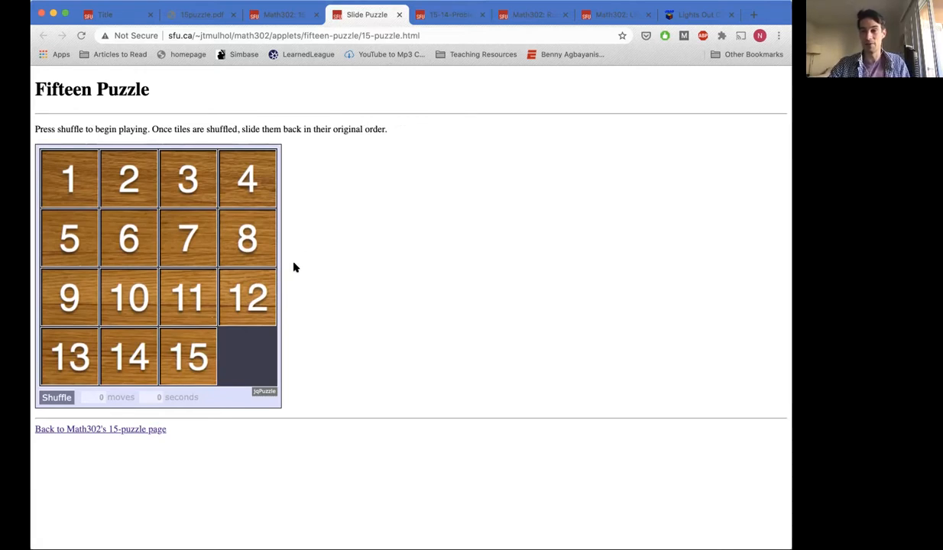
pyautogui.moveTo(278, 297)
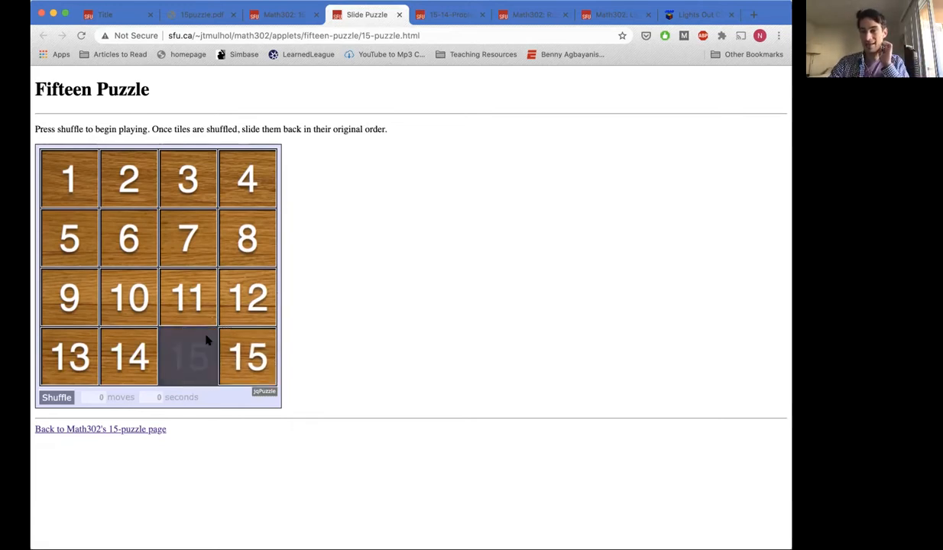
# - Hand-scramble the Fifteen Puzzle so tiles 5, 1, 2, 7 top the board and the gap sits bottom-right
pyautogui.click(187, 357)
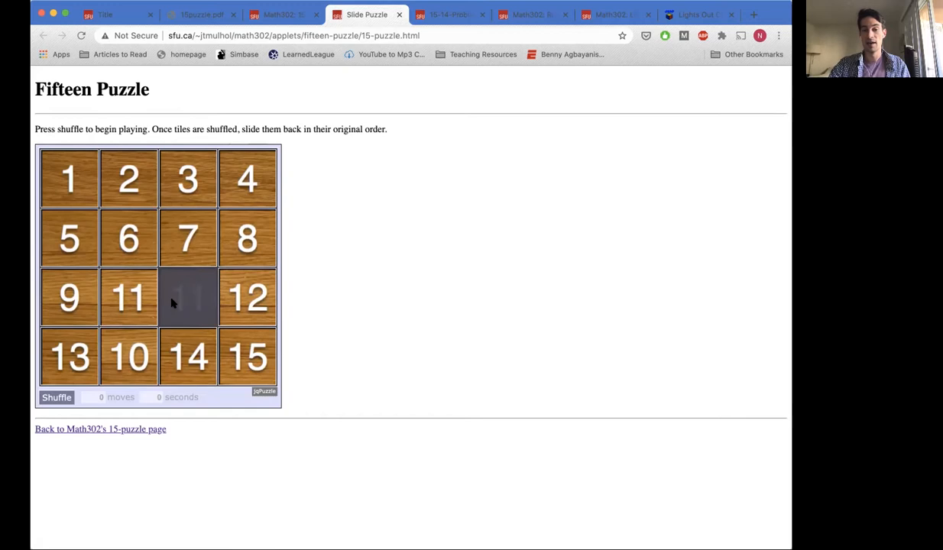
pyautogui.moveTo(128, 298)
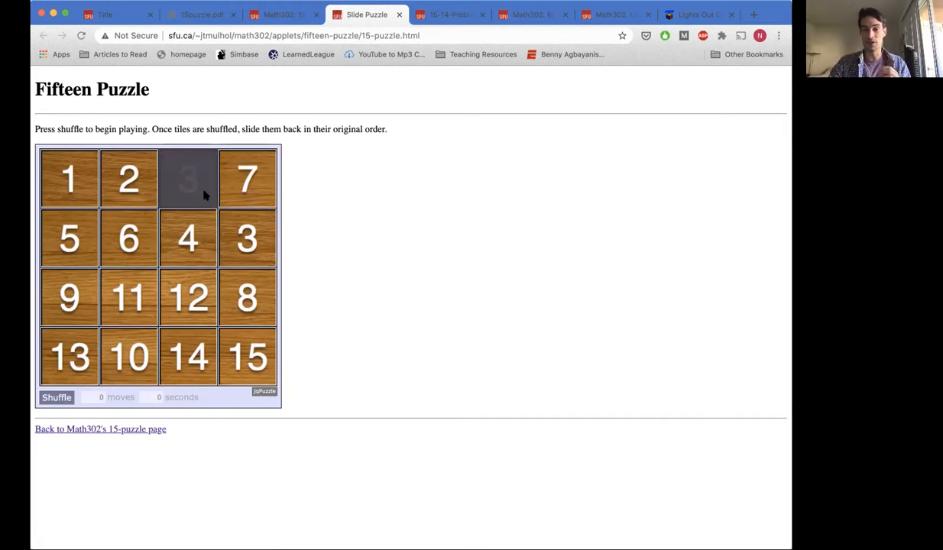
pyautogui.moveTo(188, 181)
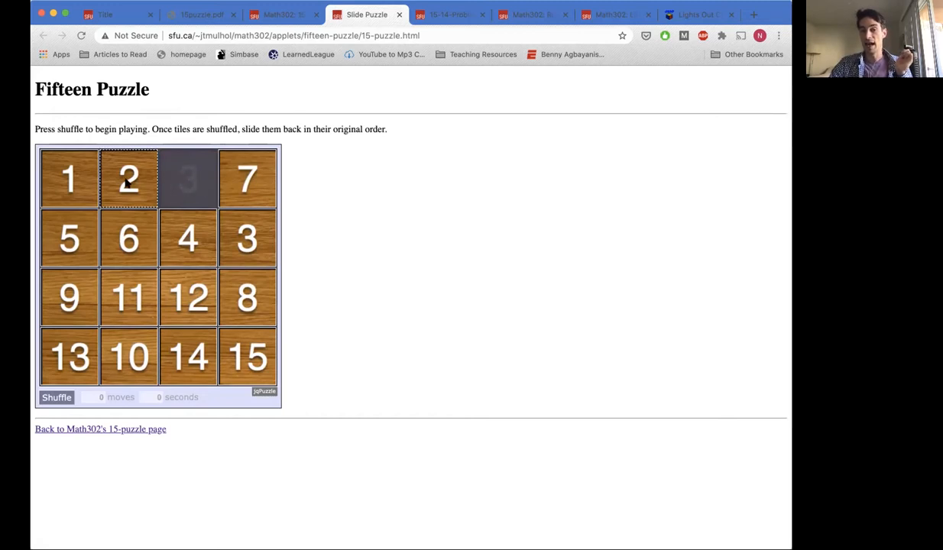
pyautogui.moveTo(129, 191)
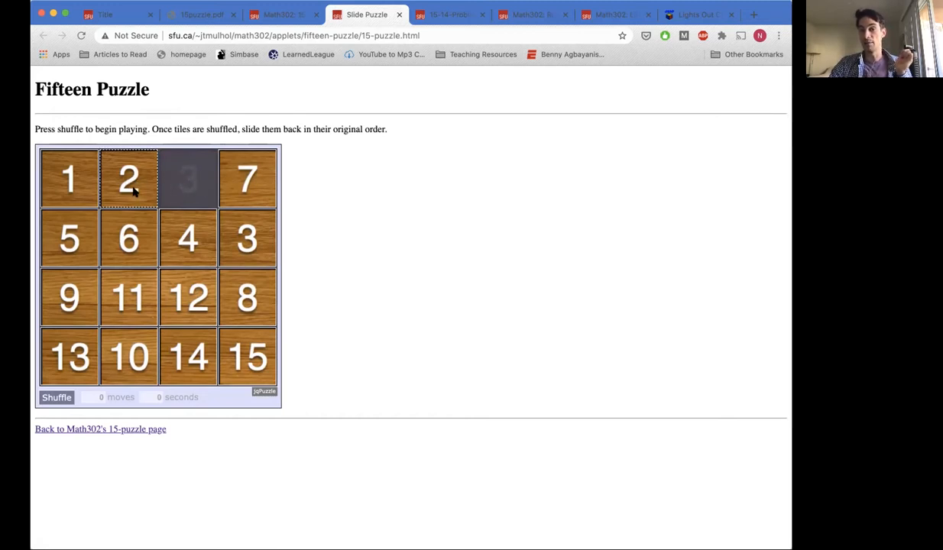
pyautogui.moveTo(177, 182)
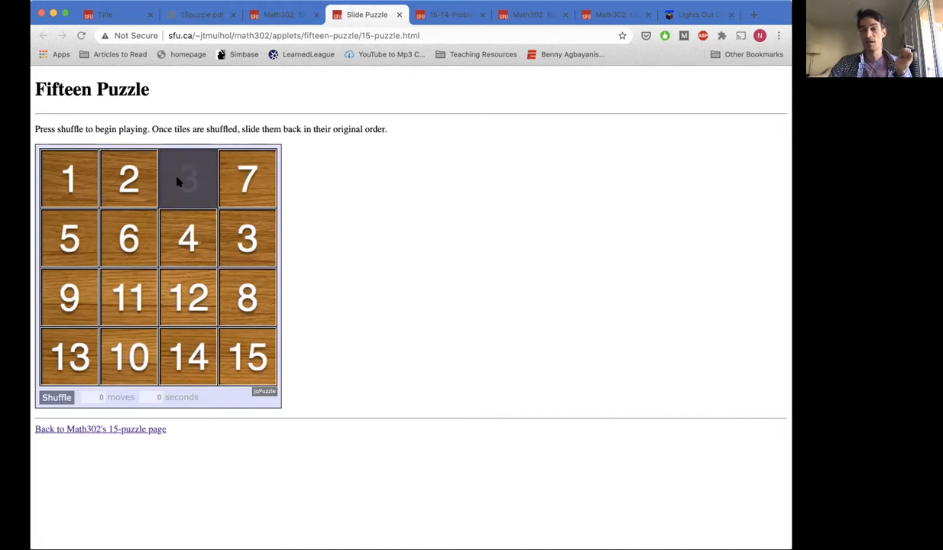
pyautogui.moveTo(190, 183)
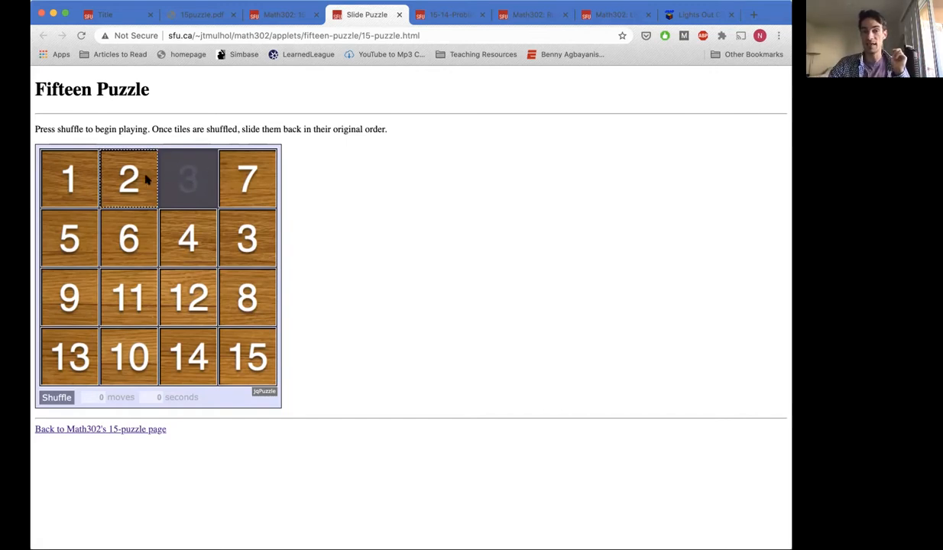
pyautogui.click(128, 178)
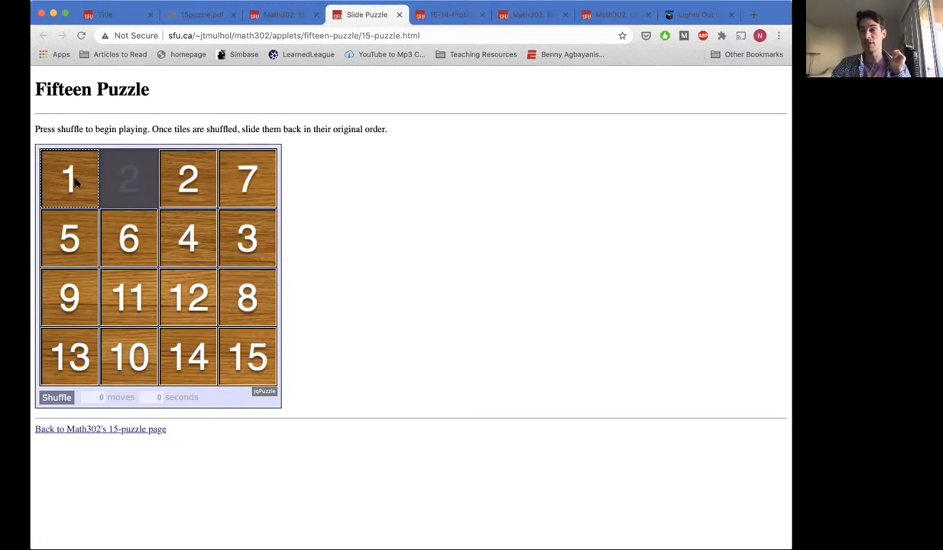
pyautogui.click(68, 178)
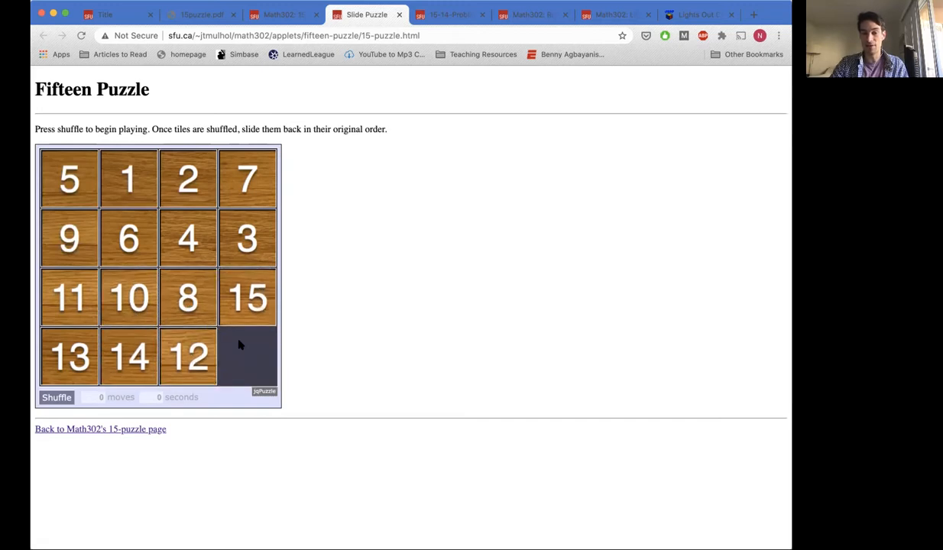
pyautogui.moveTo(255, 356)
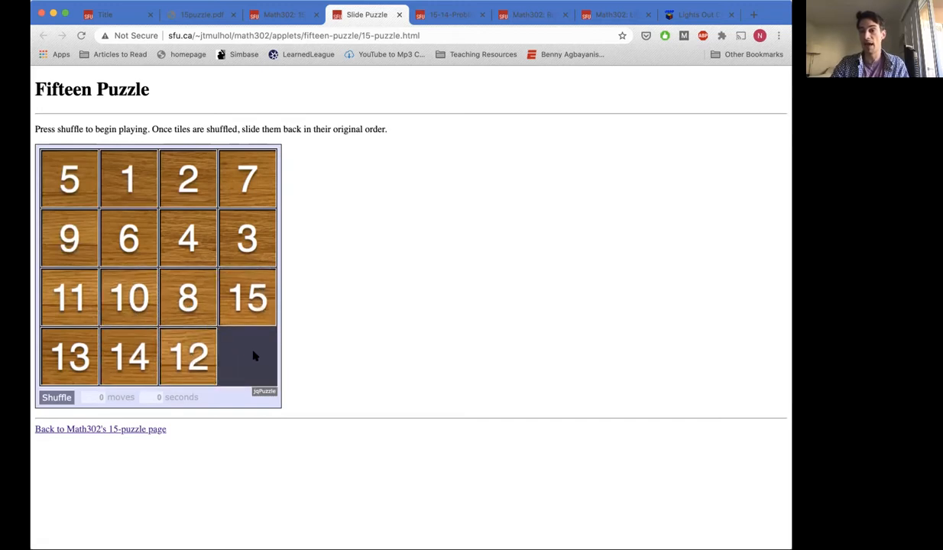
pyautogui.moveTo(258, 354)
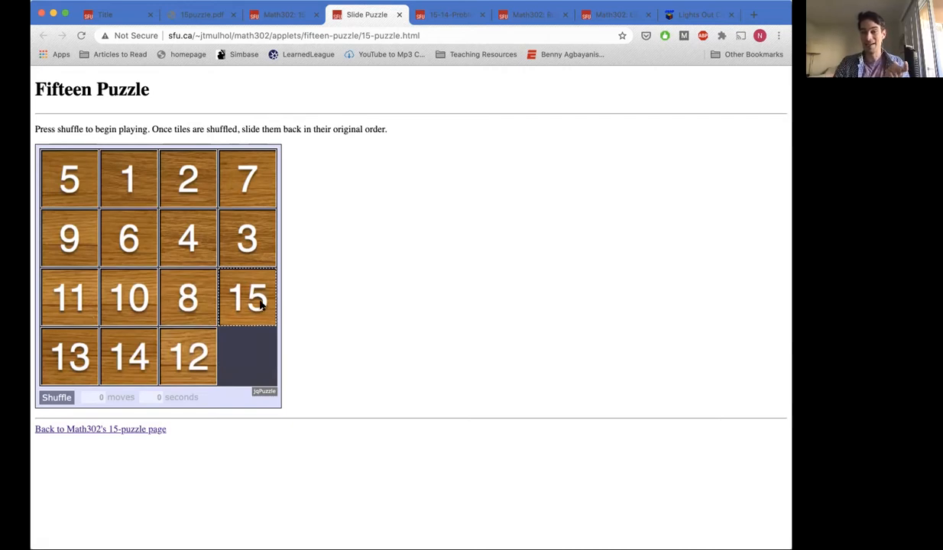
# - Cycle tiles 15, 12 and 14 so the bottom rows read 11 8 15 12 and 13 10 14
pyautogui.click(247, 297)
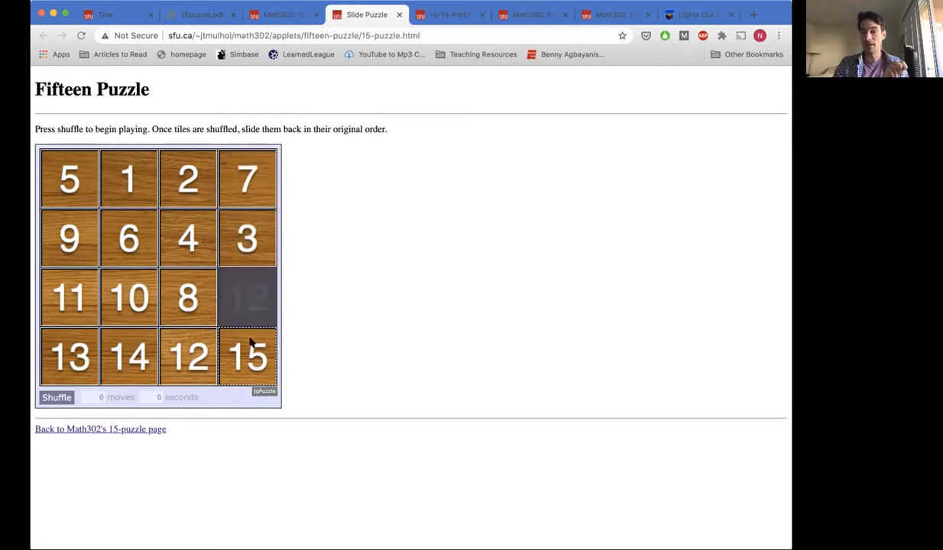
pyautogui.click(247, 356)
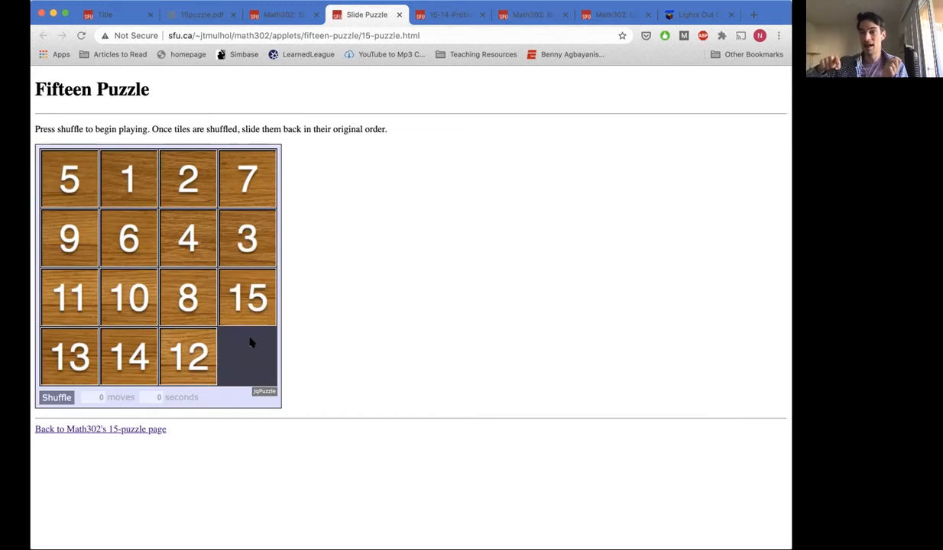
pyautogui.moveTo(252, 317)
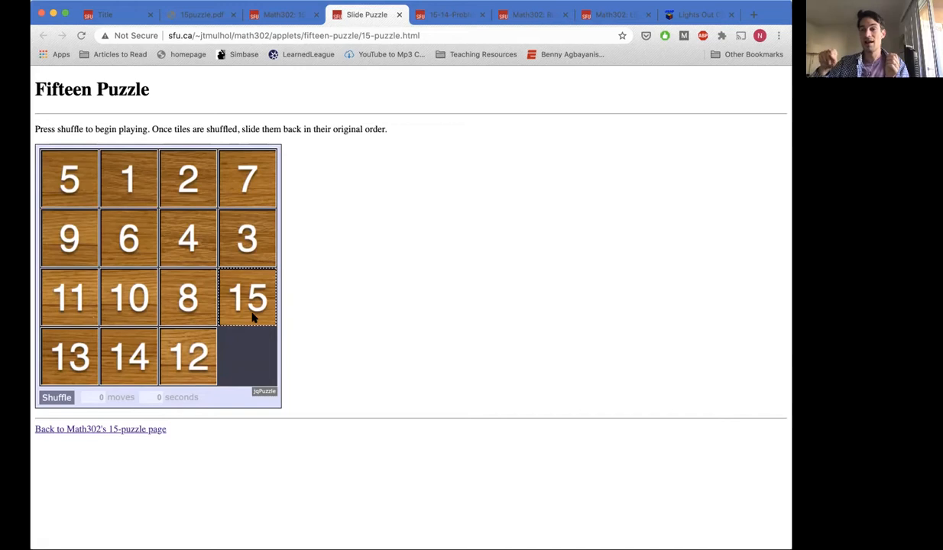
pyautogui.click(187, 357)
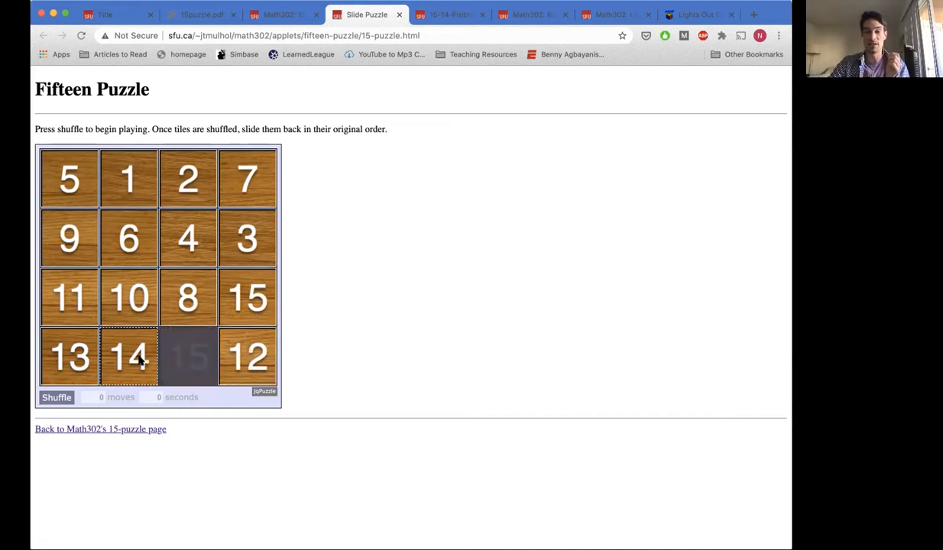
pyautogui.click(129, 357)
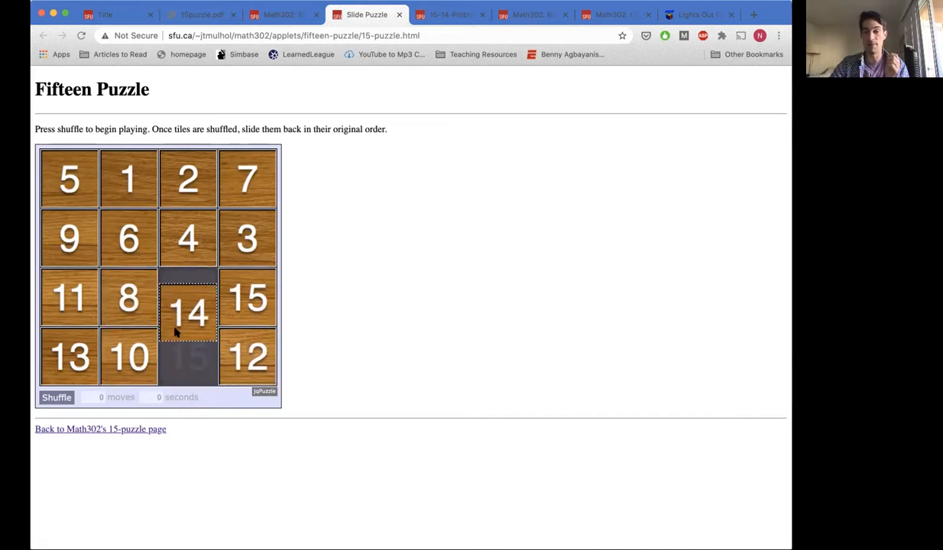
pyautogui.click(188, 297)
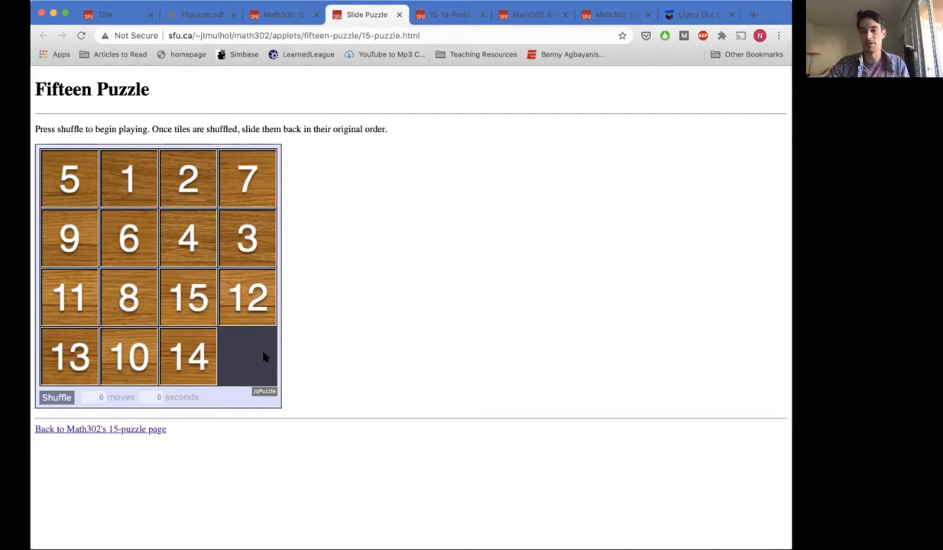
pyautogui.moveTo(416, 287)
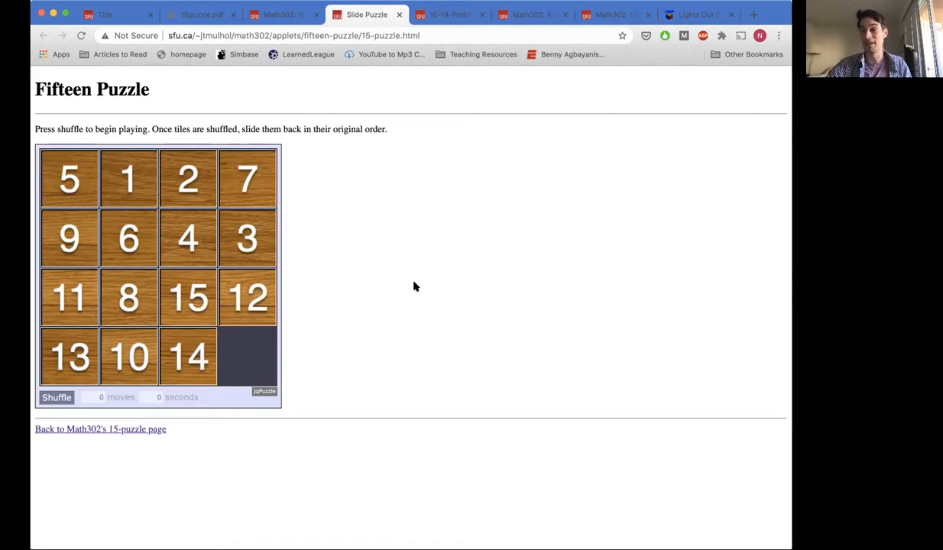
# - Switch to the Ruwix simulator tab and scroll down to the 3×3 cube
pyautogui.click(348, 13)
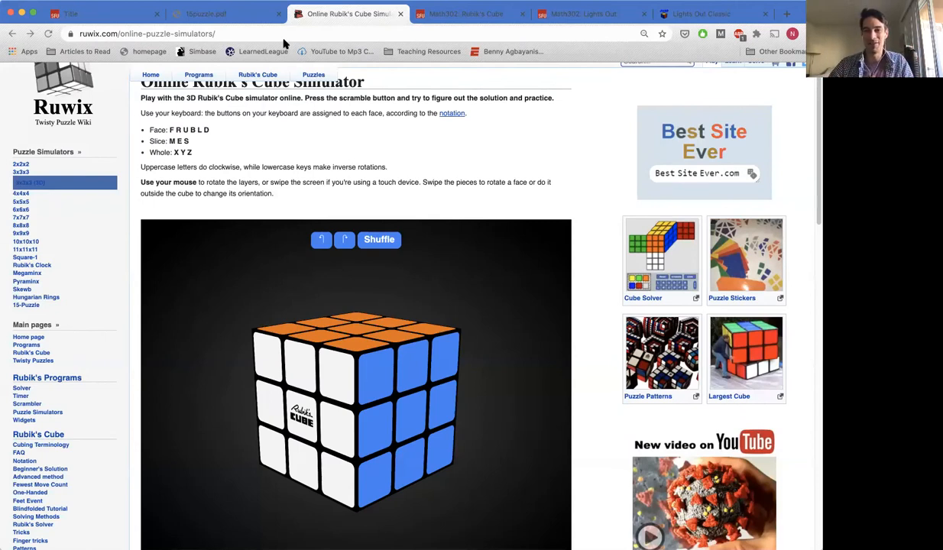
pyautogui.moveTo(527, 187)
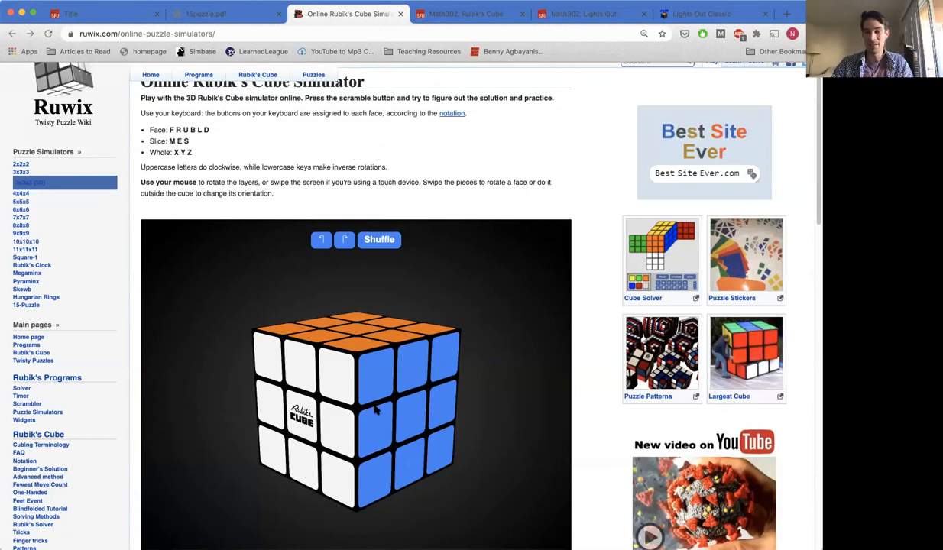
pyautogui.scroll(-3)
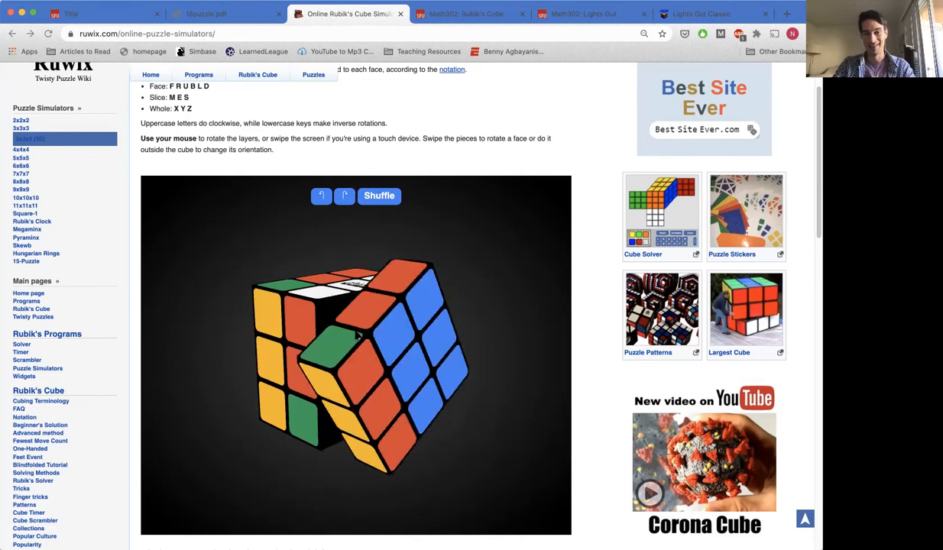
# - Twist one cube layer, then reset the cube to its solved state
pyautogui.moveTo(358, 336); pyautogui.dragTo(359, 343)
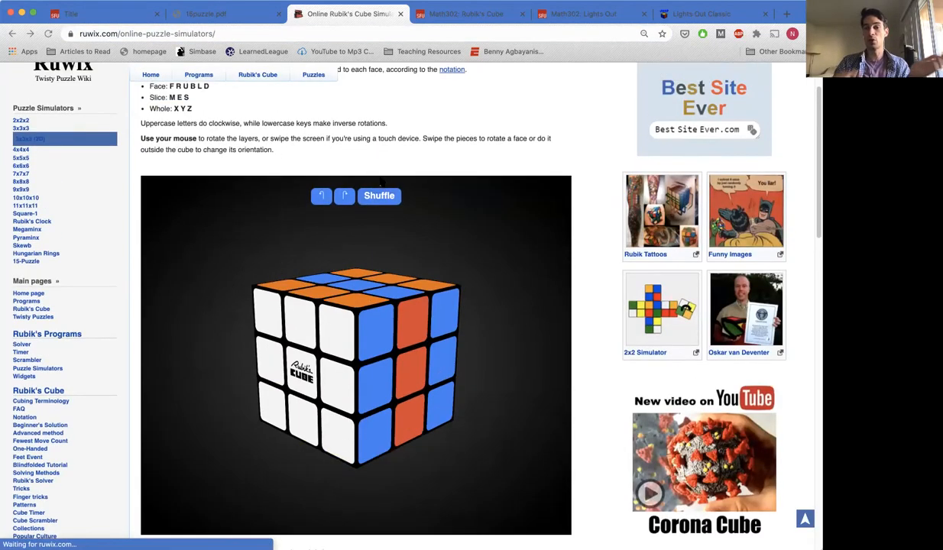
pyautogui.click(379, 195)
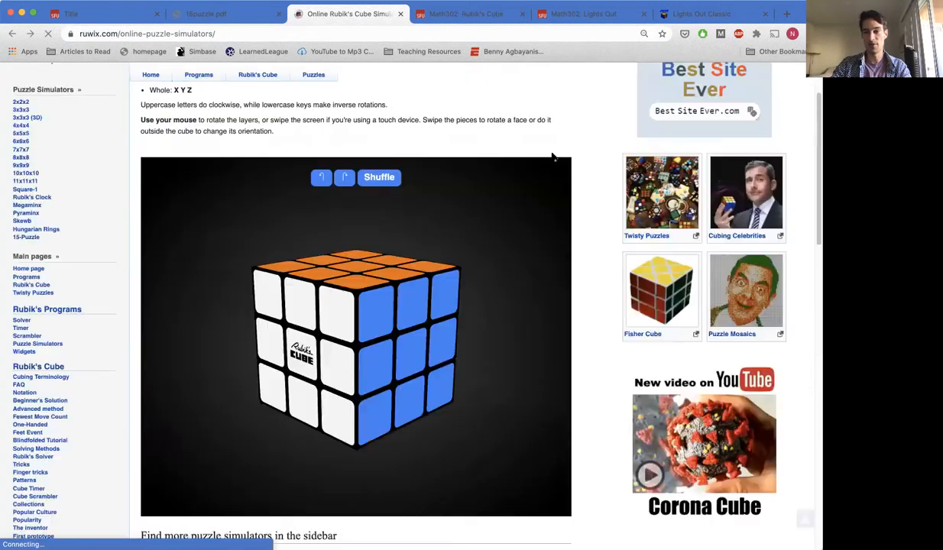
# - Scroll up to the keyboard notation instructions above the solved cube
pyautogui.scroll(3)
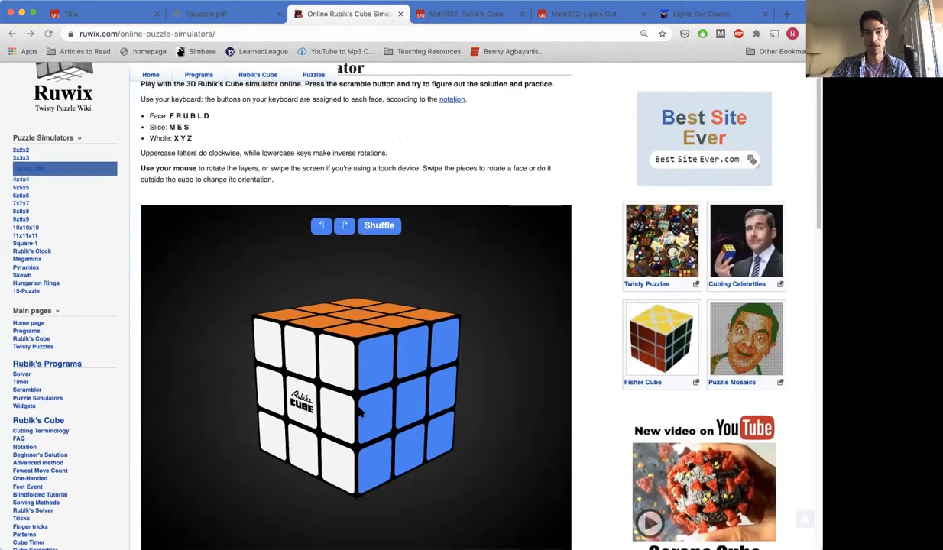
pyautogui.scroll(3)
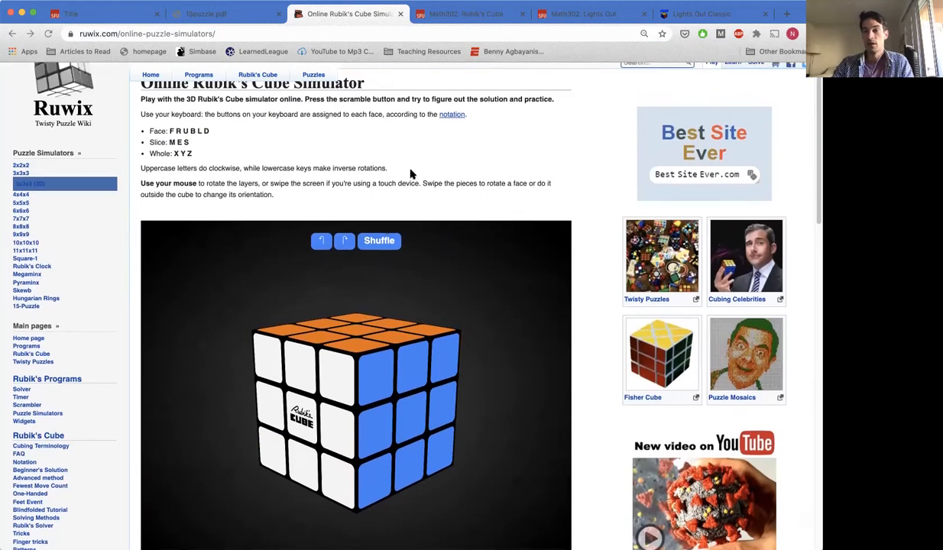
pyautogui.moveTo(369, 456)
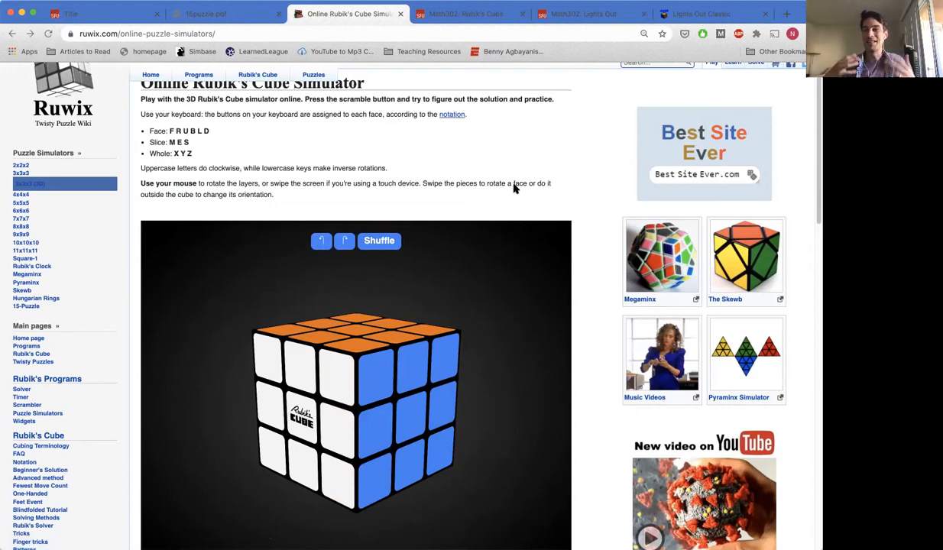
pyautogui.moveTo(380, 455)
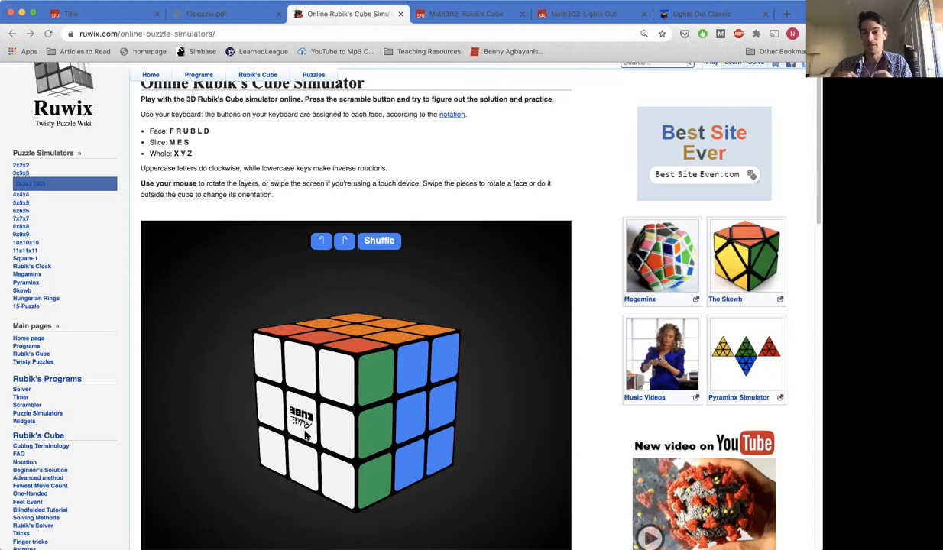
pyautogui.moveTo(366, 400)
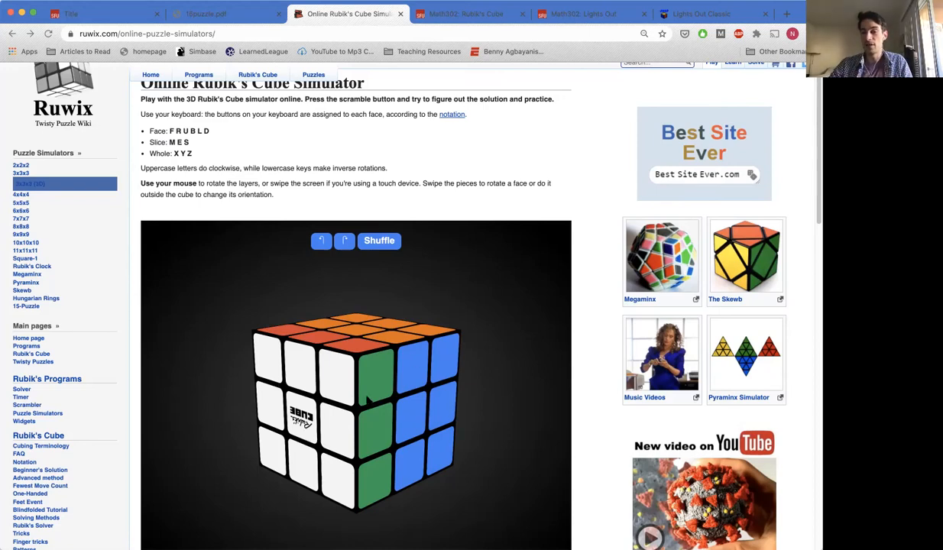
# - Scroll down the Ruwix simulator page with the cube's turned layer
pyautogui.scroll(-3)
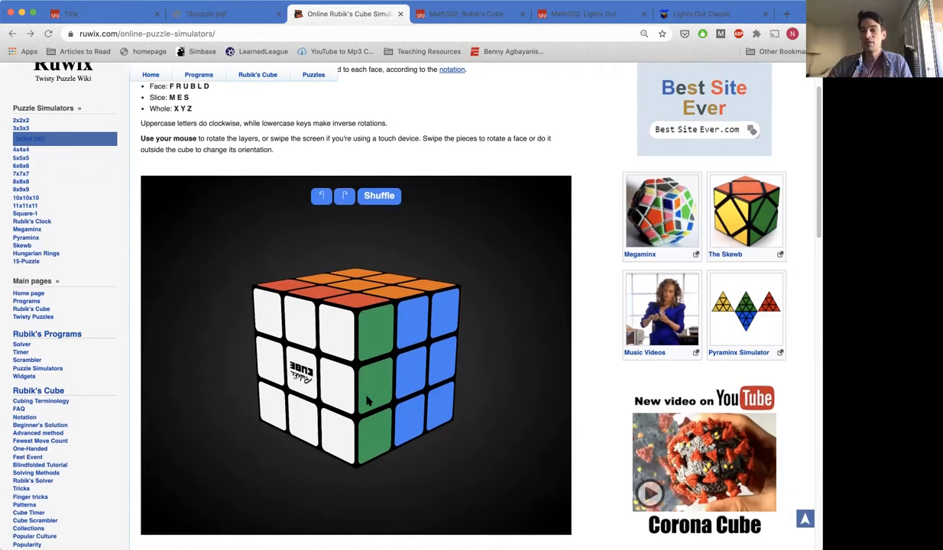
pyautogui.moveTo(406, 313)
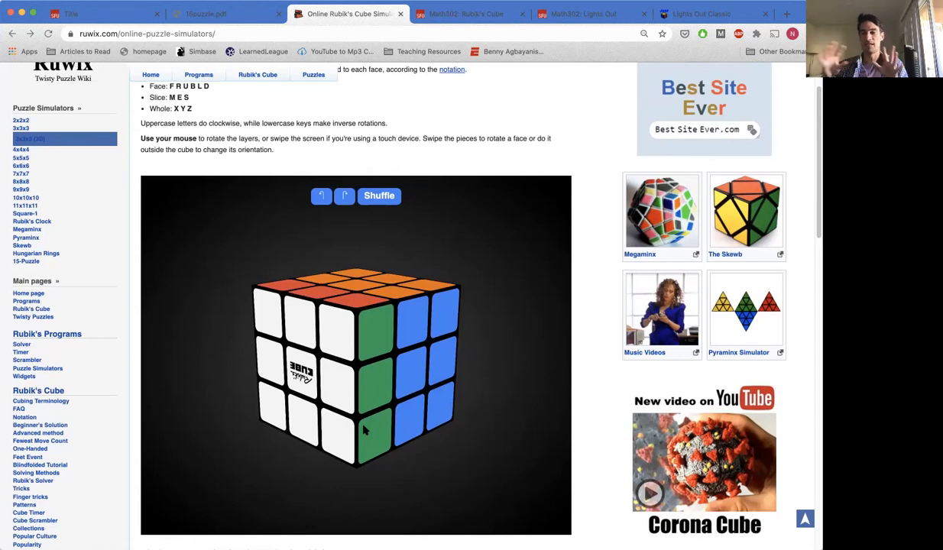
pyautogui.moveTo(336, 350)
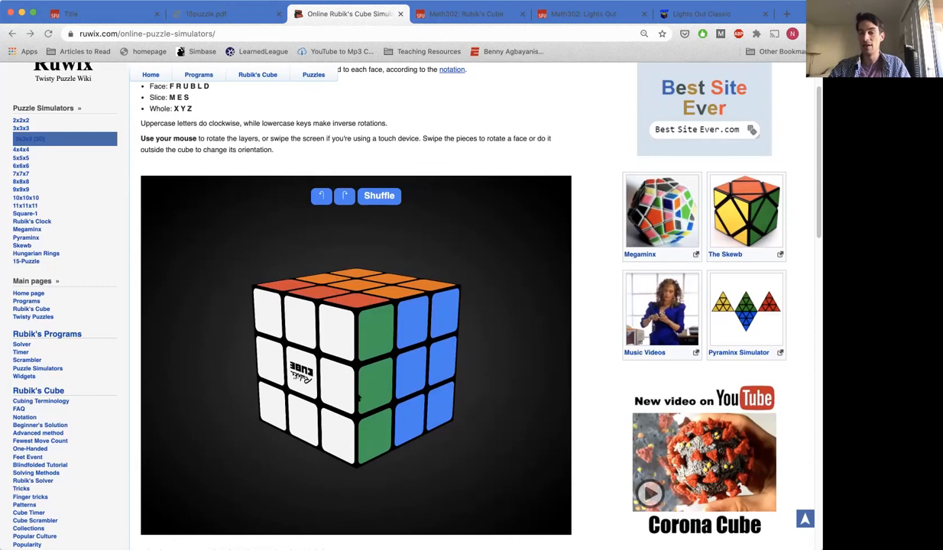
pyautogui.moveTo(353, 398)
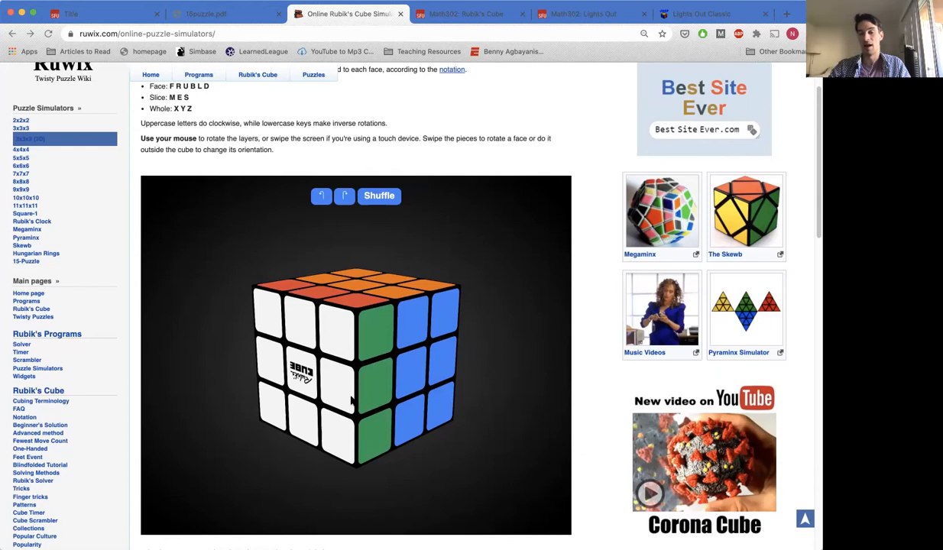
pyautogui.moveTo(297, 412)
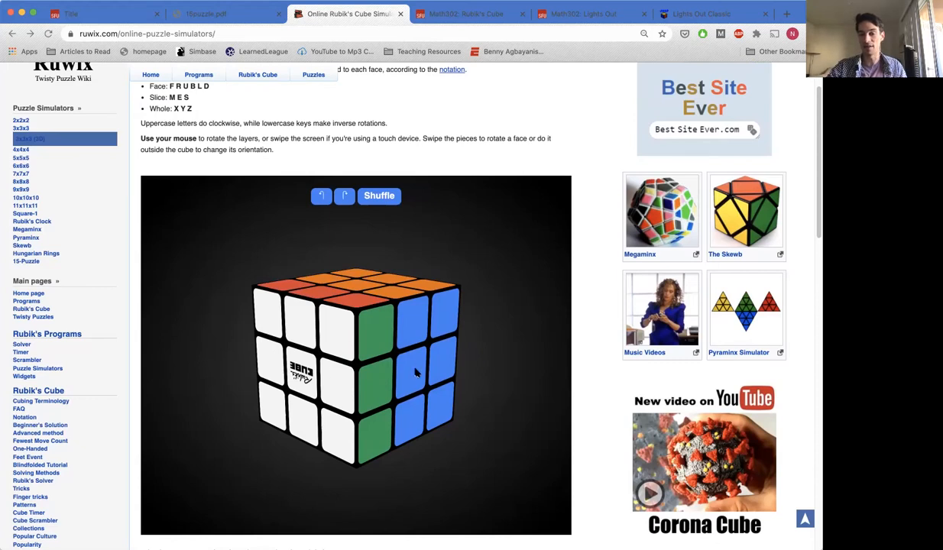
pyautogui.moveTo(413, 449)
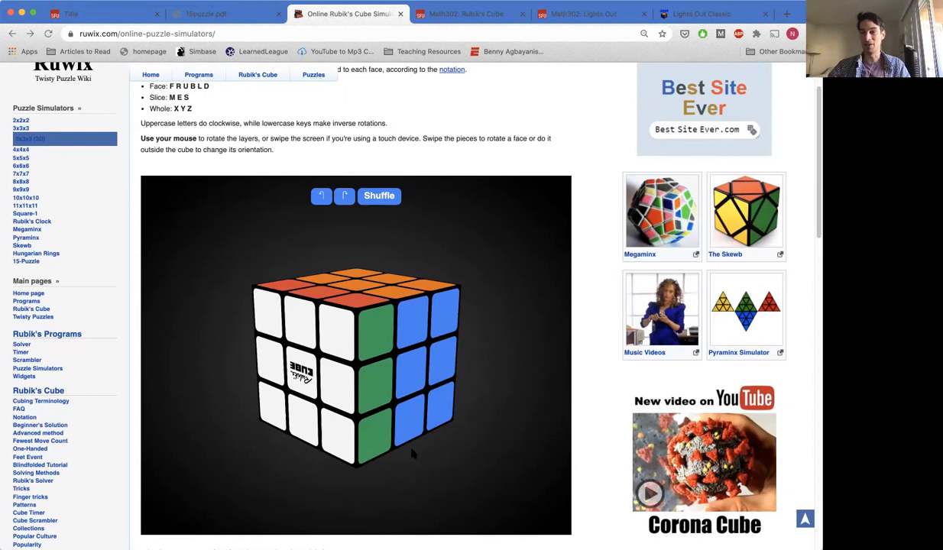
pyautogui.moveTo(403, 307)
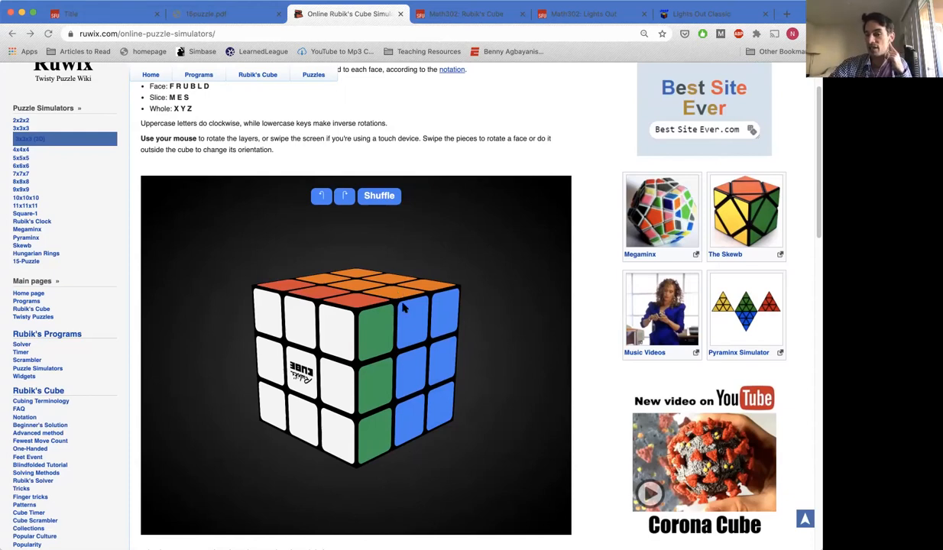
pyautogui.moveTo(376, 320)
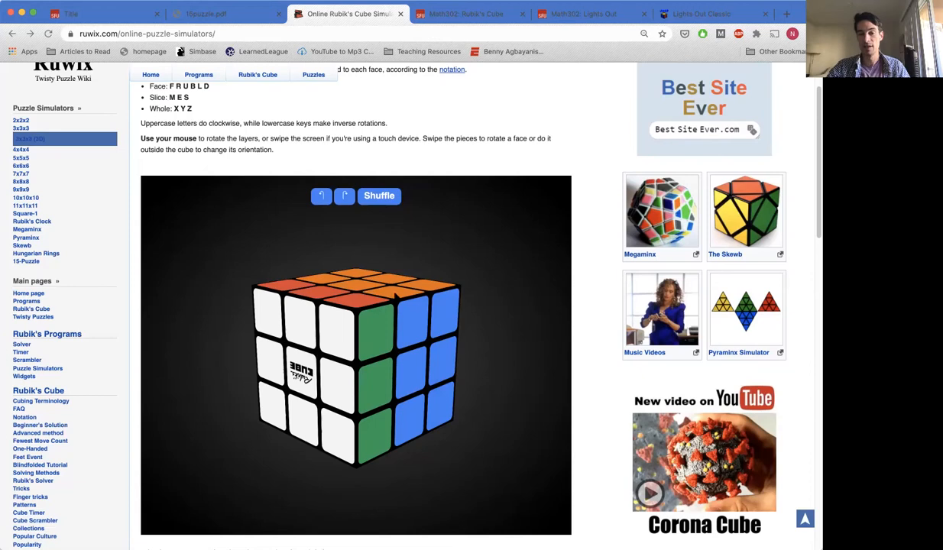
pyautogui.moveTo(406, 315)
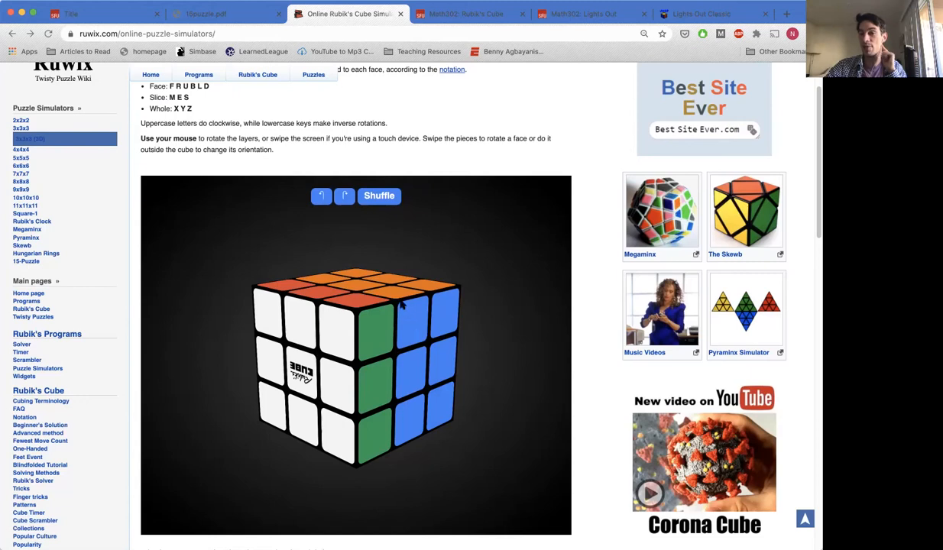
pyautogui.moveTo(410, 329)
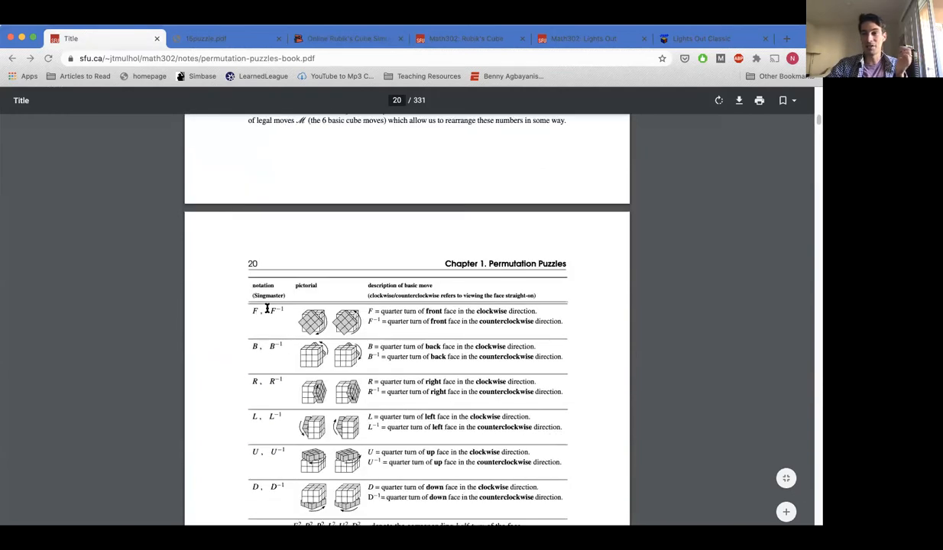
# - Scroll through the book's notation pages 20–21, then switch to the 15puzzle.pdf tab
pyautogui.scroll(3)
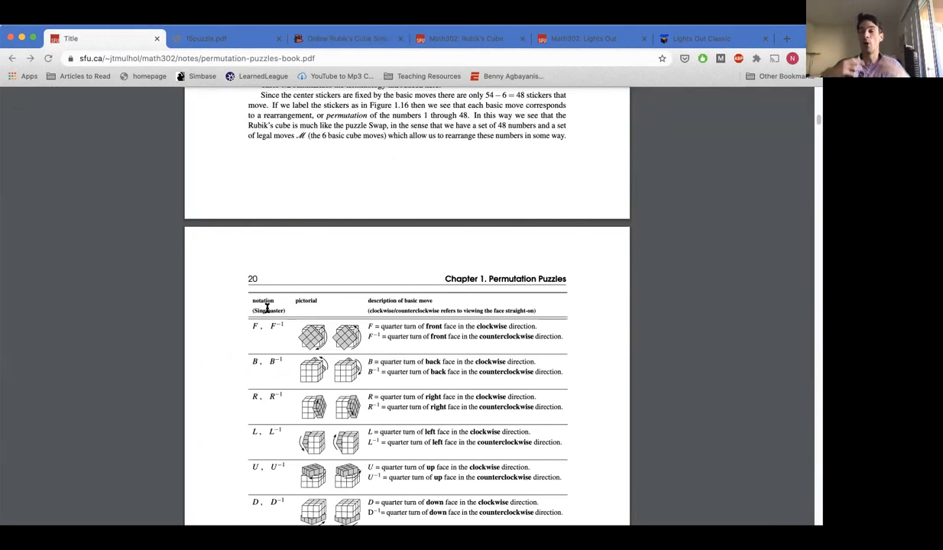
pyautogui.moveTo(232, 340)
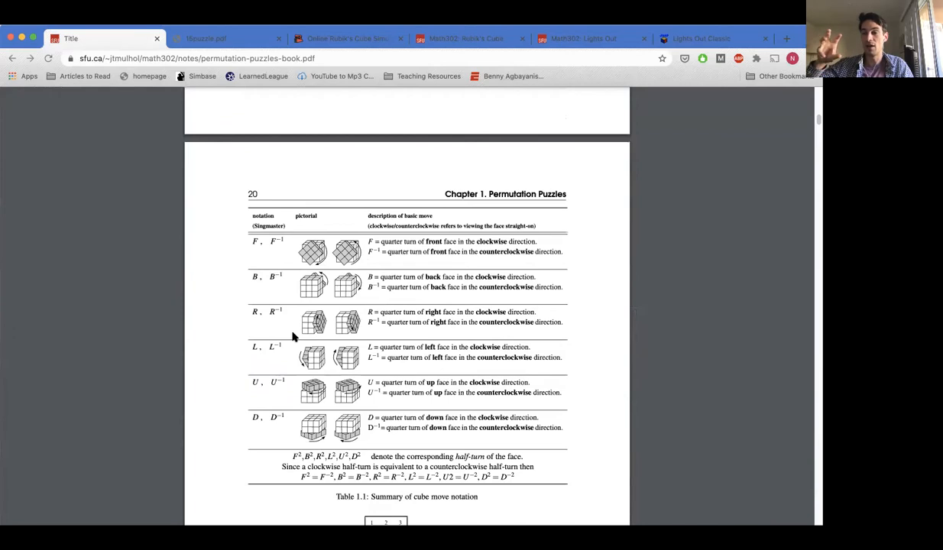
pyautogui.moveTo(309, 313)
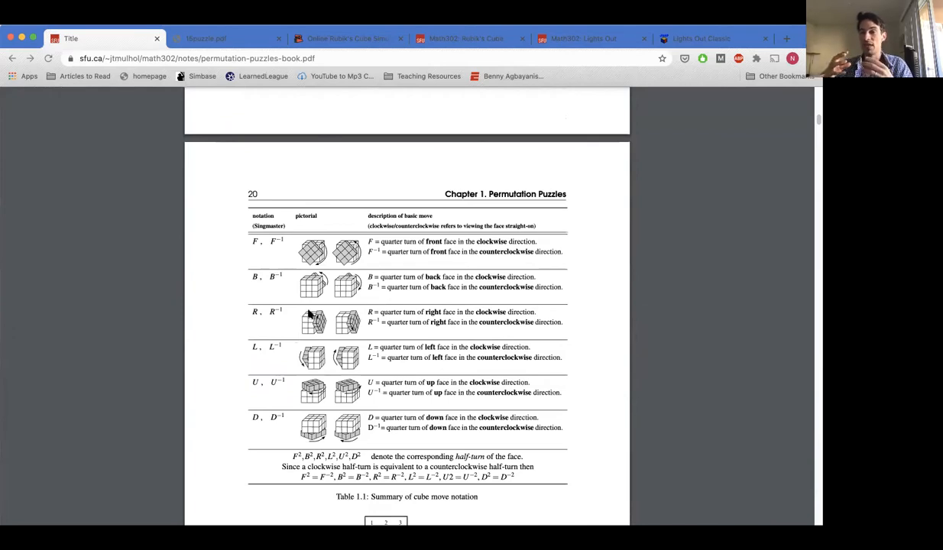
pyautogui.moveTo(269, 258)
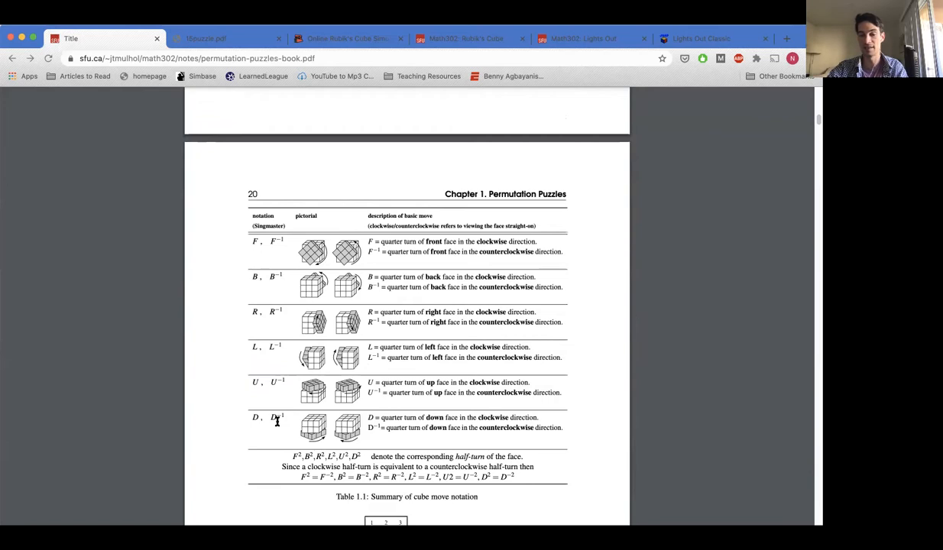
pyautogui.scroll(-3)
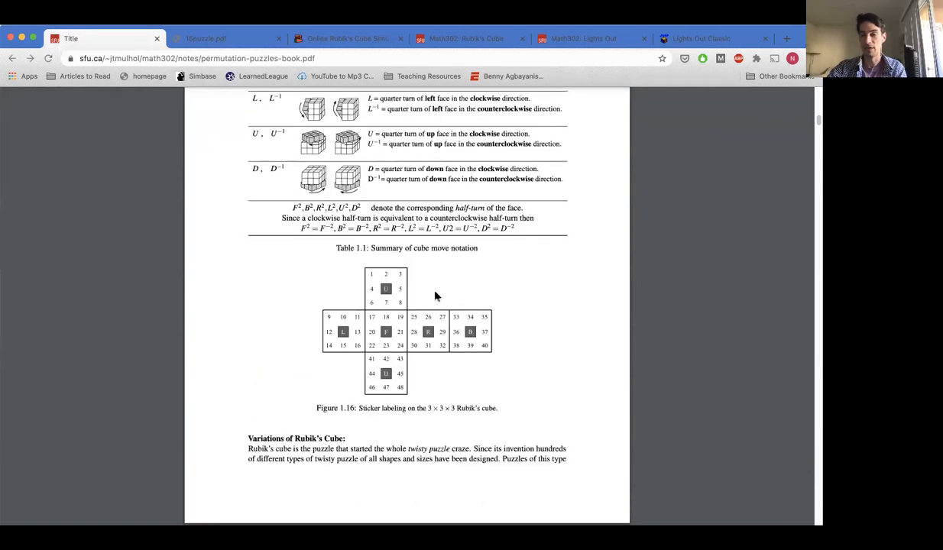
pyautogui.moveTo(428, 337)
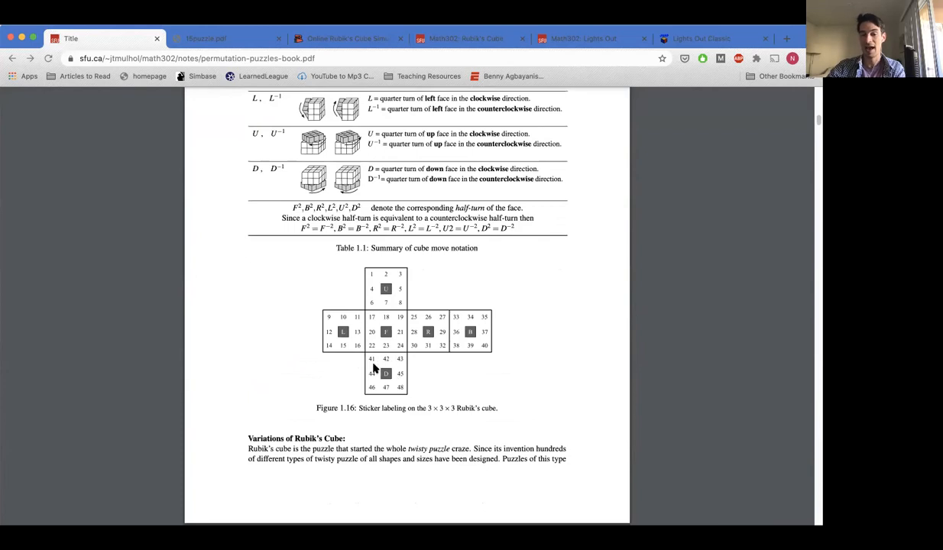
pyautogui.moveTo(395, 387)
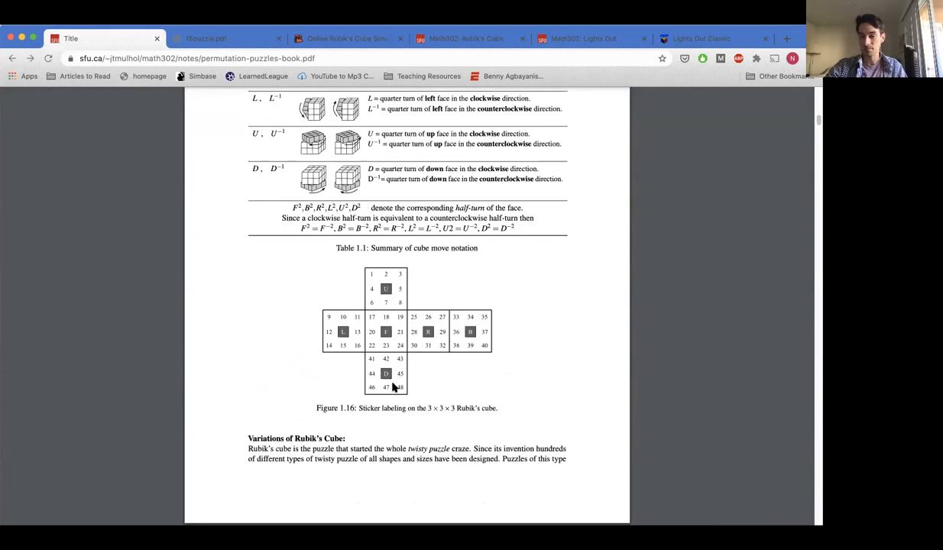
pyautogui.scroll(-3)
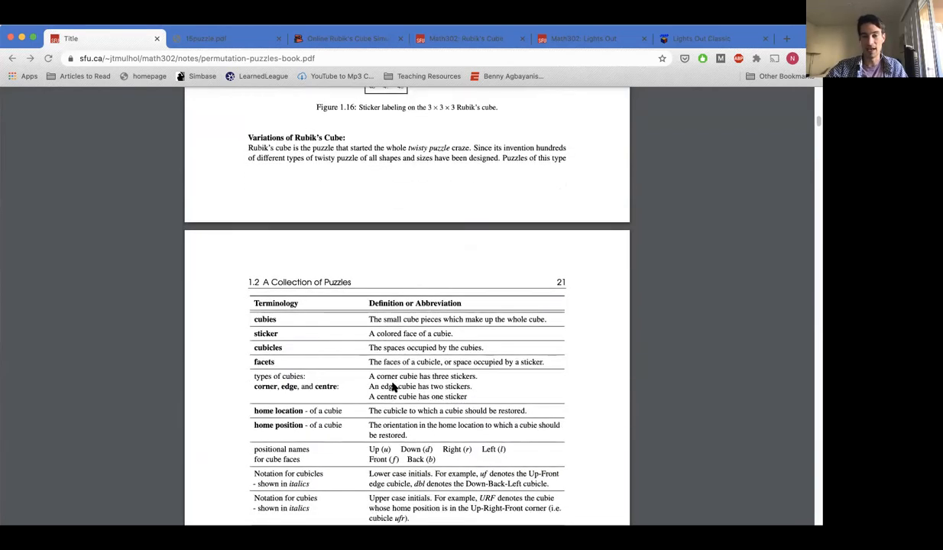
pyautogui.scroll(-3)
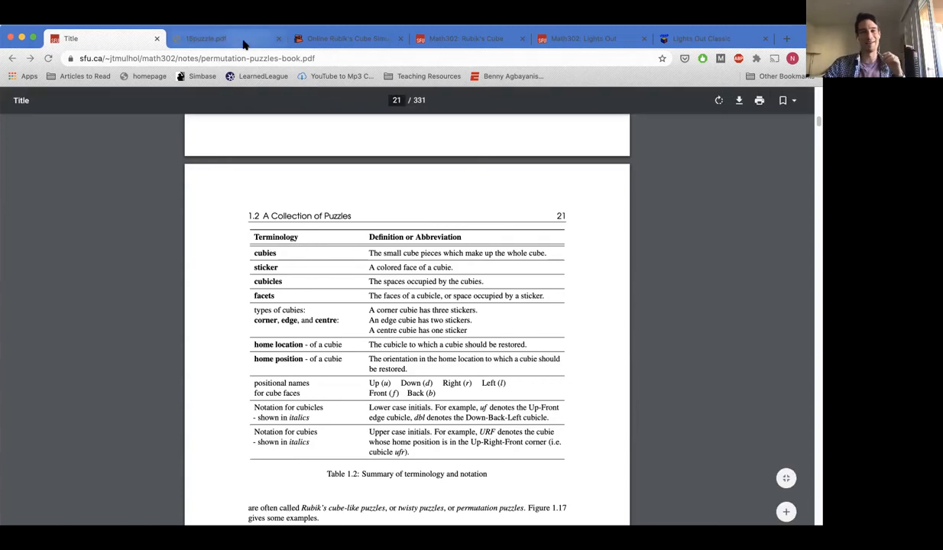
pyautogui.click(221, 38)
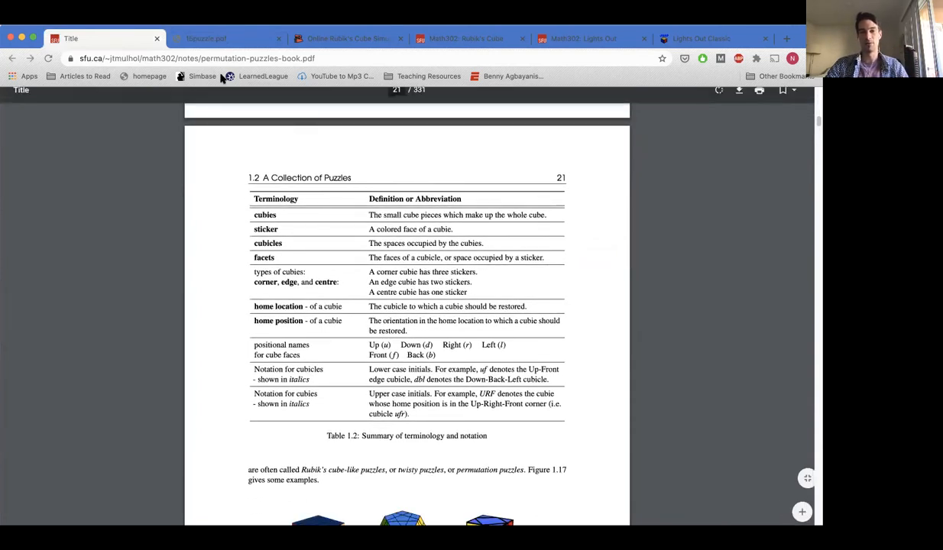
pyautogui.click(225, 38)
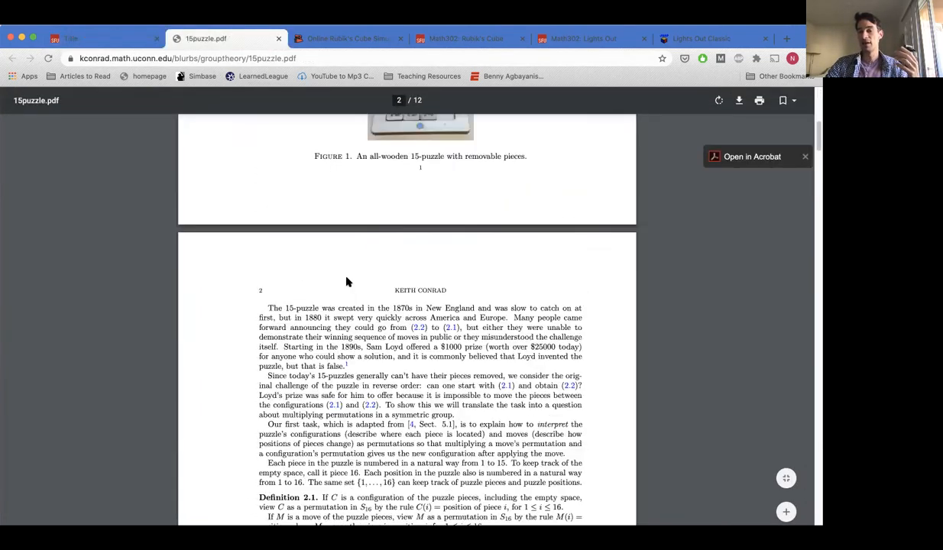
# - Scroll 15puzzle.pdf through its Rubik's cube section to page 11
pyautogui.scroll(-3)
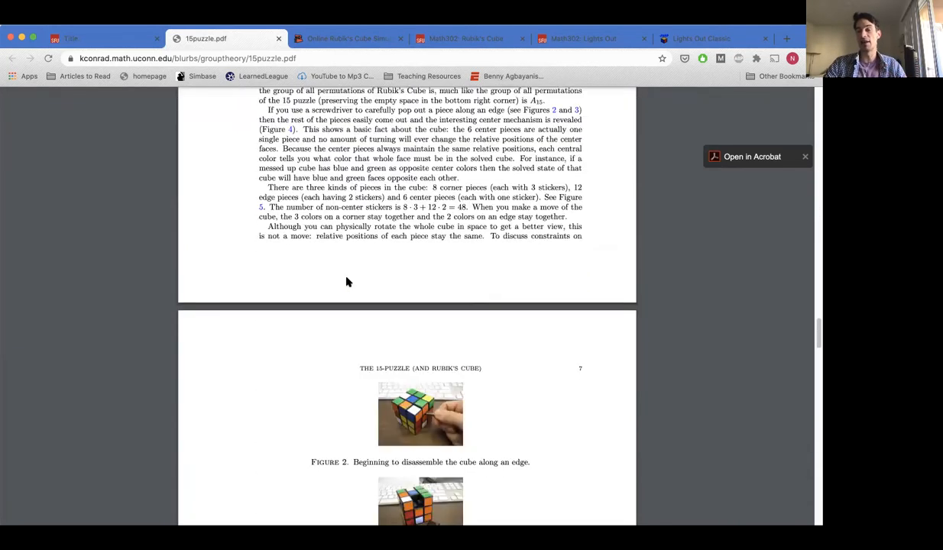
pyautogui.scroll(-3)
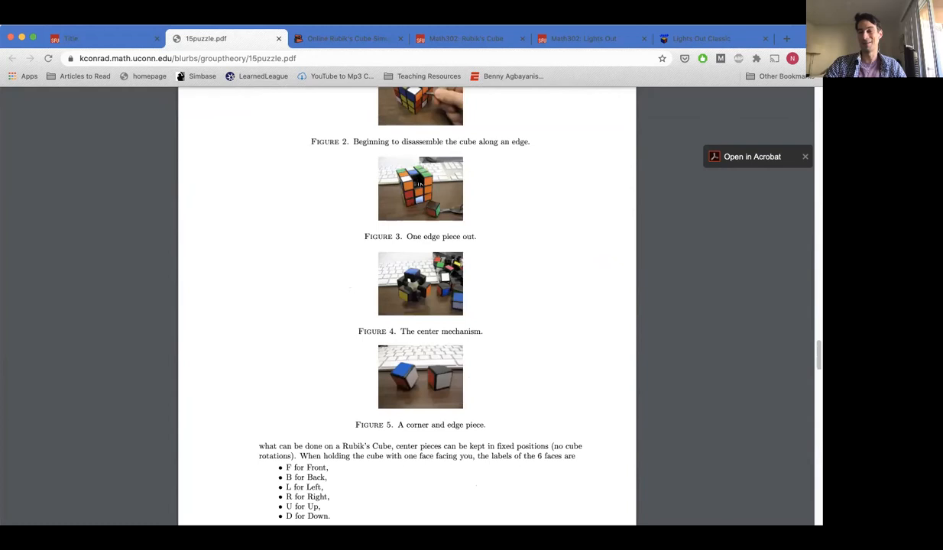
pyautogui.scroll(-3)
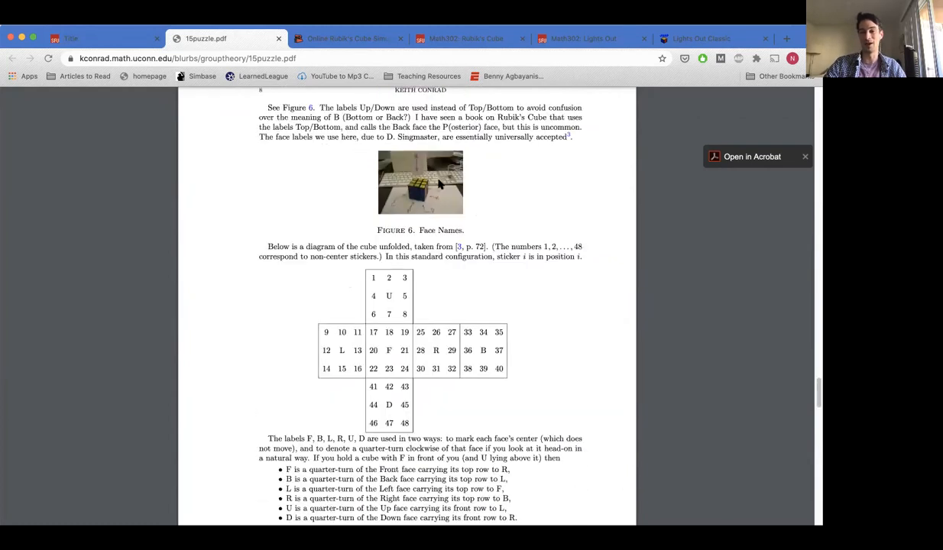
pyautogui.scroll(-3)
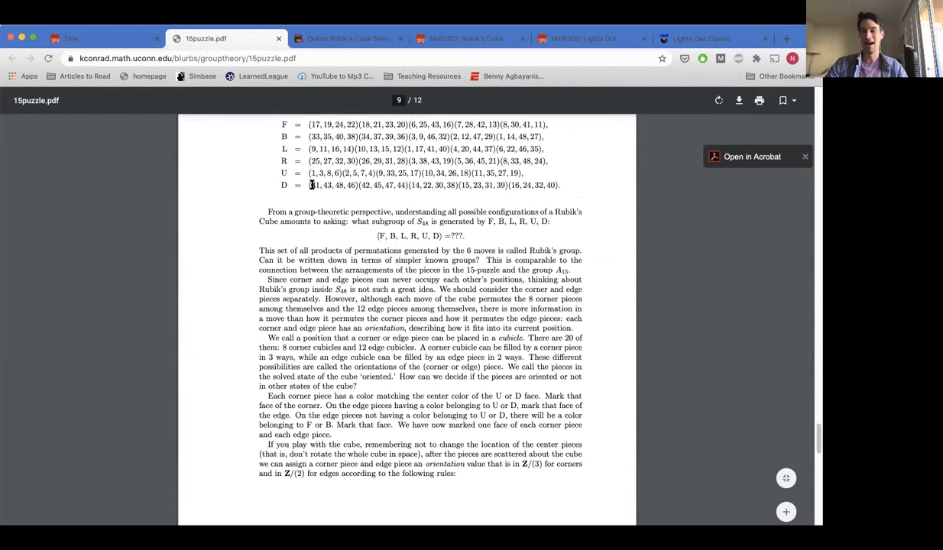
pyautogui.moveTo(306, 182)
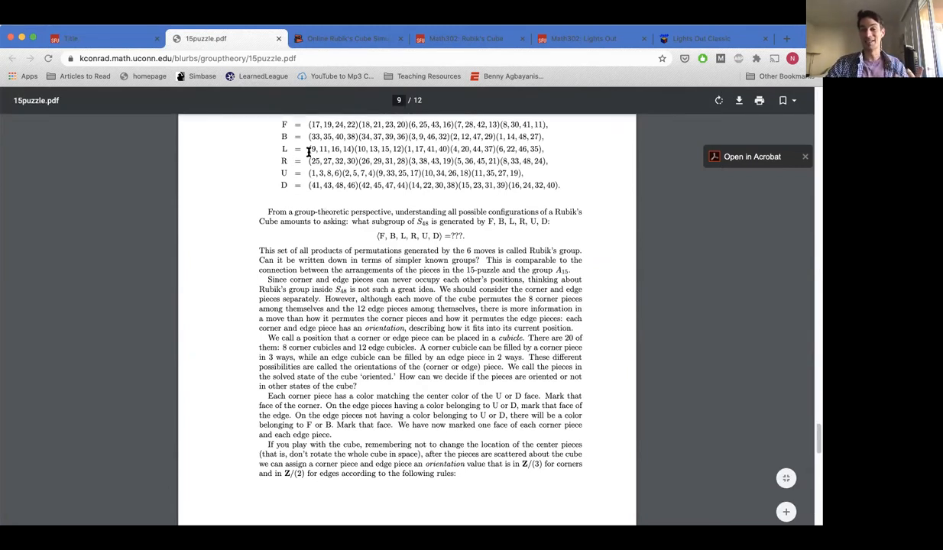
pyautogui.scroll(3)
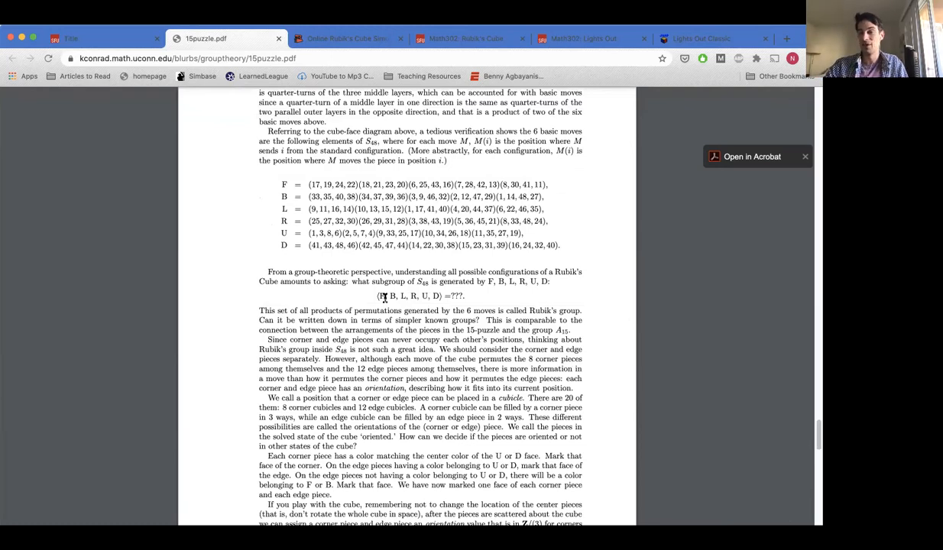
pyautogui.scroll(-3)
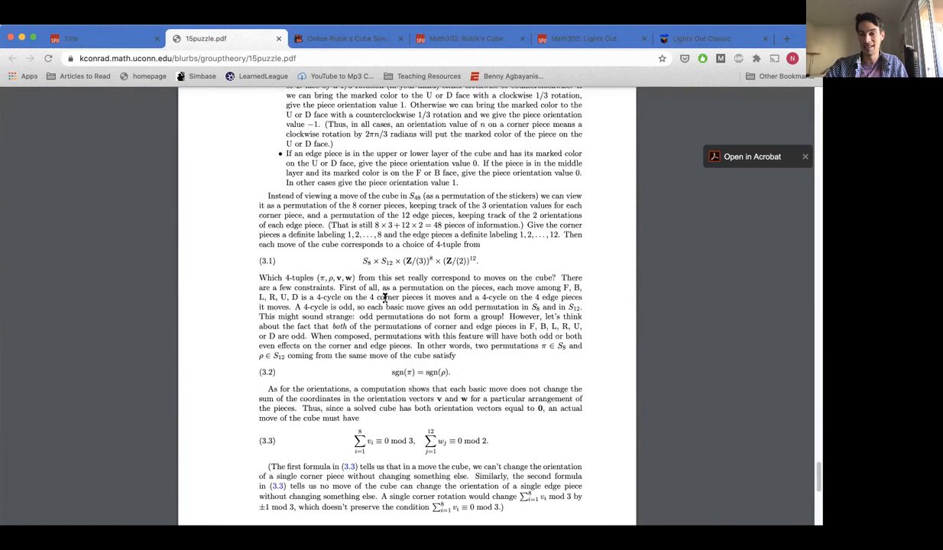
pyautogui.moveTo(365, 267)
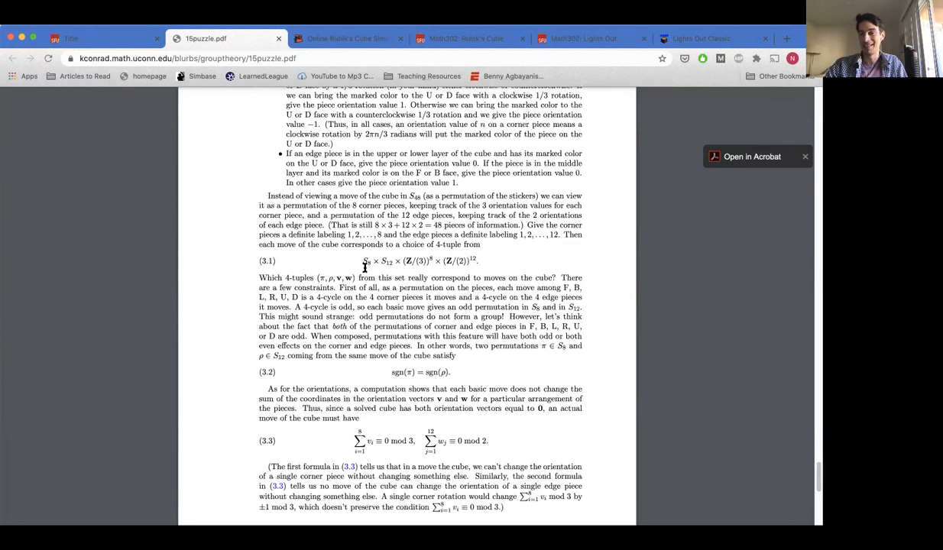
pyautogui.scroll(-3)
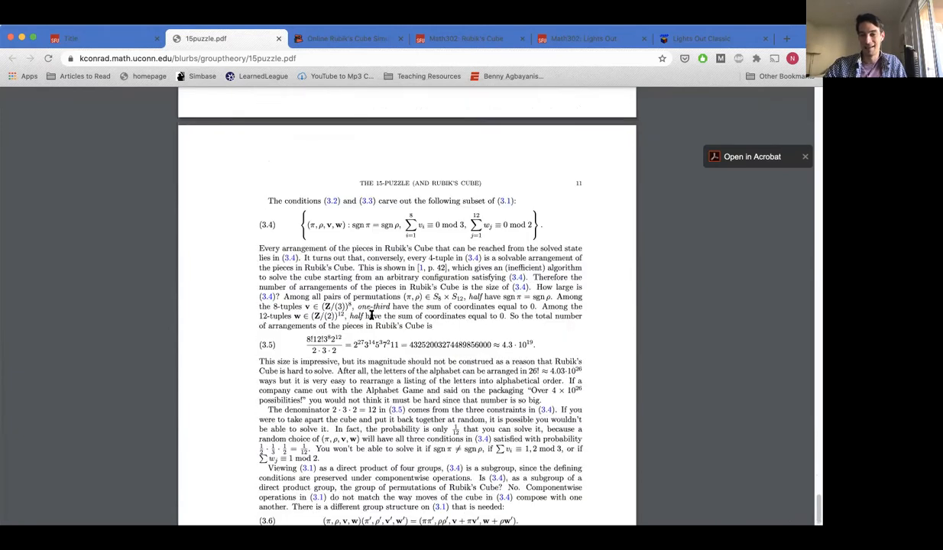
pyautogui.scroll(-3)
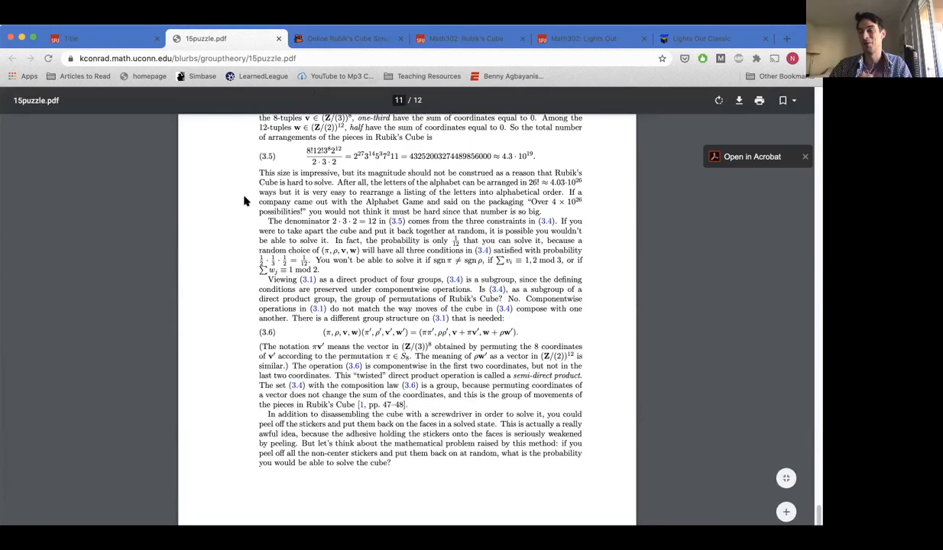
pyautogui.scroll(3)
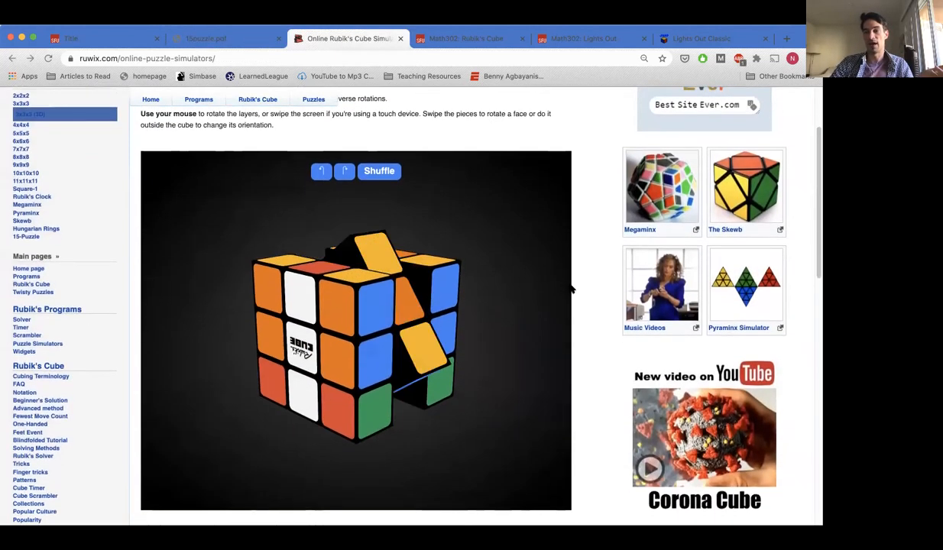
# - Shuffle the cube seven times, then switch to the Lights Out Classic tab
pyautogui.scroll(-3)
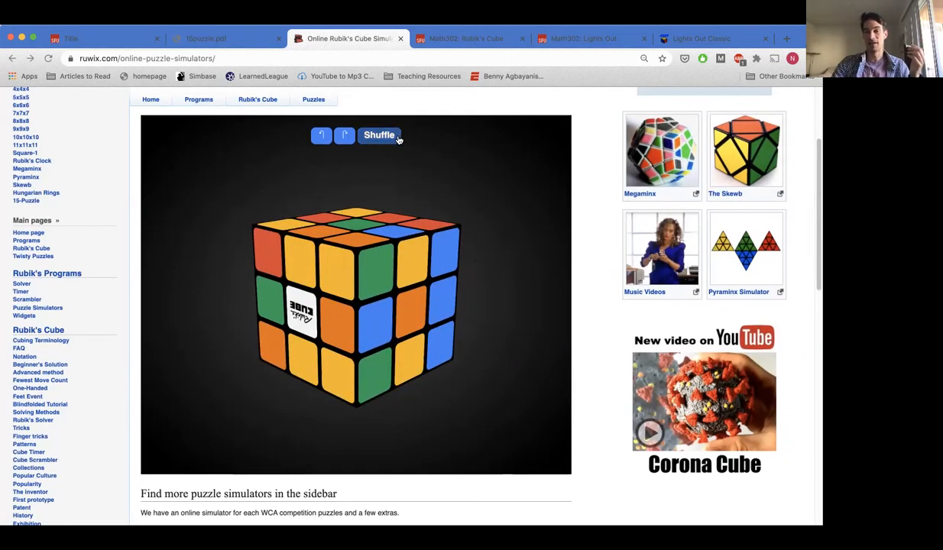
pyautogui.click(379, 135)
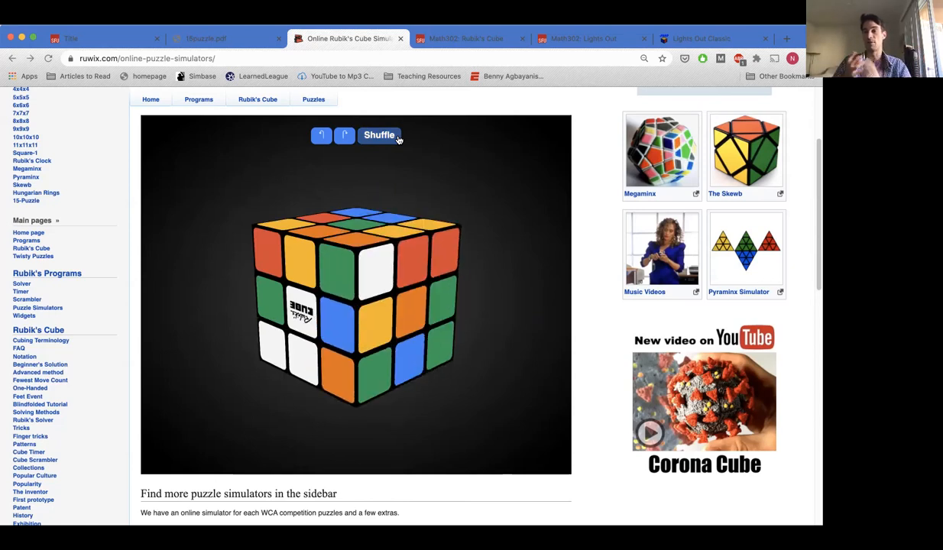
pyautogui.click(379, 135)
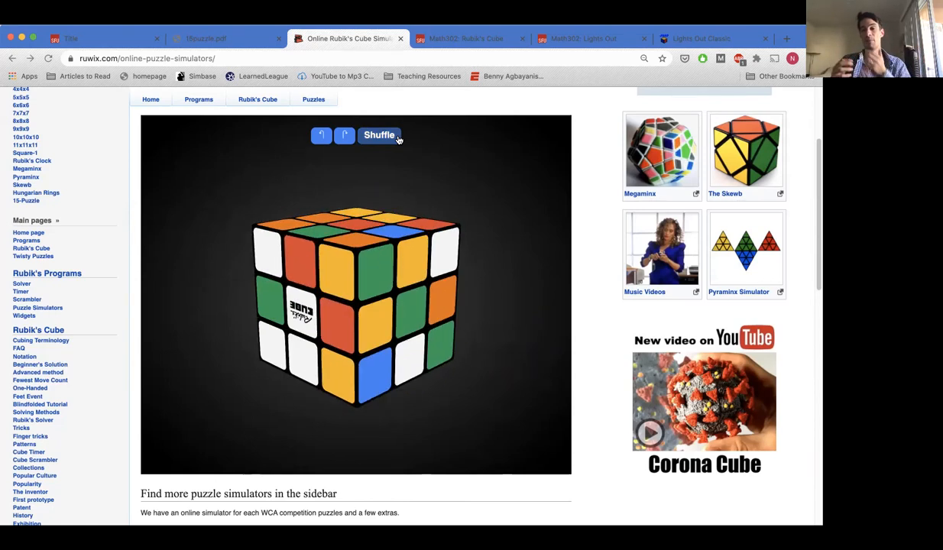
pyautogui.click(380, 135)
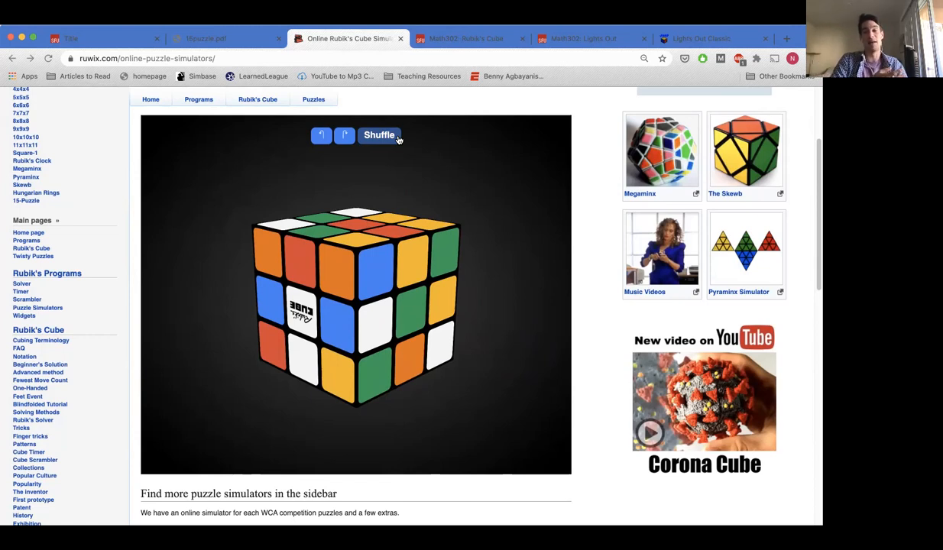
pyautogui.click(379, 136)
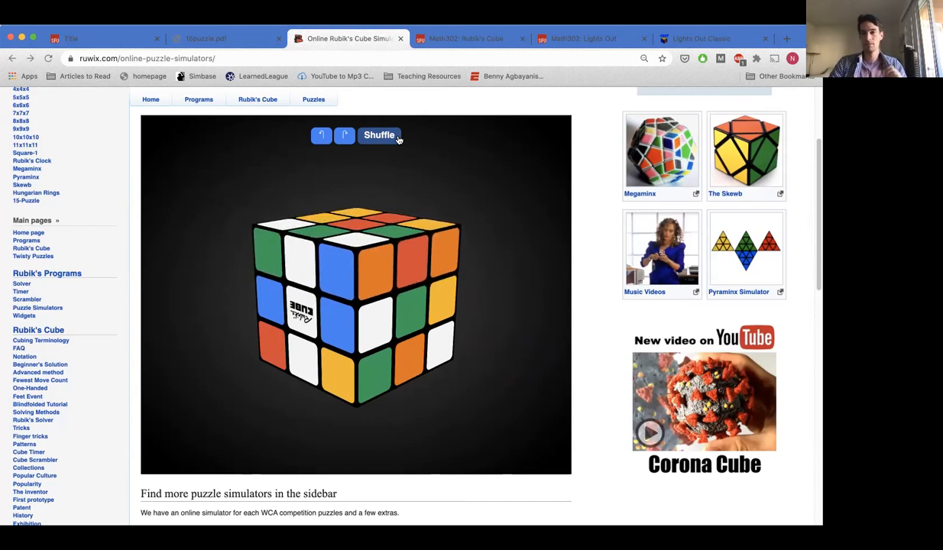
pyautogui.click(379, 135)
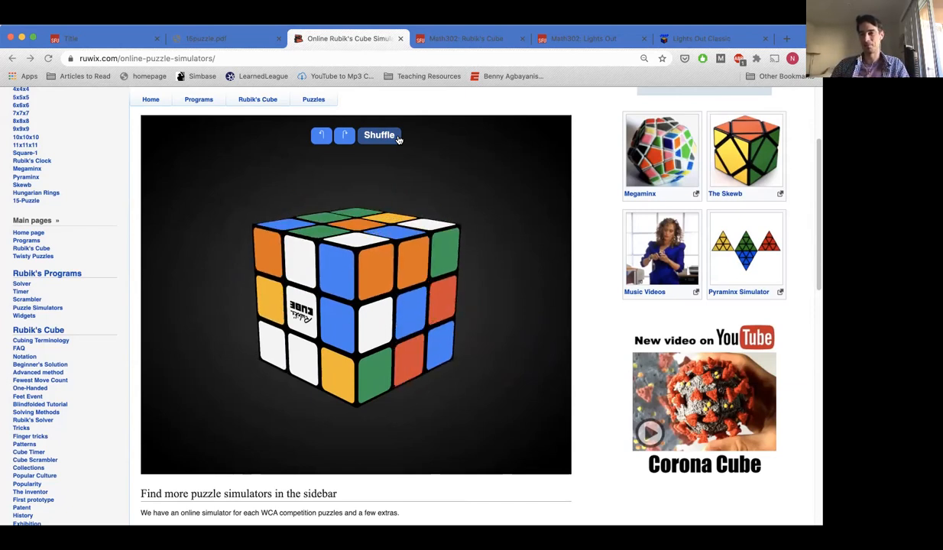
pyautogui.click(379, 135)
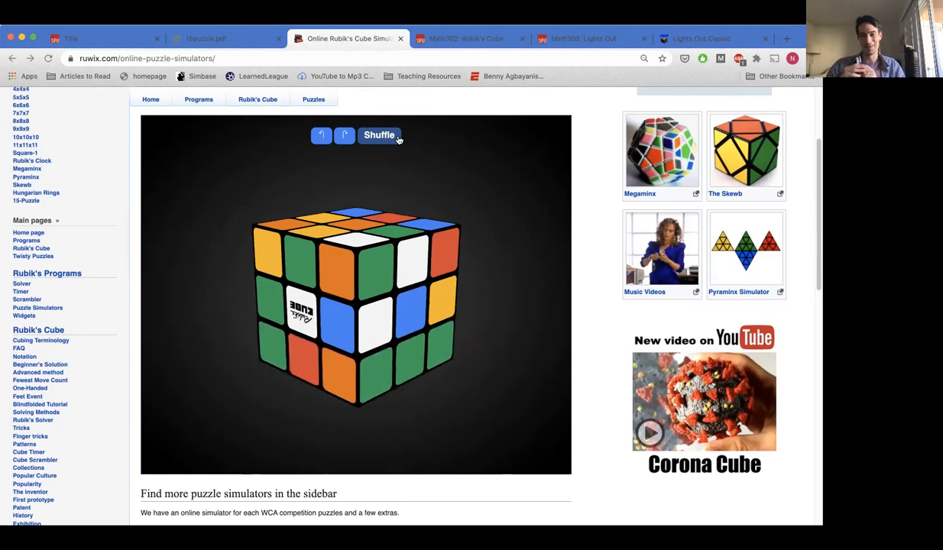
pyautogui.click(380, 135)
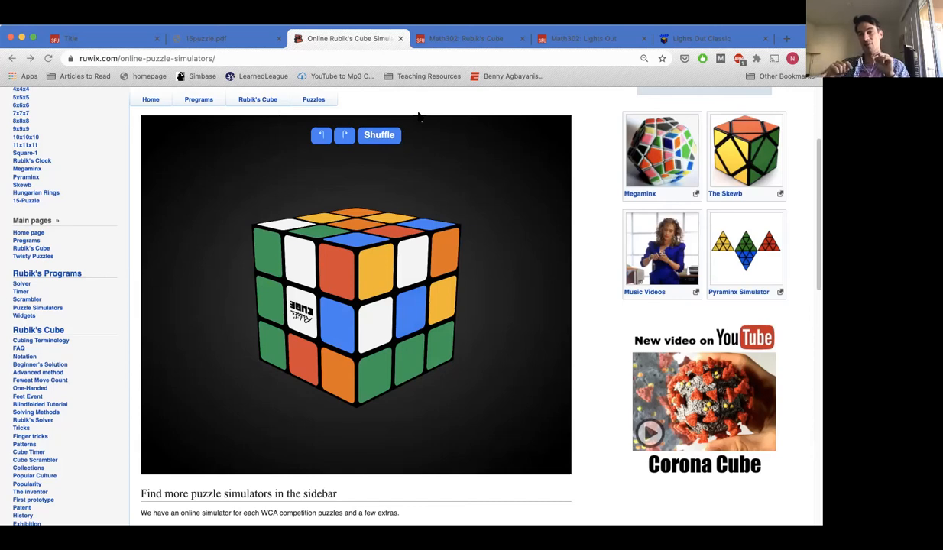
pyautogui.moveTo(443, 127)
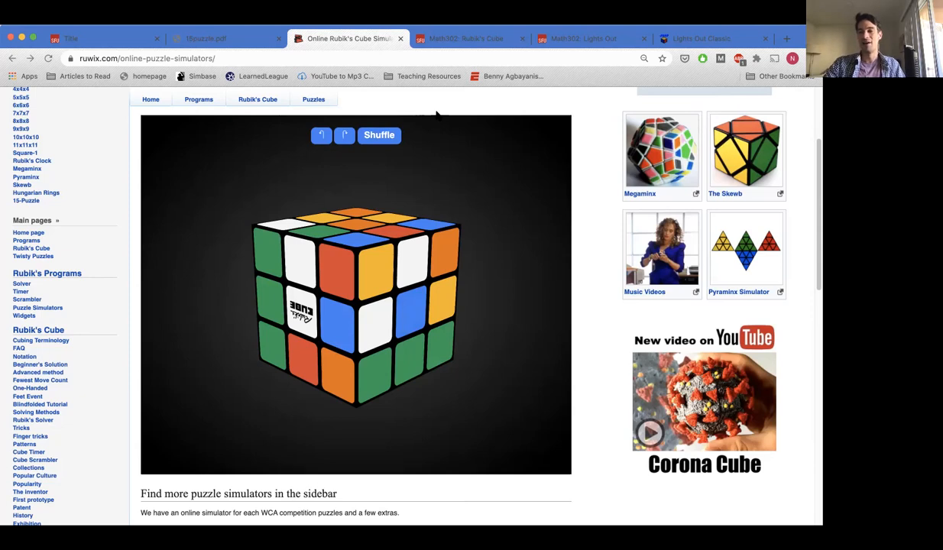
pyautogui.moveTo(411, 104)
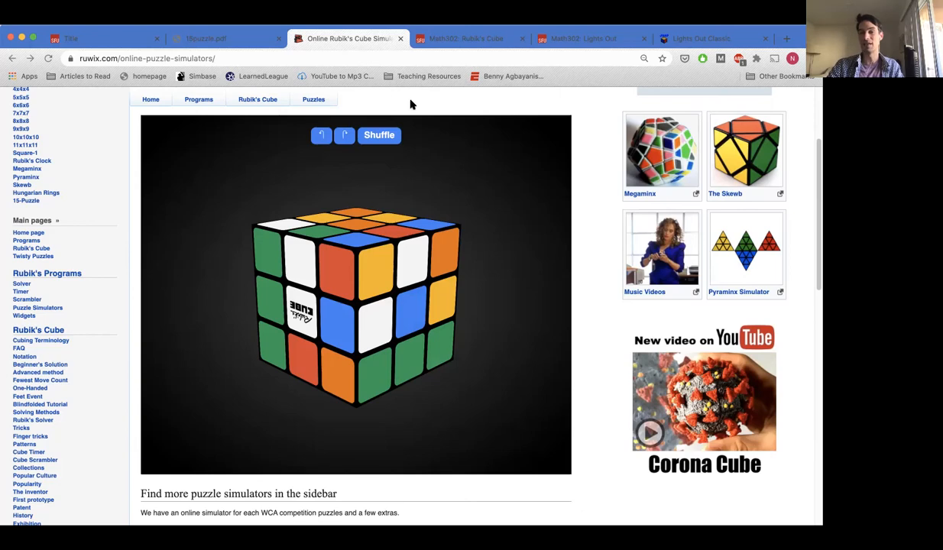
pyautogui.moveTo(218, 155)
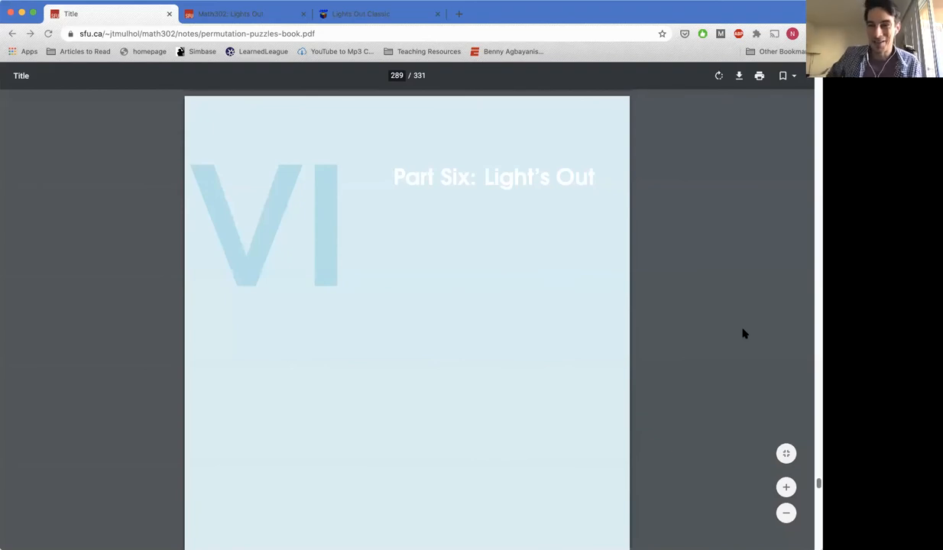
pyautogui.scroll(-3)
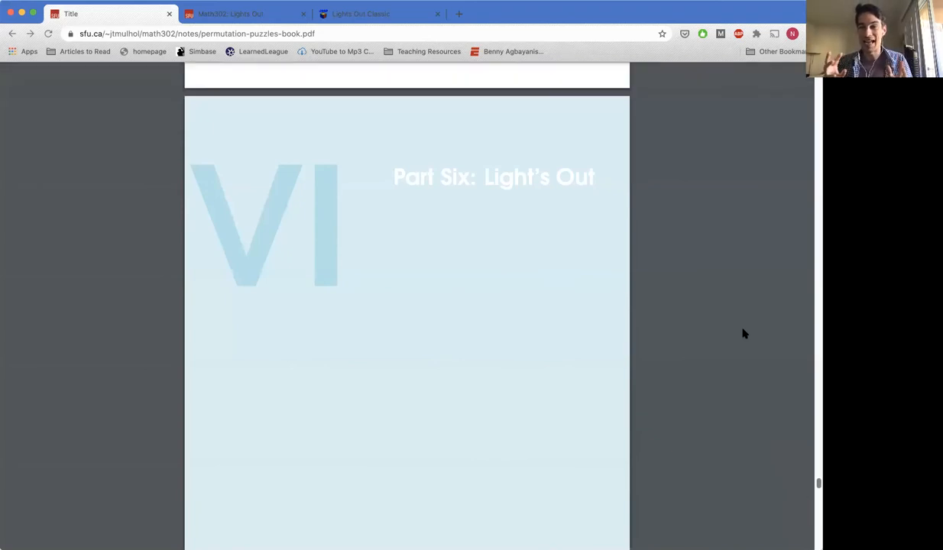
pyautogui.moveTo(692, 306)
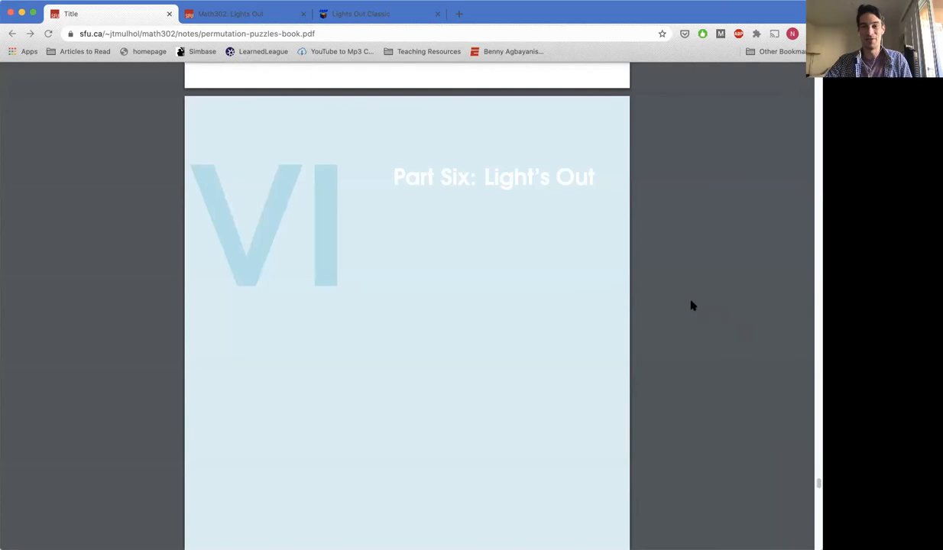
pyautogui.click(359, 13)
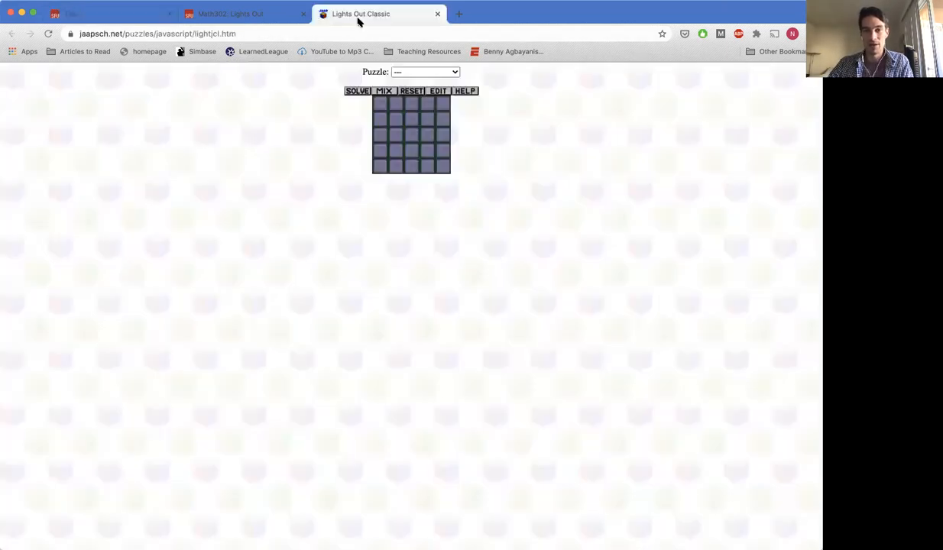
pyautogui.moveTo(424, 205)
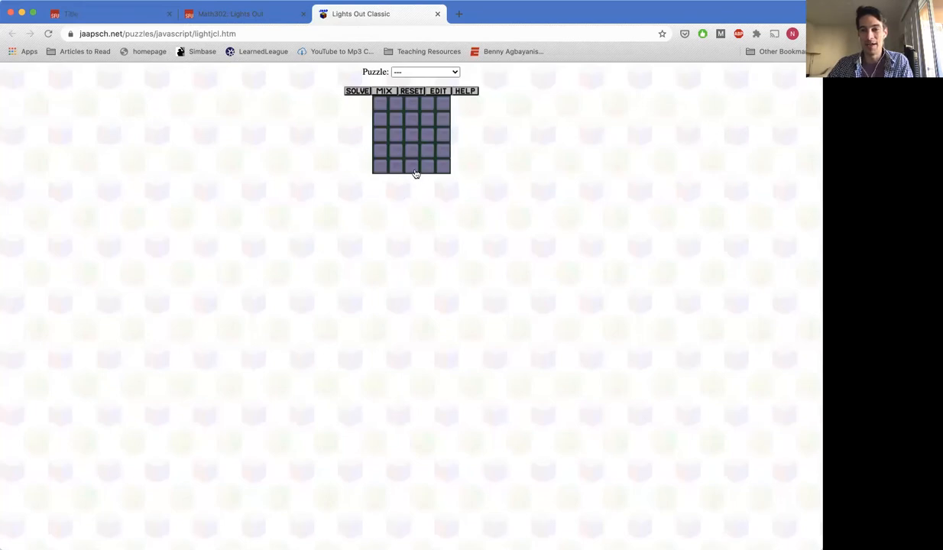
pyautogui.click(411, 141)
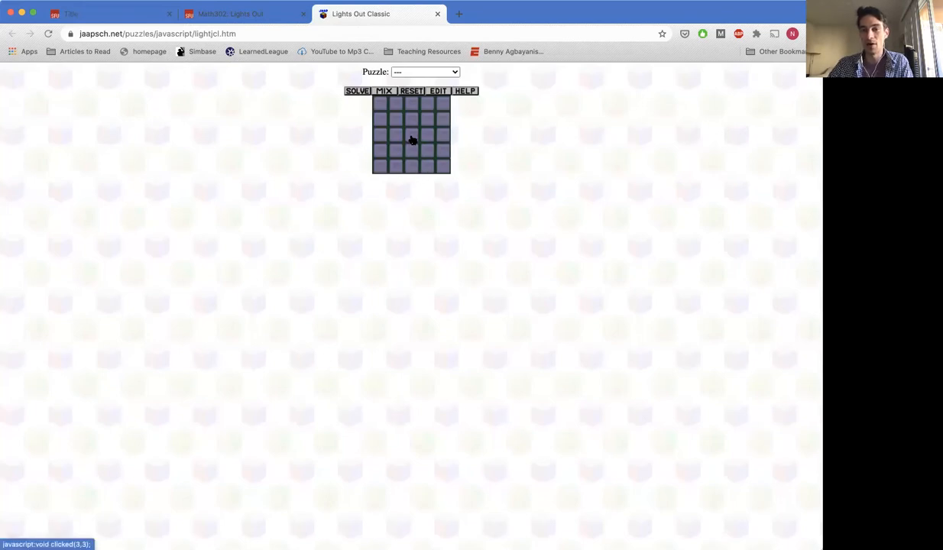
pyautogui.click(411, 134)
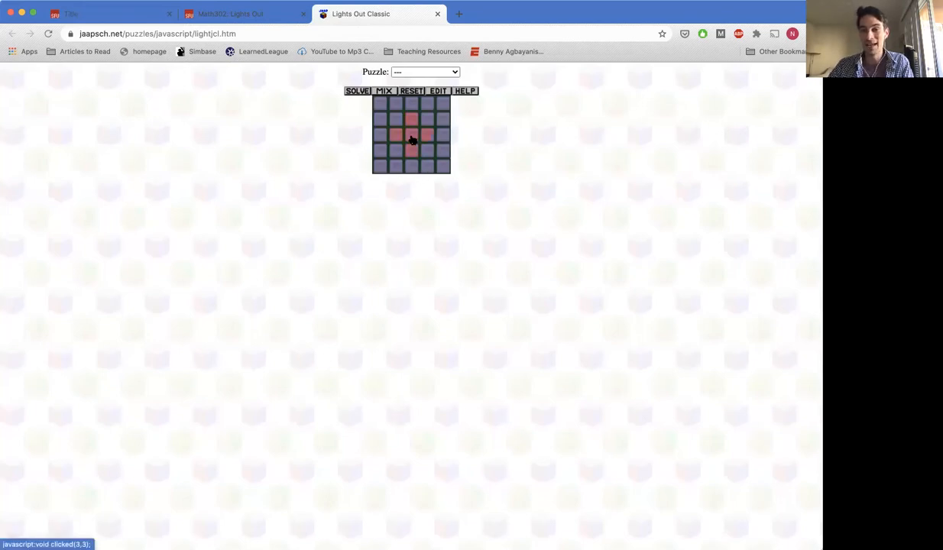
pyautogui.click(442, 166)
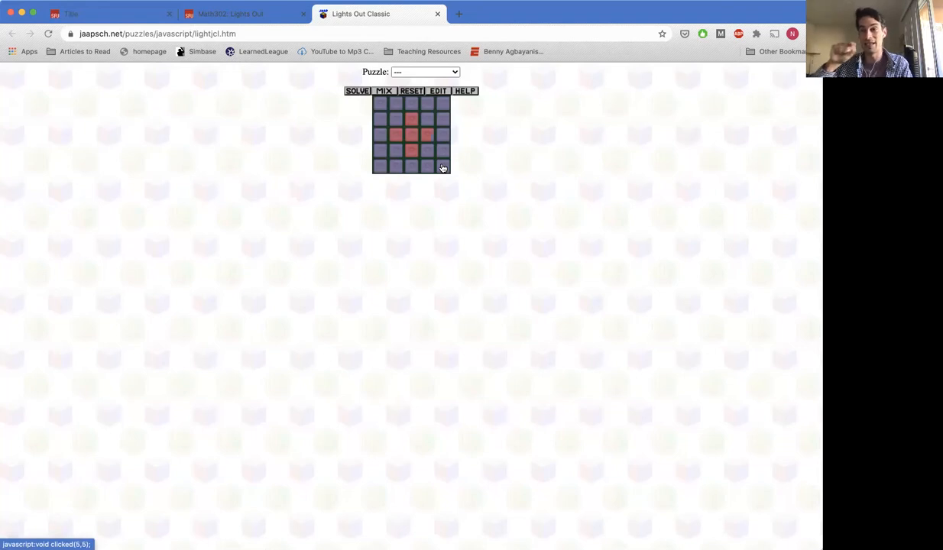
pyautogui.click(419, 105)
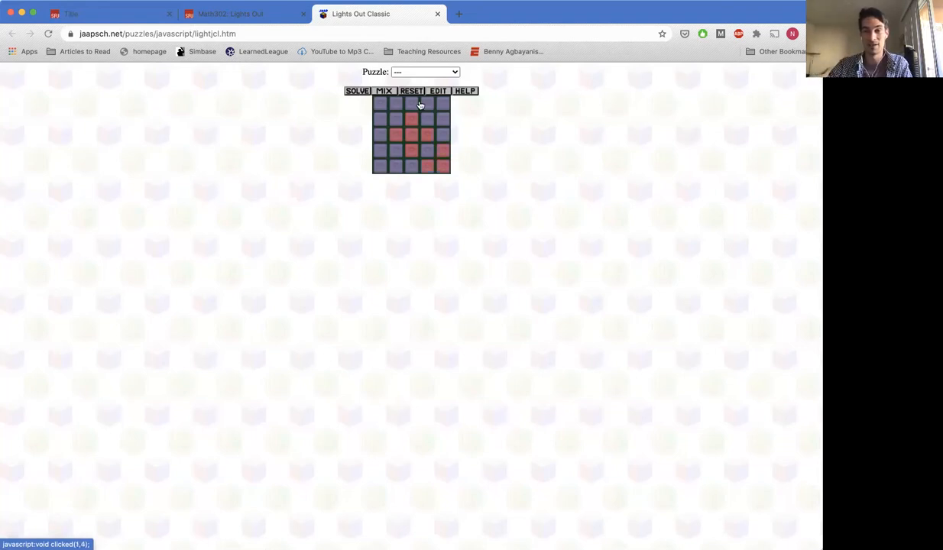
pyautogui.click(442, 103)
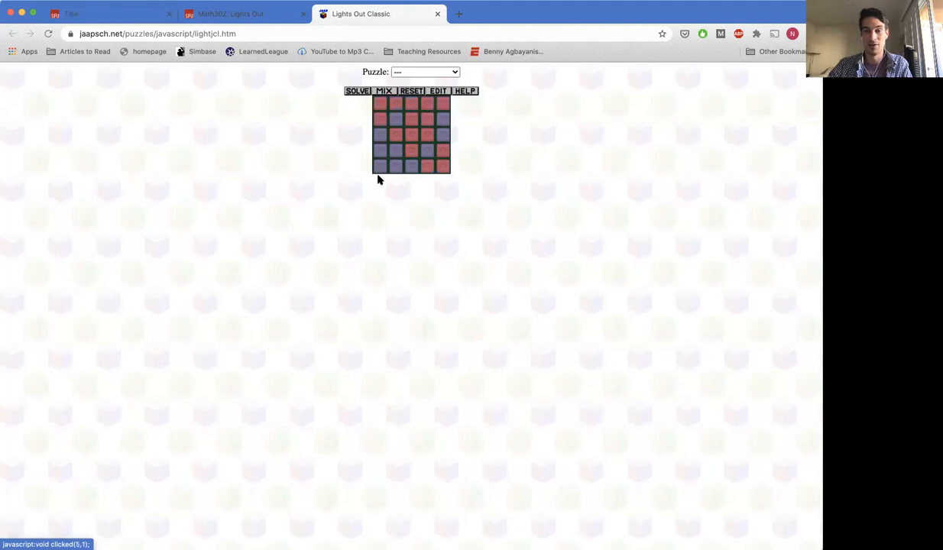
pyautogui.click(379, 165)
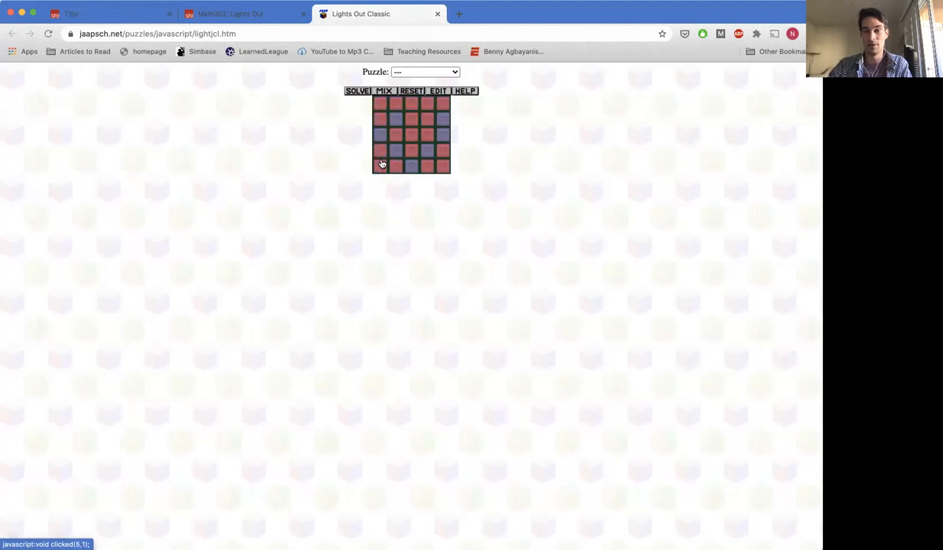
pyautogui.click(380, 165)
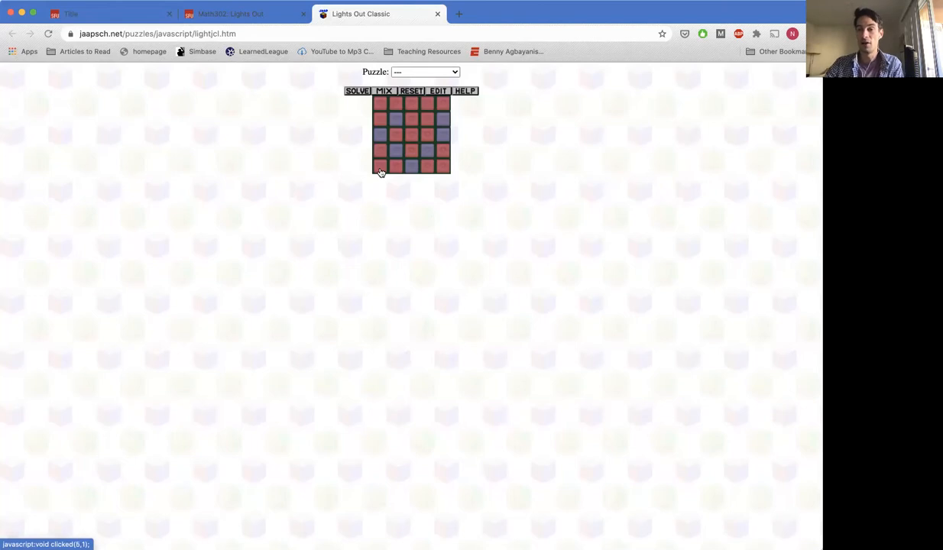
pyautogui.click(379, 166)
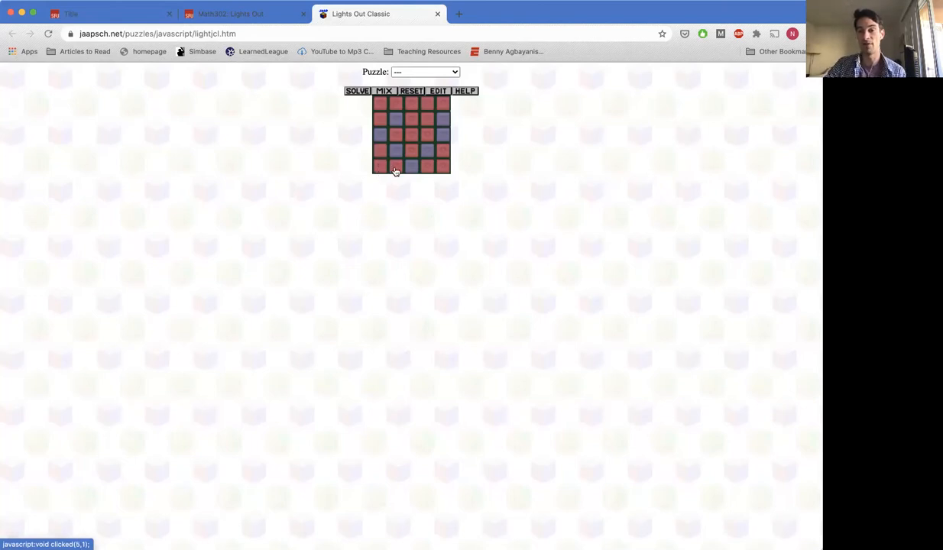
pyautogui.click(389, 165)
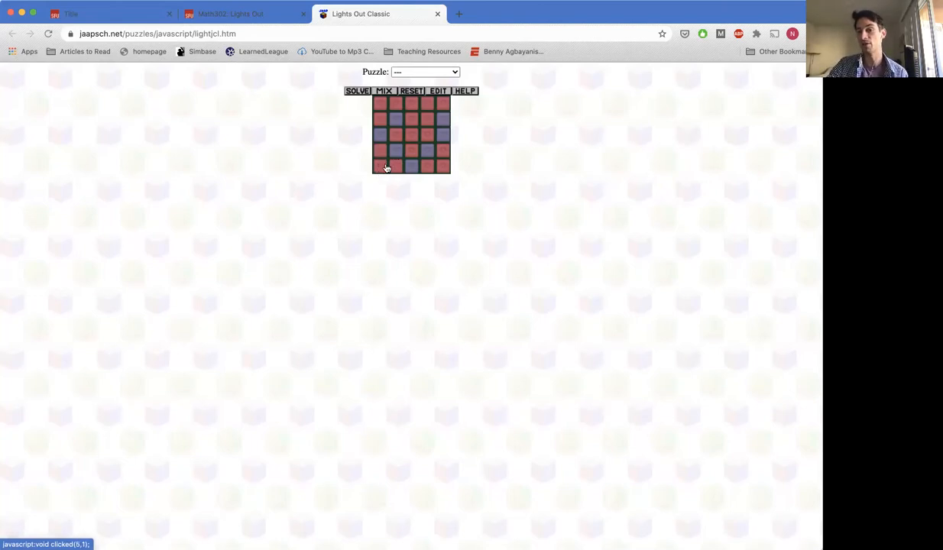
pyautogui.click(396, 152)
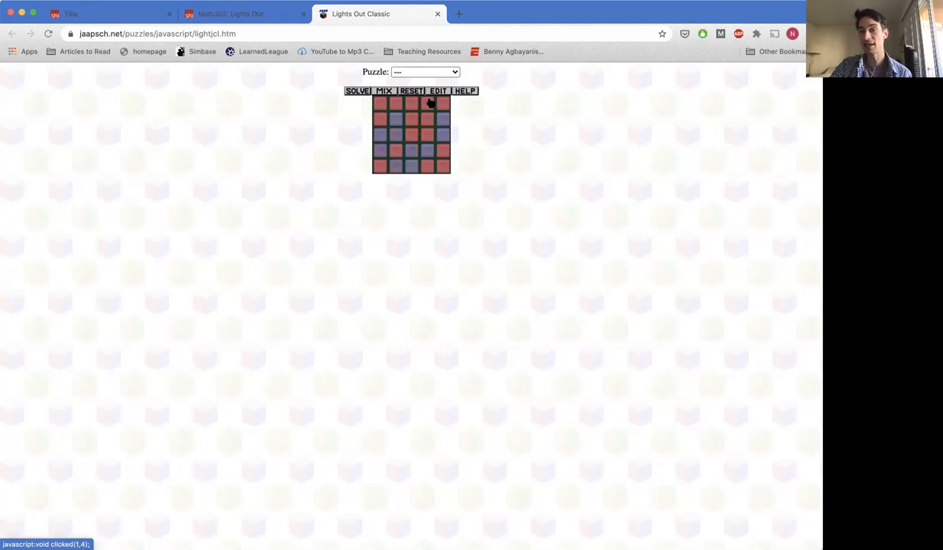
pyautogui.click(411, 91)
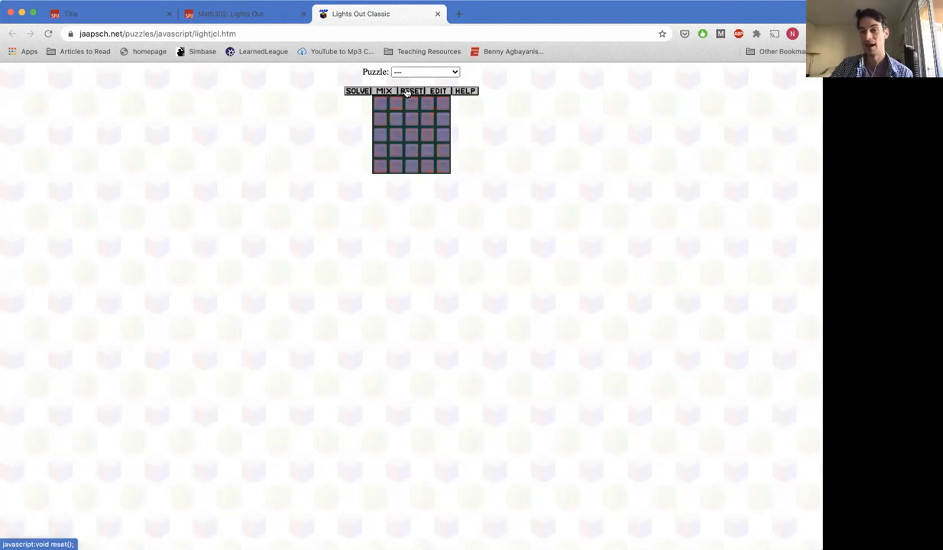
# - Mix the 5×5 board and chase the lights down row by row
pyautogui.click(380, 91)
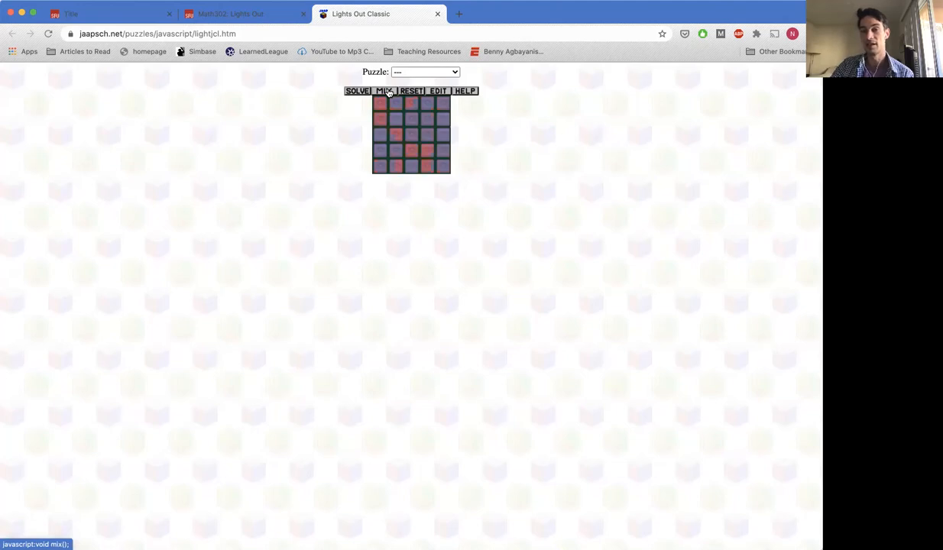
pyautogui.moveTo(644, 235)
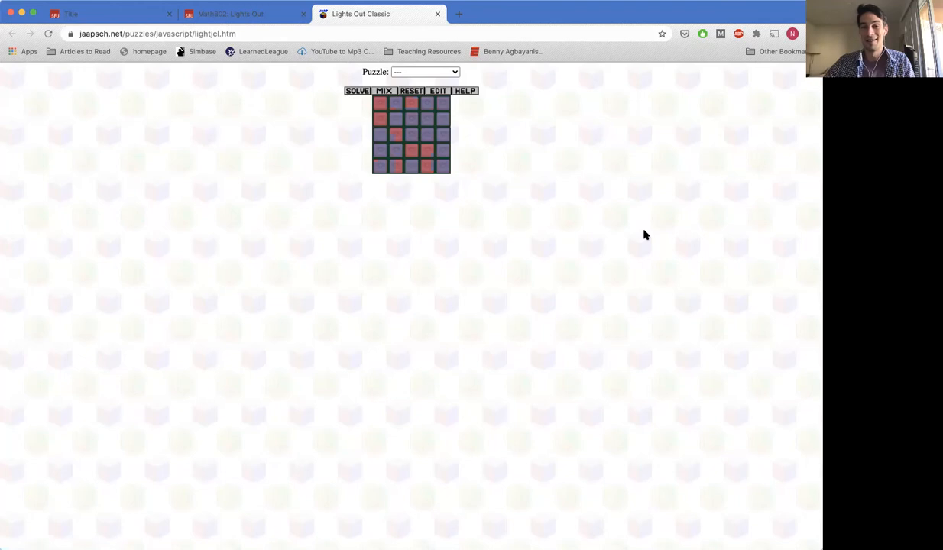
pyautogui.click(379, 123)
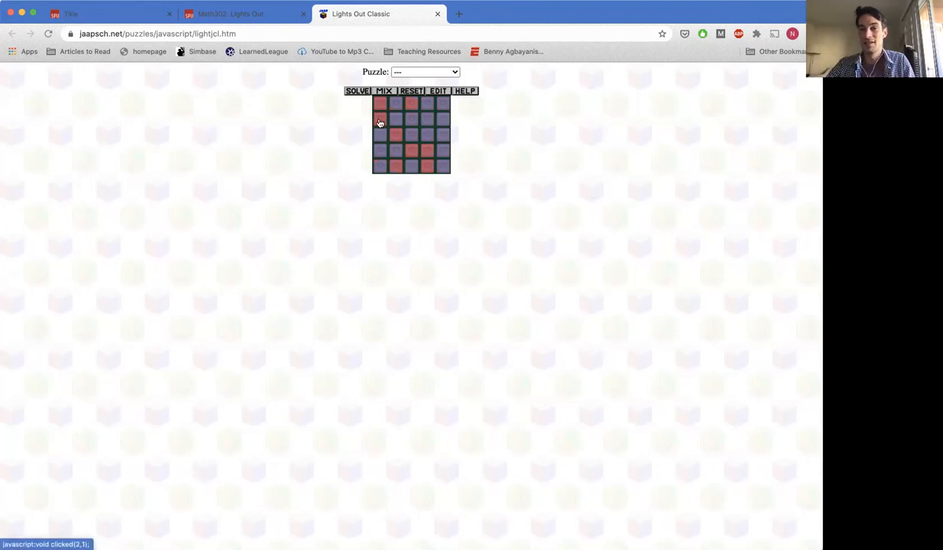
pyautogui.click(410, 123)
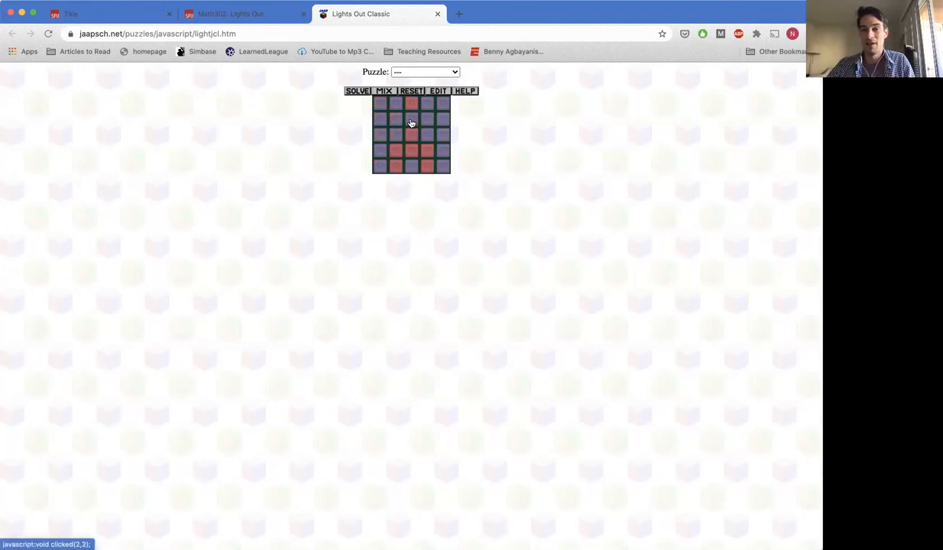
pyautogui.click(410, 134)
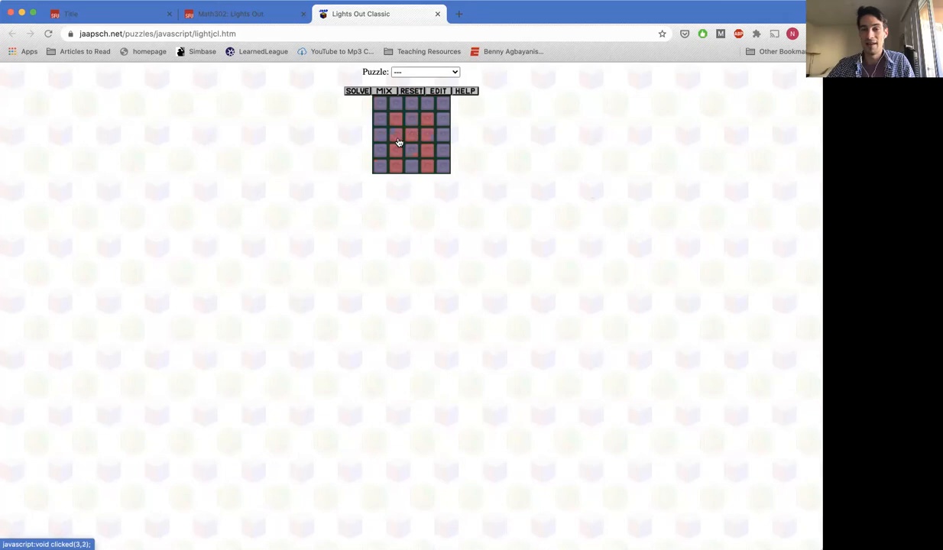
pyautogui.click(410, 134)
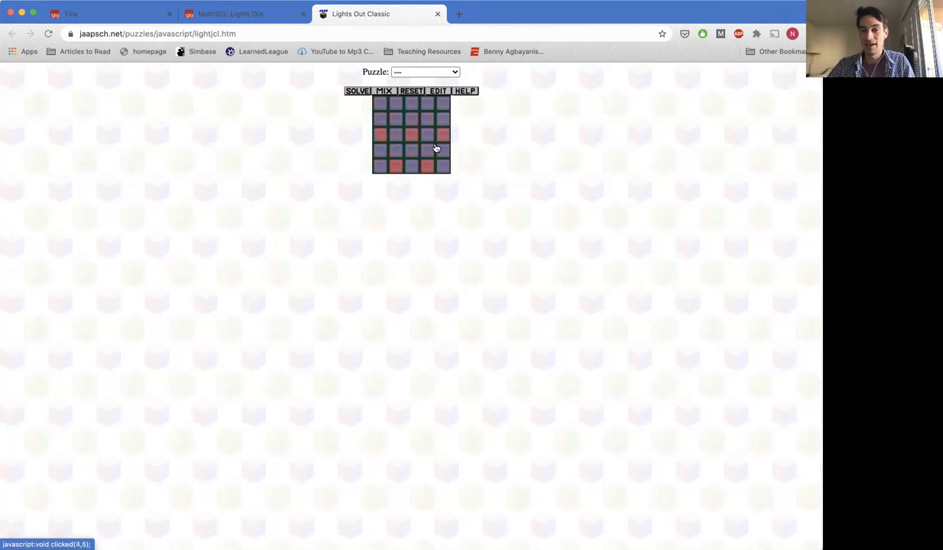
pyautogui.click(427, 150)
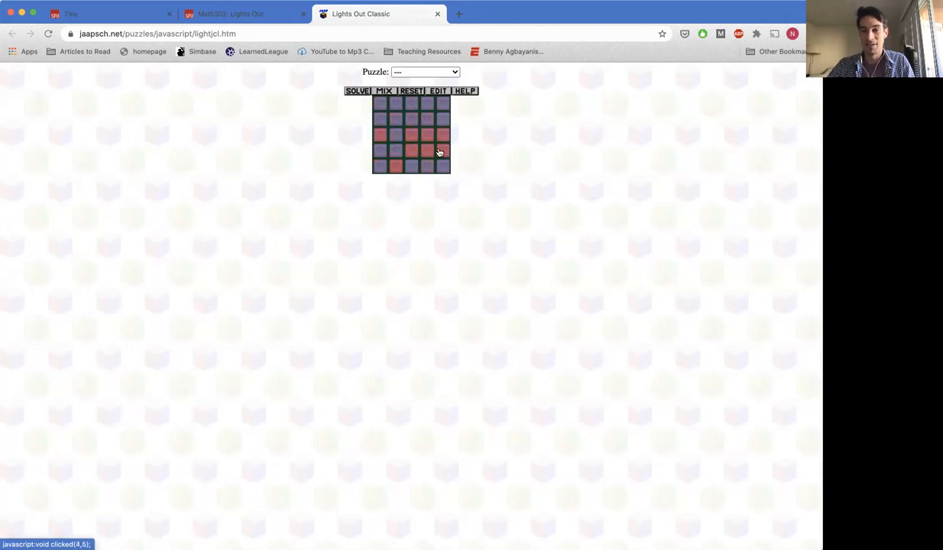
pyautogui.click(395, 154)
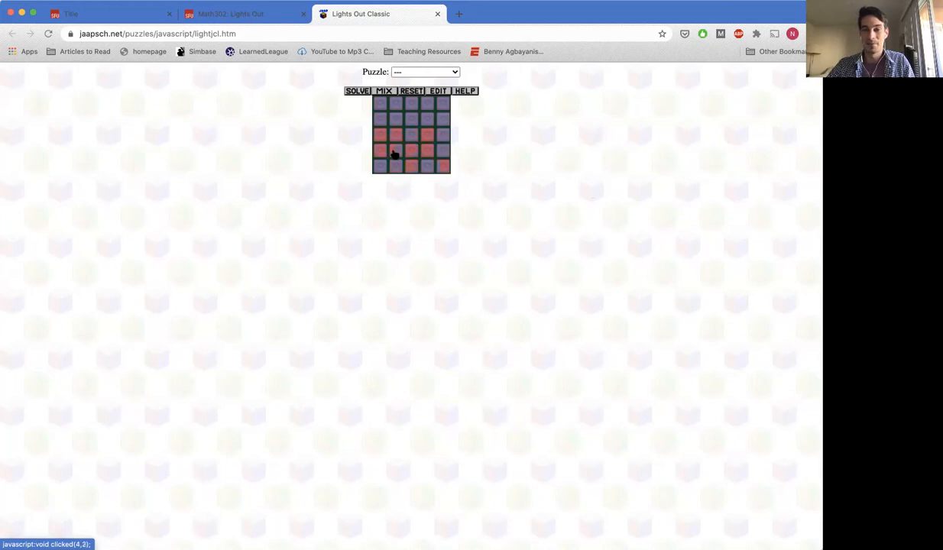
pyautogui.click(381, 166)
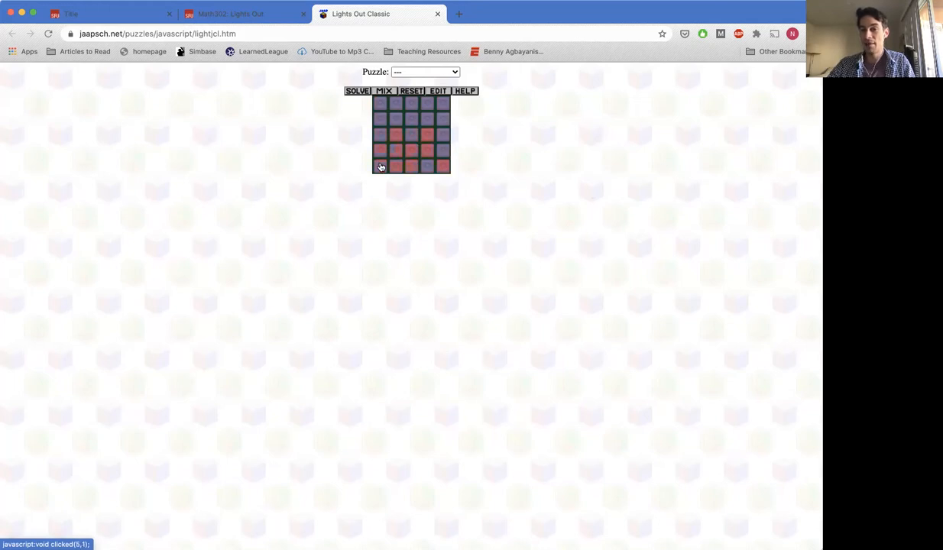
pyautogui.click(428, 153)
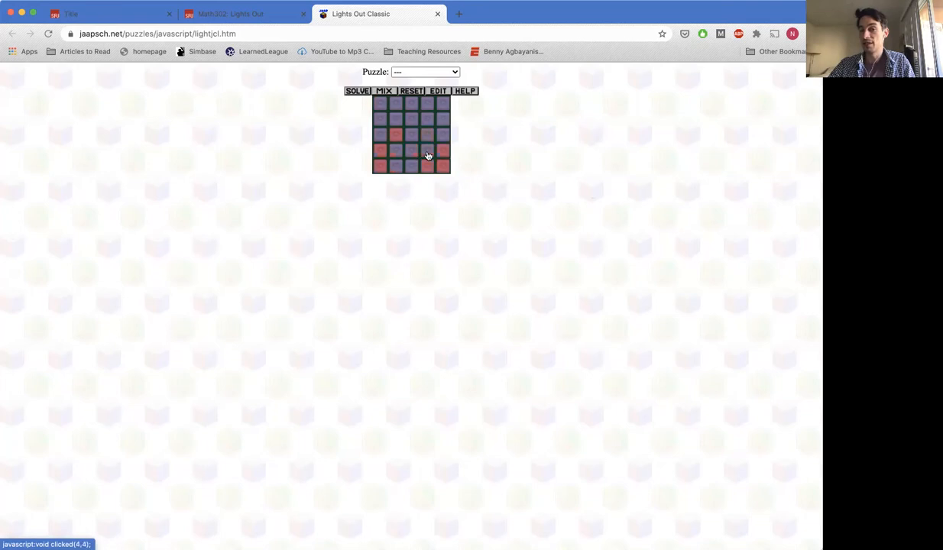
pyautogui.click(380, 166)
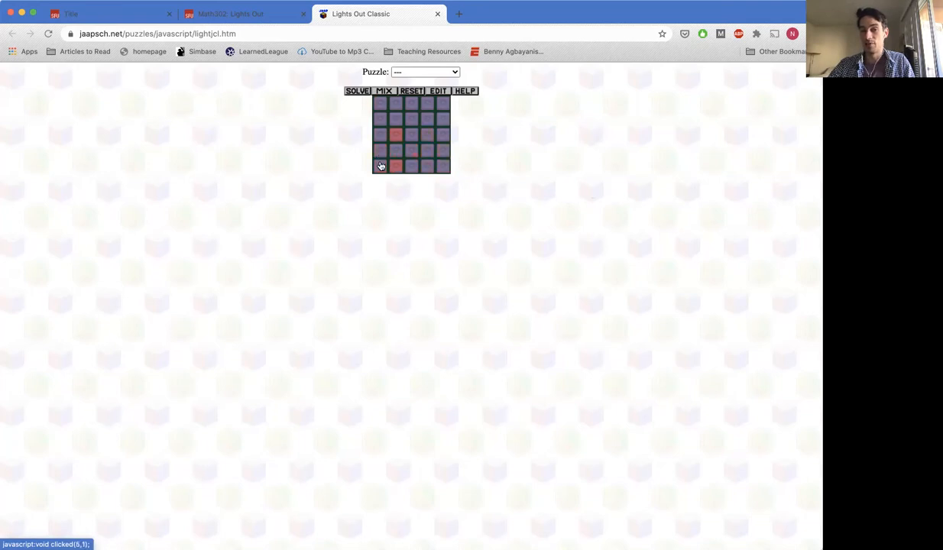
pyautogui.click(380, 151)
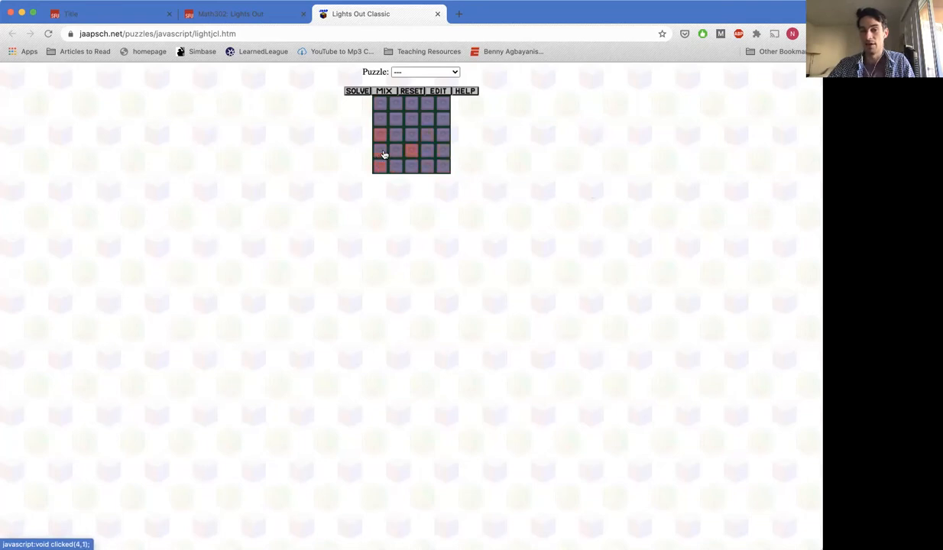
pyautogui.click(380, 150)
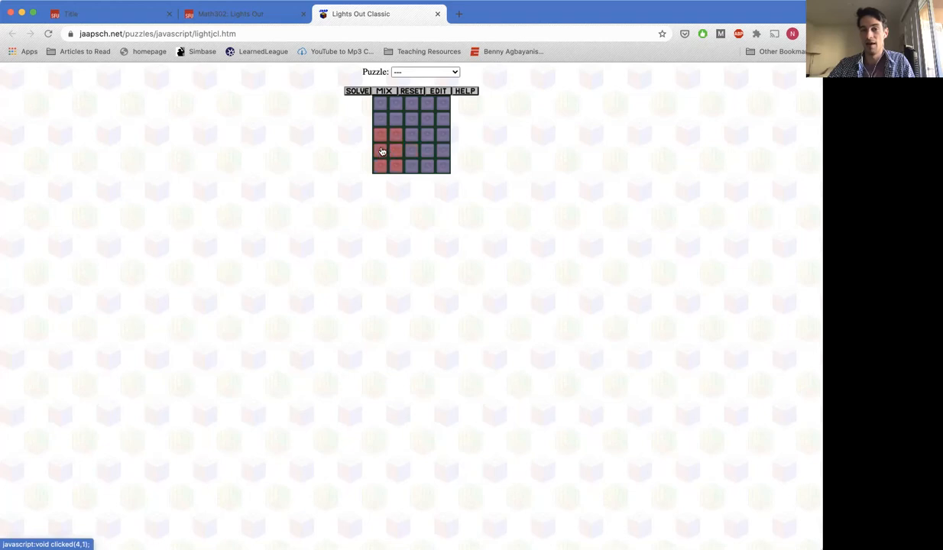
pyautogui.click(380, 136)
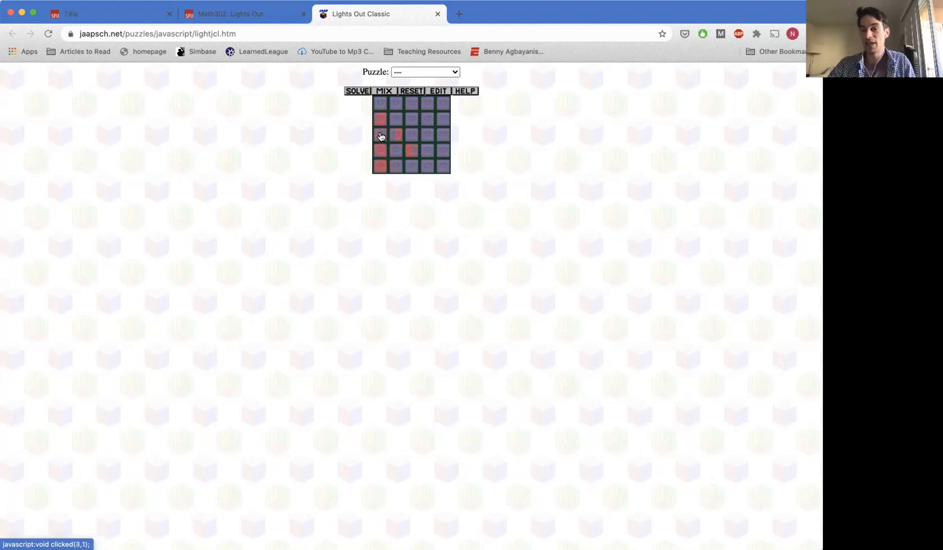
pyautogui.click(395, 150)
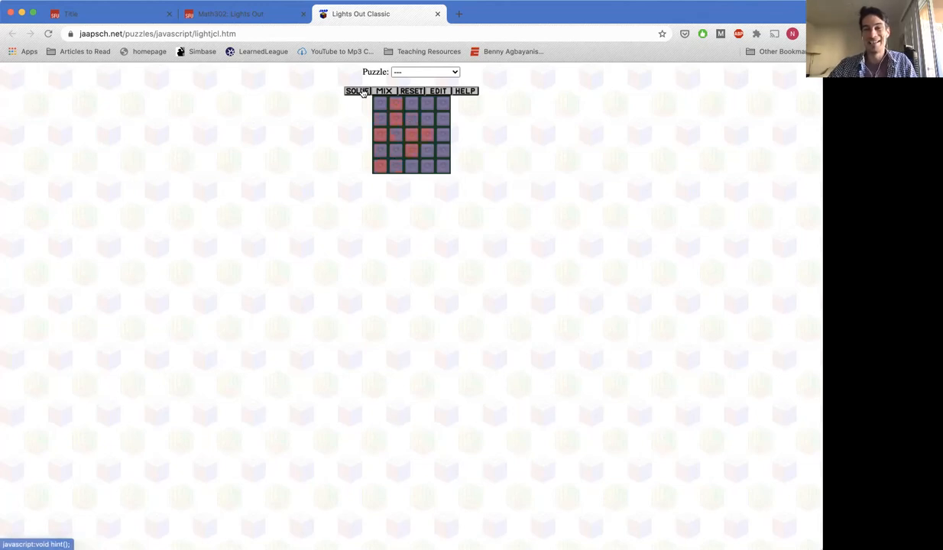
# - Mix the board again and toggle right-edge and centre lights, lighting plus shapes
pyautogui.click(384, 90)
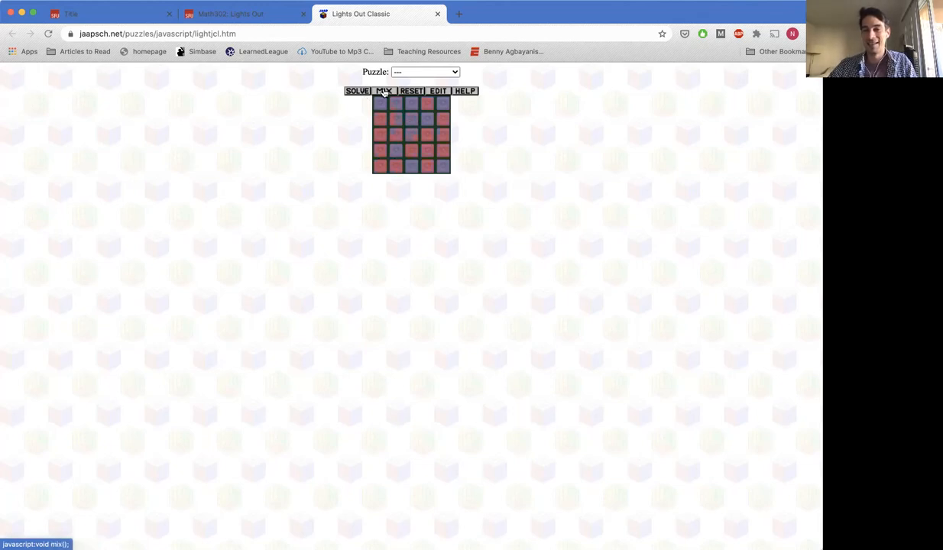
pyautogui.click(440, 122)
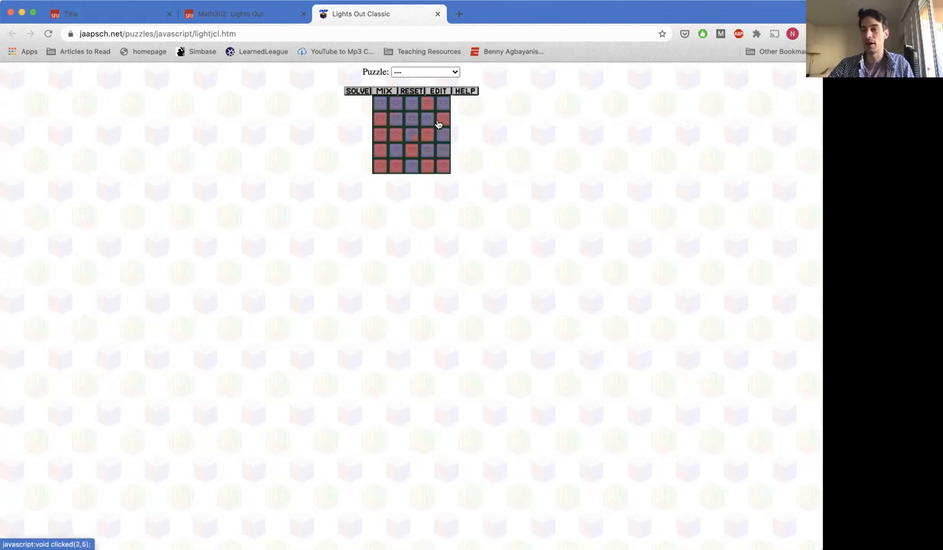
pyautogui.click(438, 118)
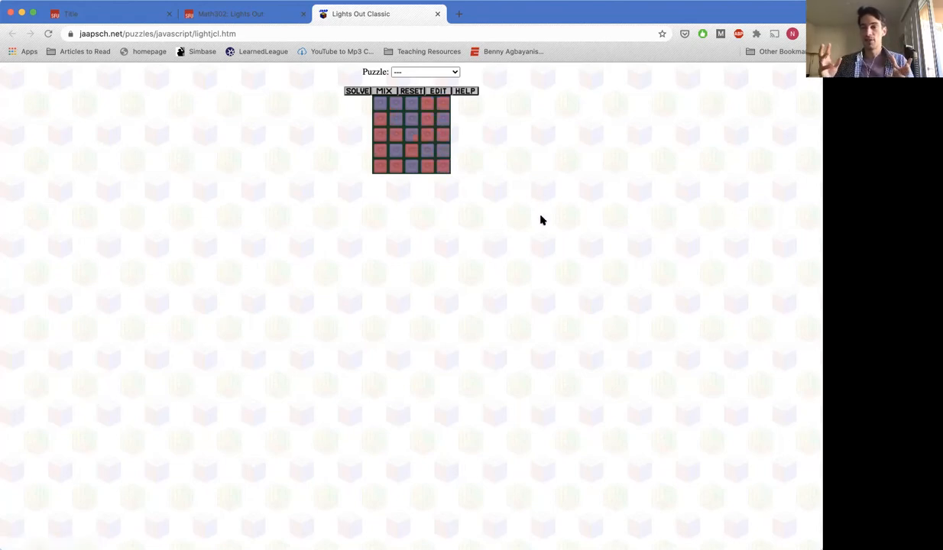
pyautogui.click(406, 118)
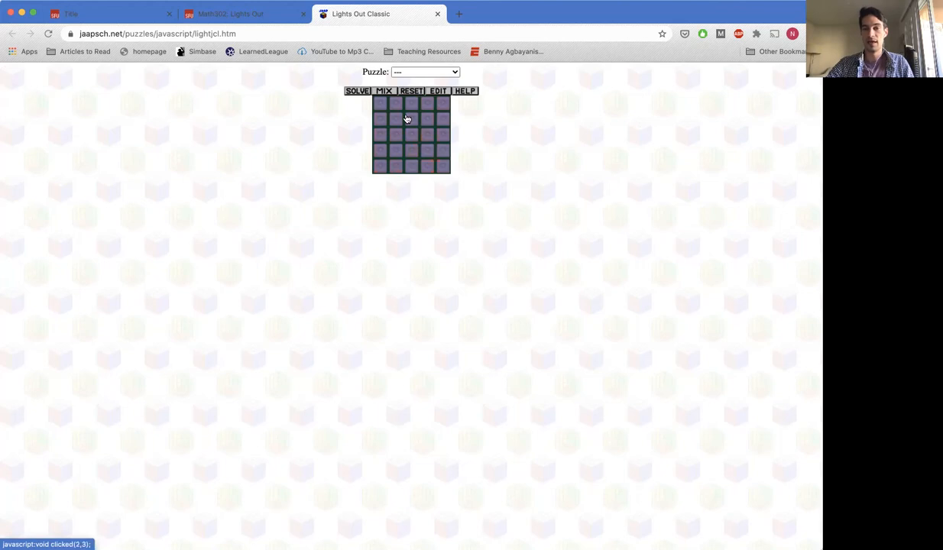
pyautogui.click(410, 135)
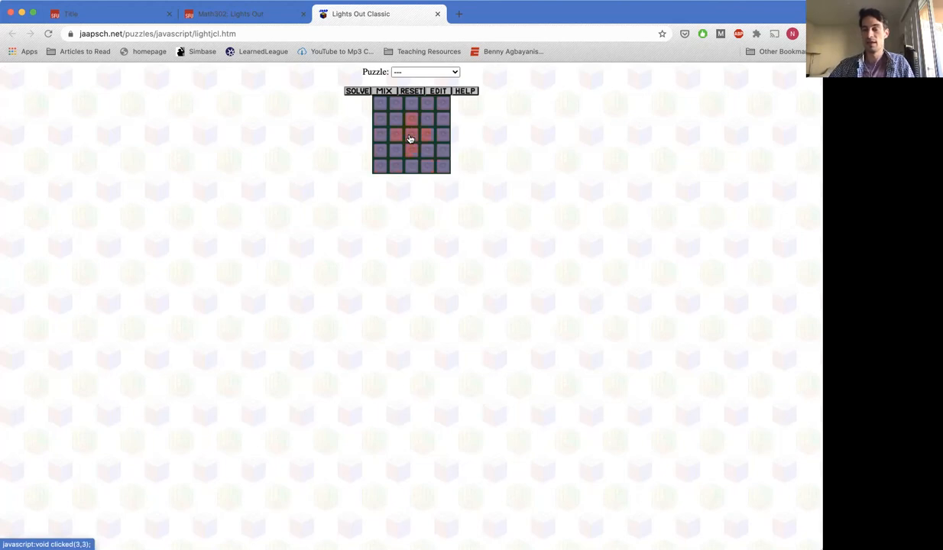
pyautogui.click(410, 134)
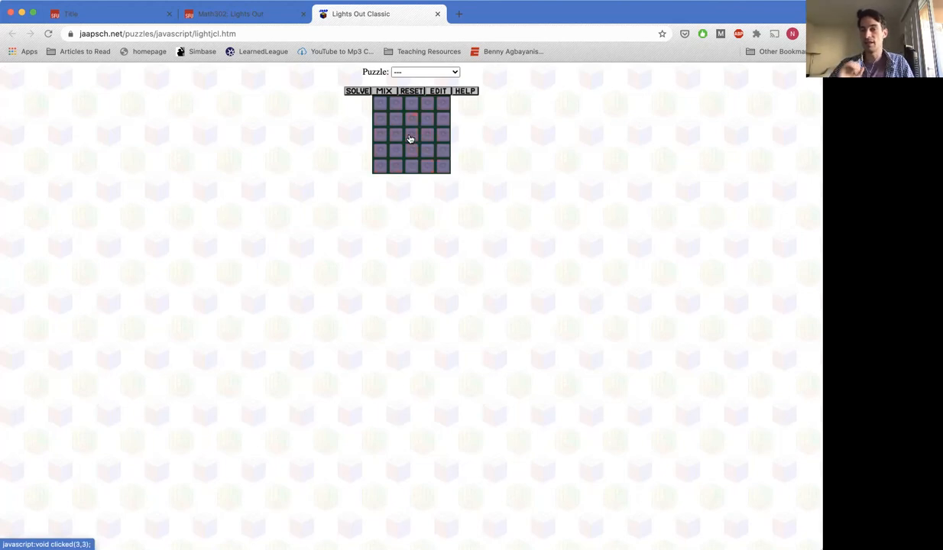
pyautogui.click(409, 139)
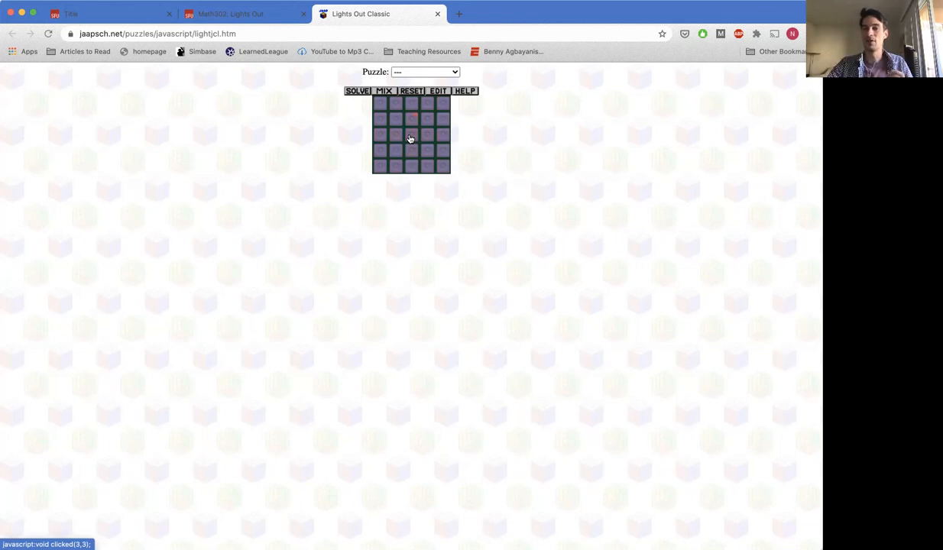
pyautogui.click(410, 136)
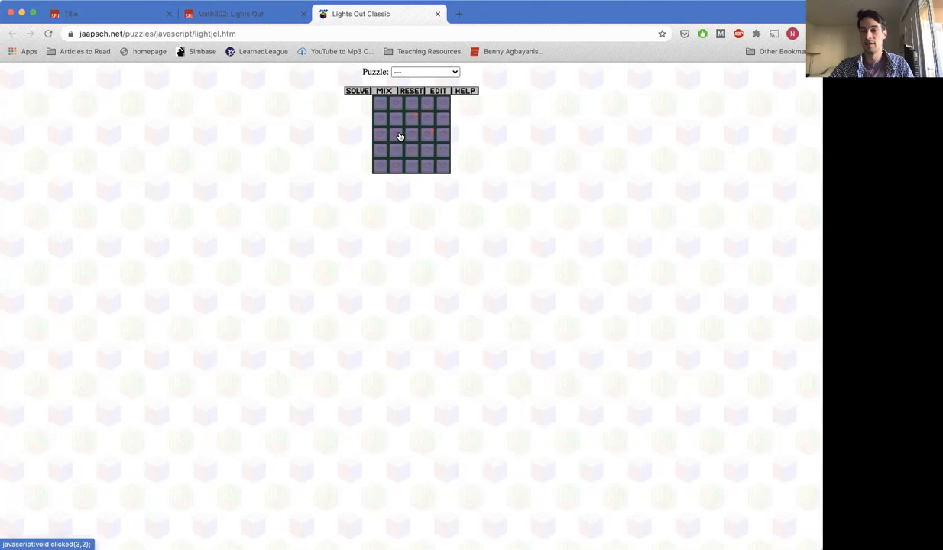
# - Toggle lights on a new pattern, then reset the board to all lights off
pyautogui.click(412, 134)
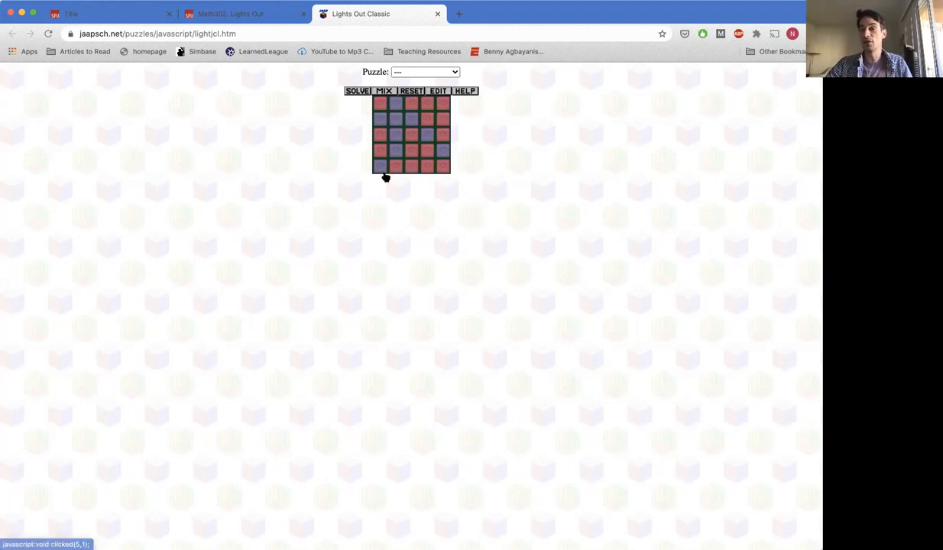
pyautogui.click(391, 106)
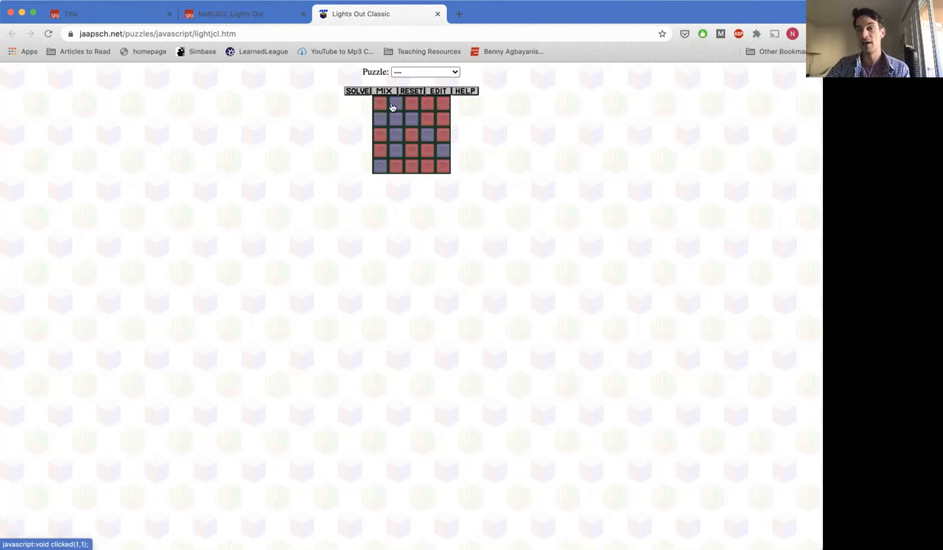
pyautogui.click(410, 103)
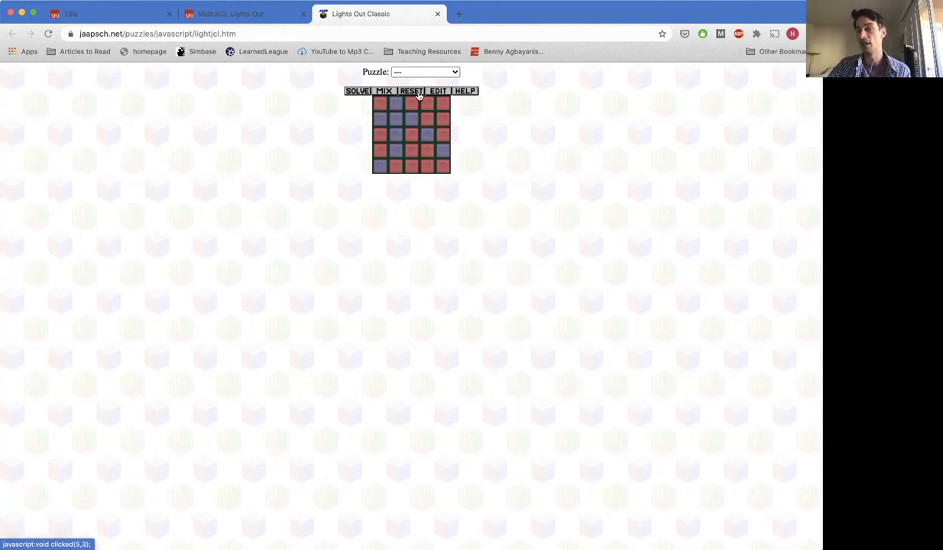
pyautogui.click(406, 120)
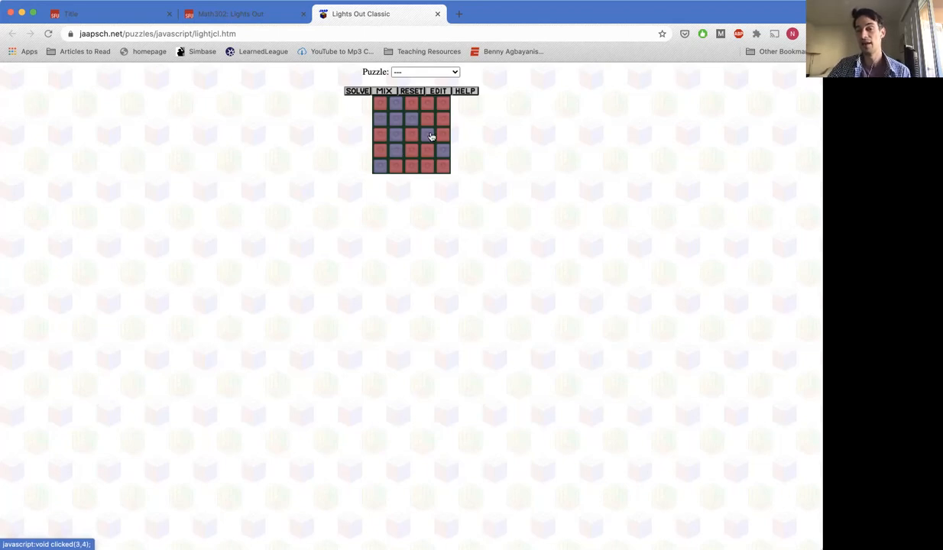
pyautogui.click(409, 90)
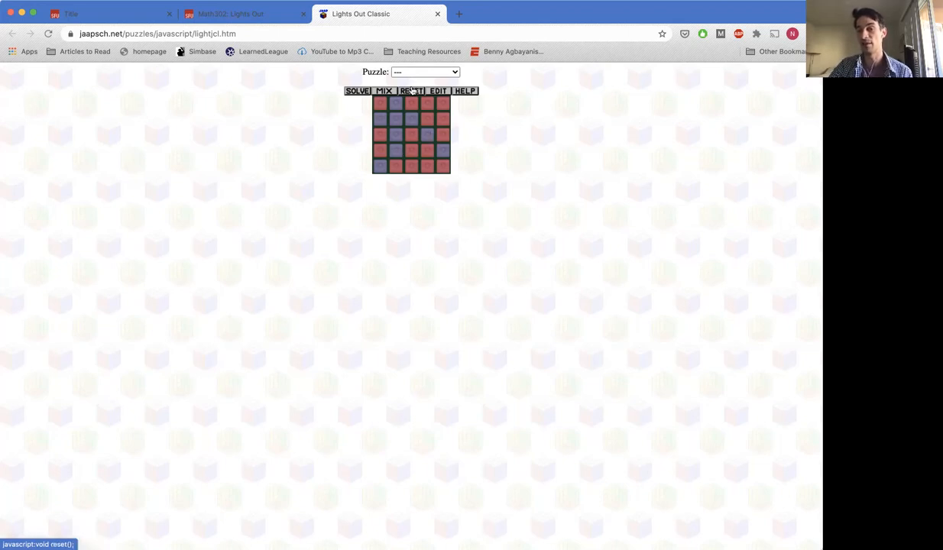
pyautogui.click(413, 90)
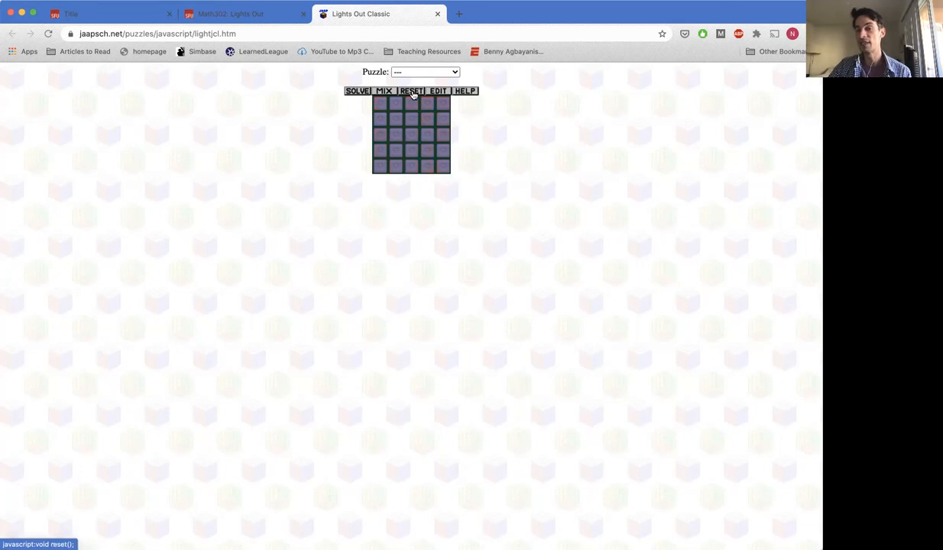
pyautogui.click(388, 133)
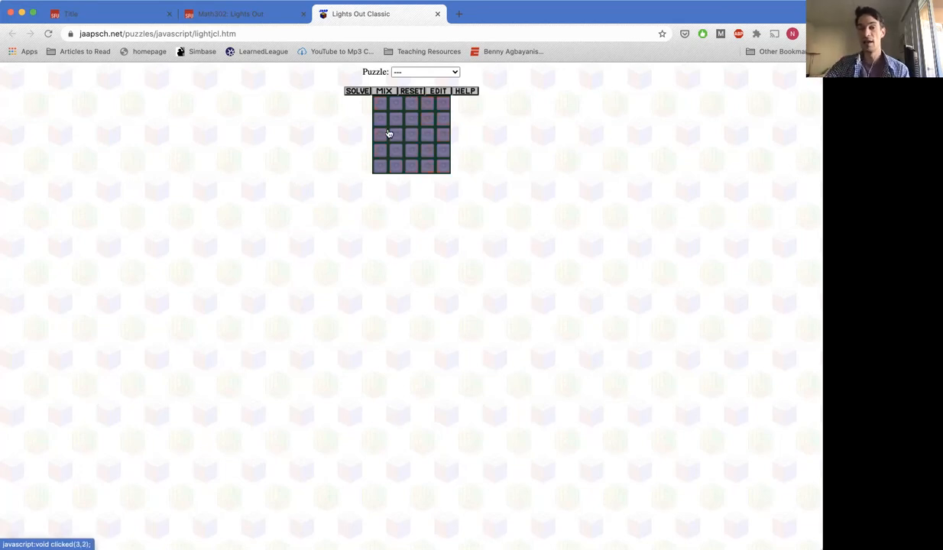
pyautogui.click(395, 119)
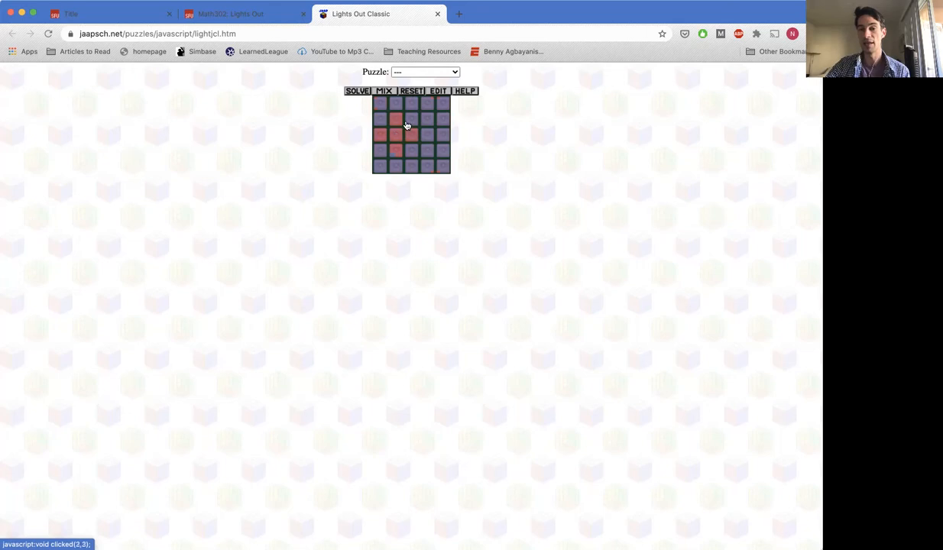
pyautogui.click(411, 102)
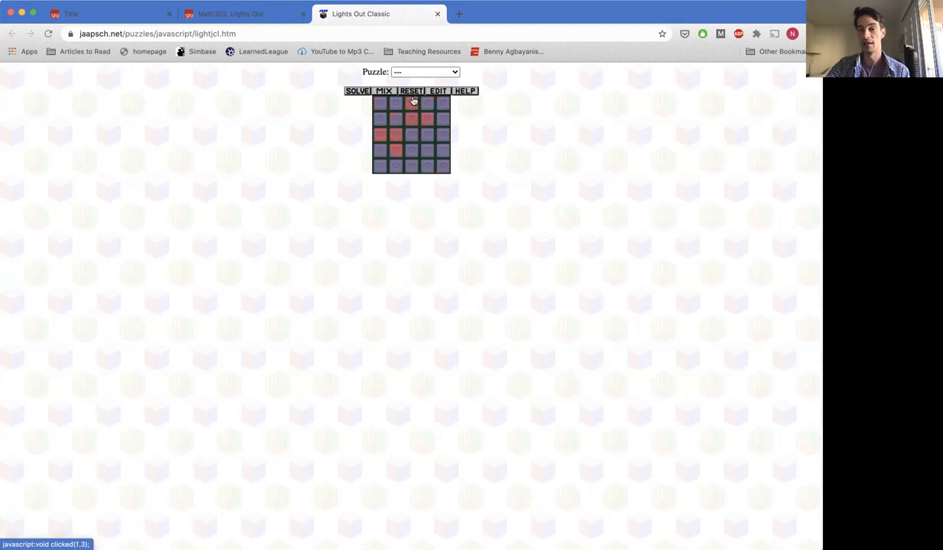
pyautogui.click(411, 119)
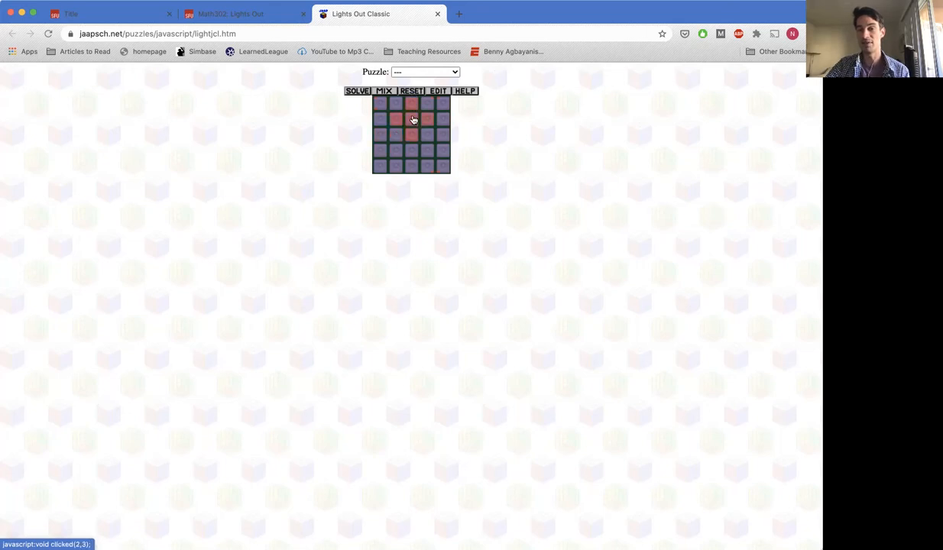
pyautogui.click(394, 151)
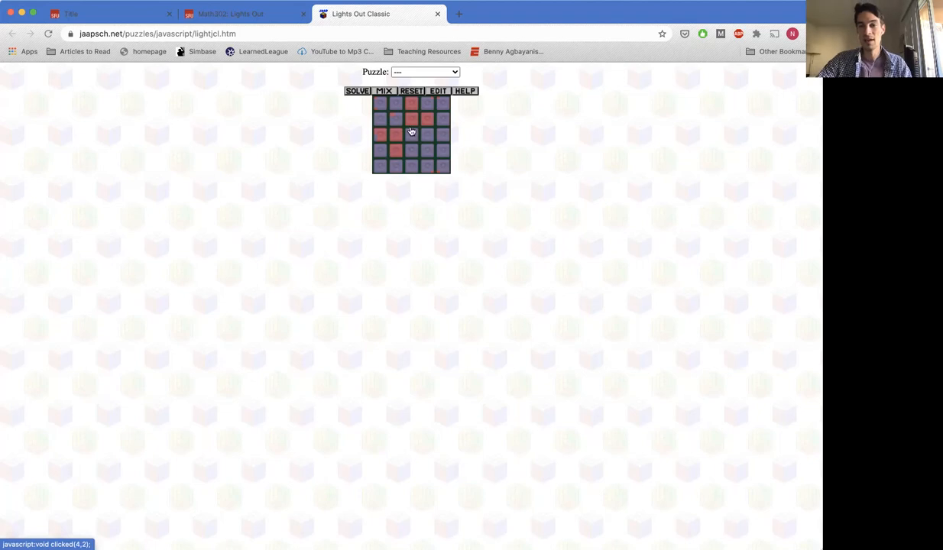
pyautogui.click(411, 134)
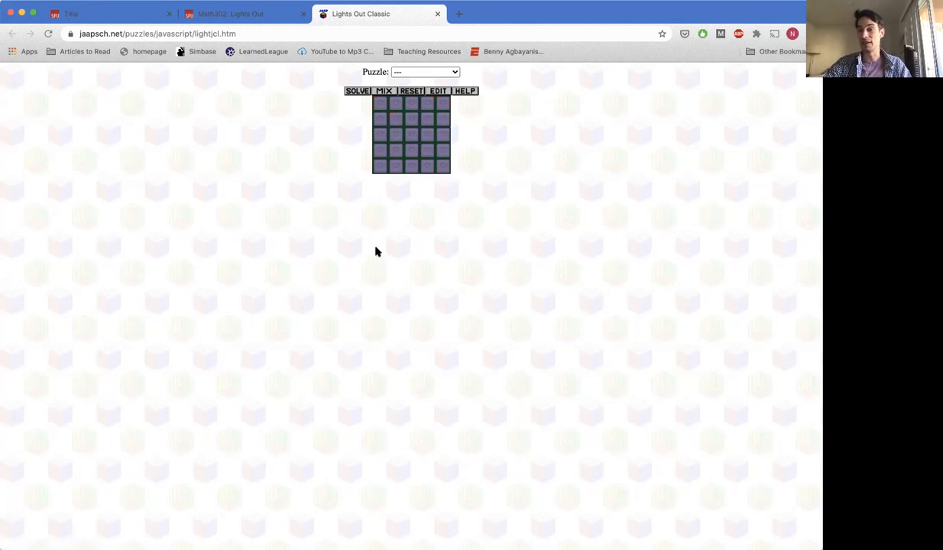
# - Press the bottom-left corner and nearby squares, flipping their neighbouring lights
pyautogui.click(382, 166)
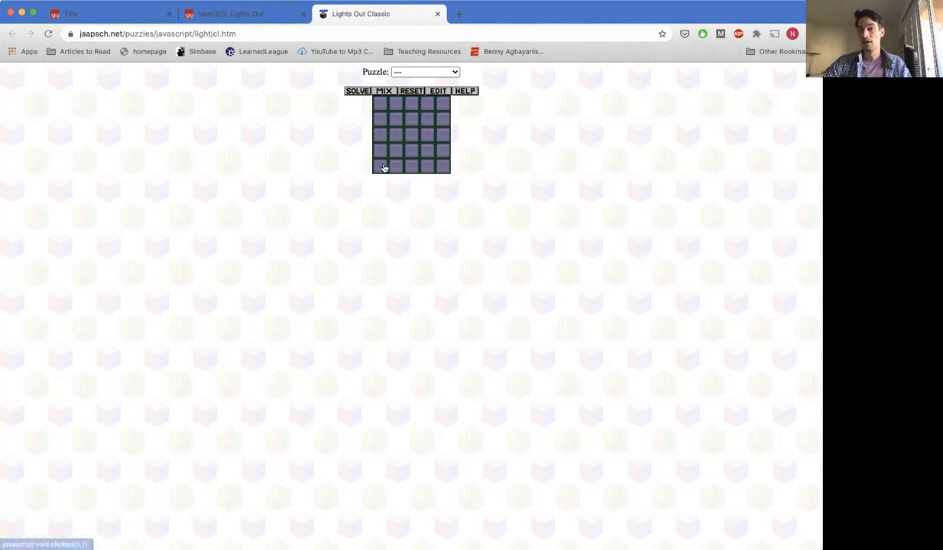
pyautogui.click(380, 166)
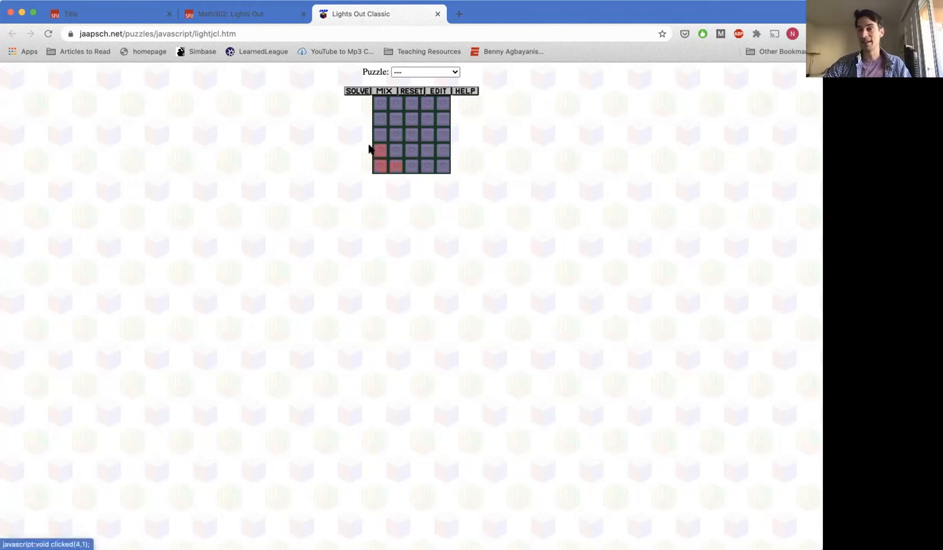
pyautogui.click(379, 166)
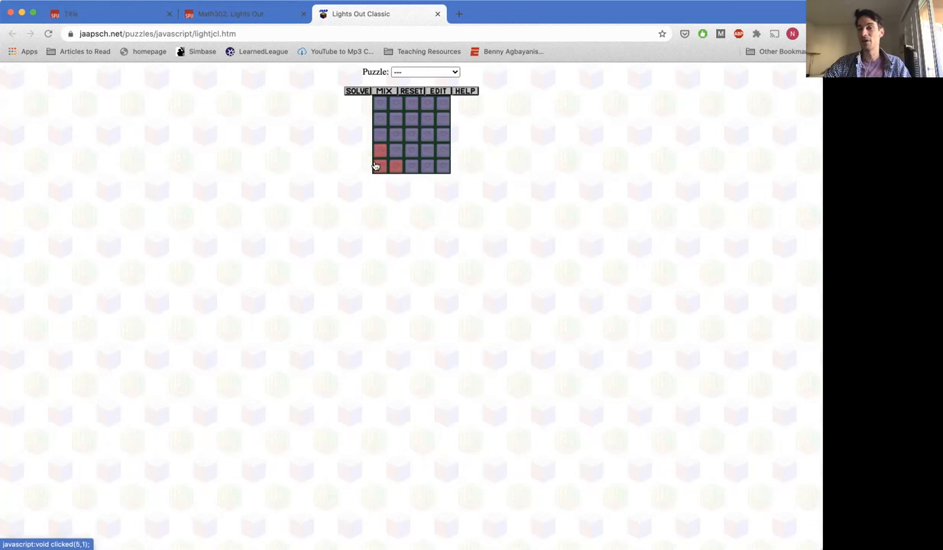
pyautogui.click(395, 166)
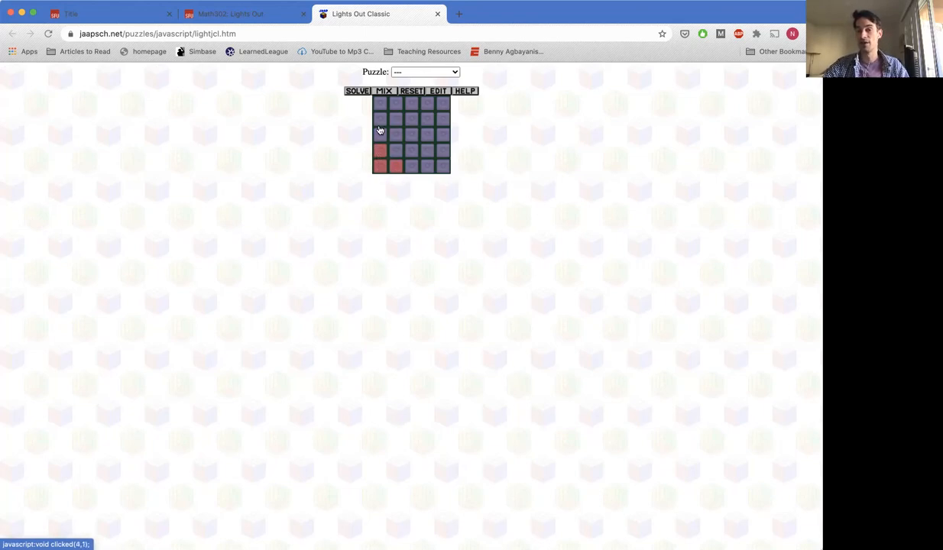
pyautogui.click(406, 146)
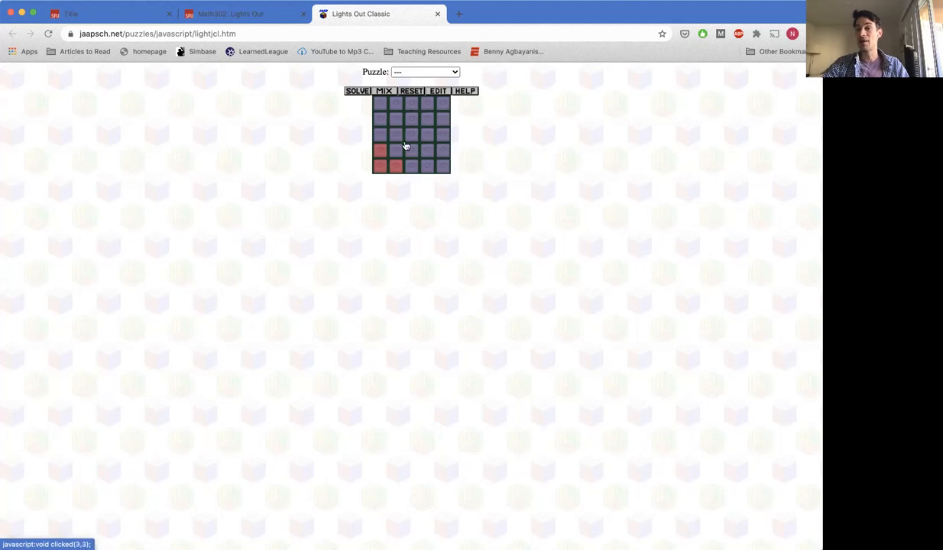
pyautogui.click(380, 153)
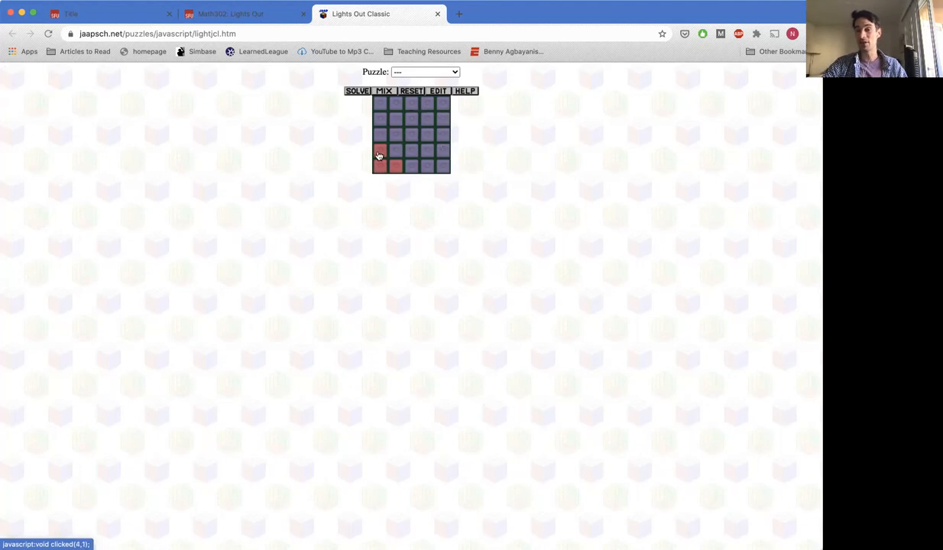
pyautogui.click(380, 166)
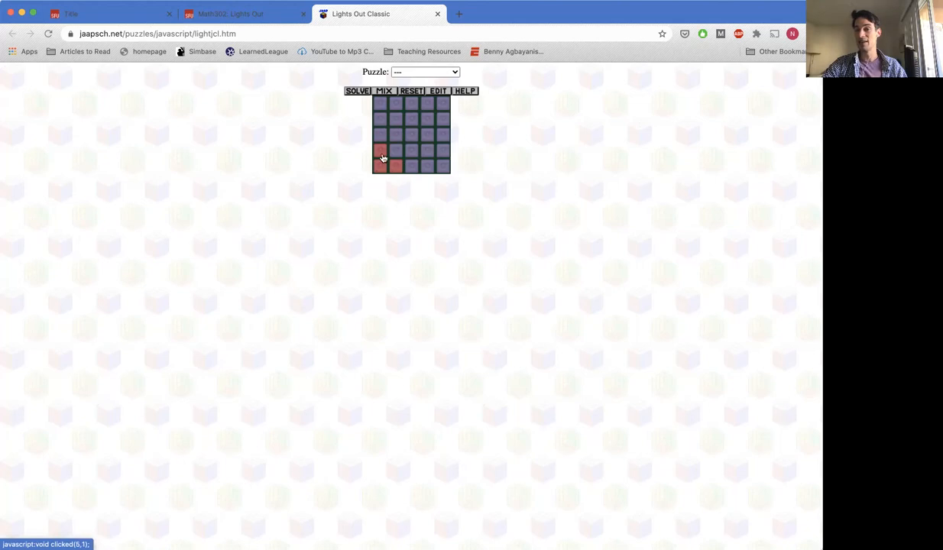
# - Reset between bottom-row presses, ending with three lights on near the bottom-left
pyautogui.click(395, 167)
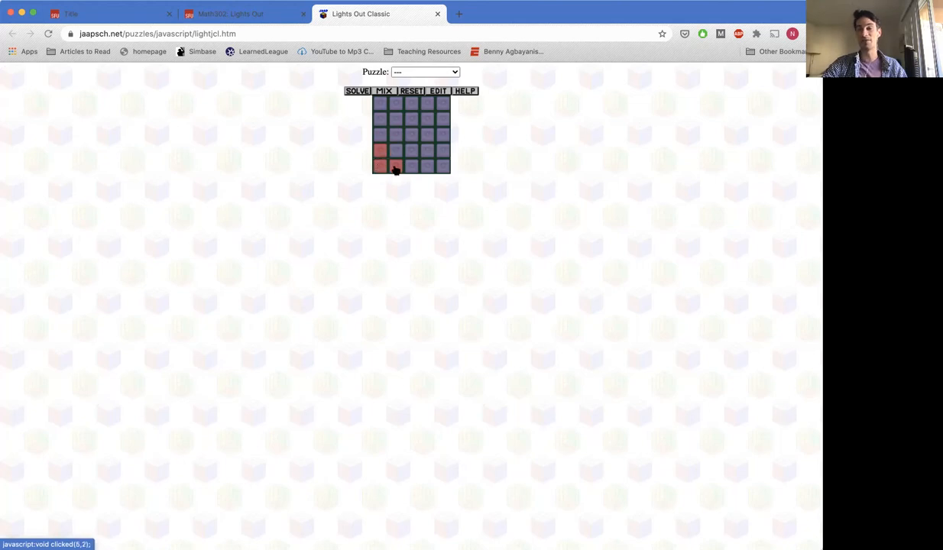
pyautogui.click(379, 166)
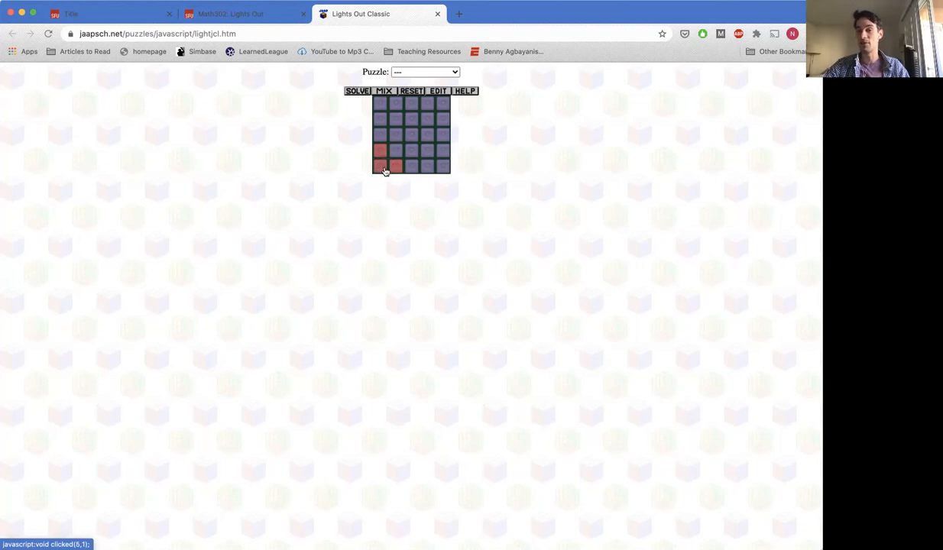
pyautogui.click(411, 90)
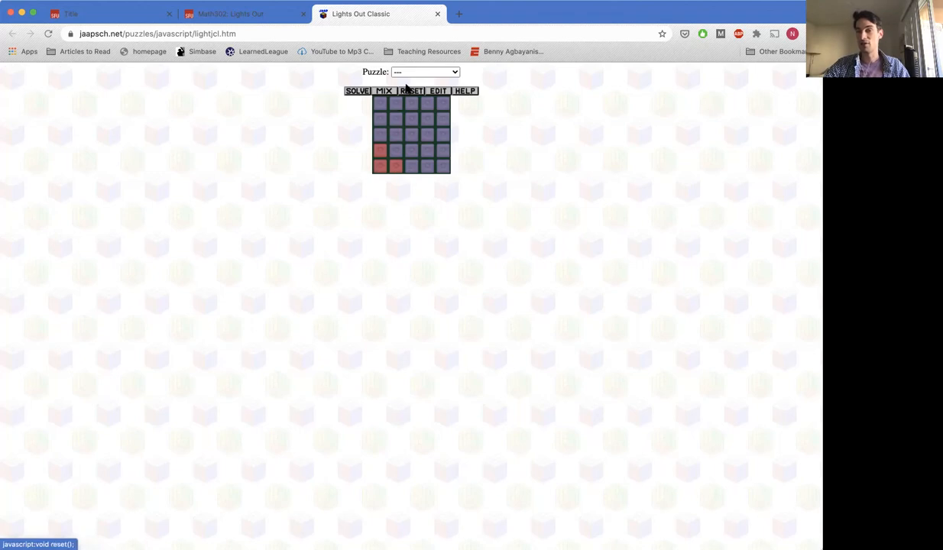
pyautogui.click(400, 165)
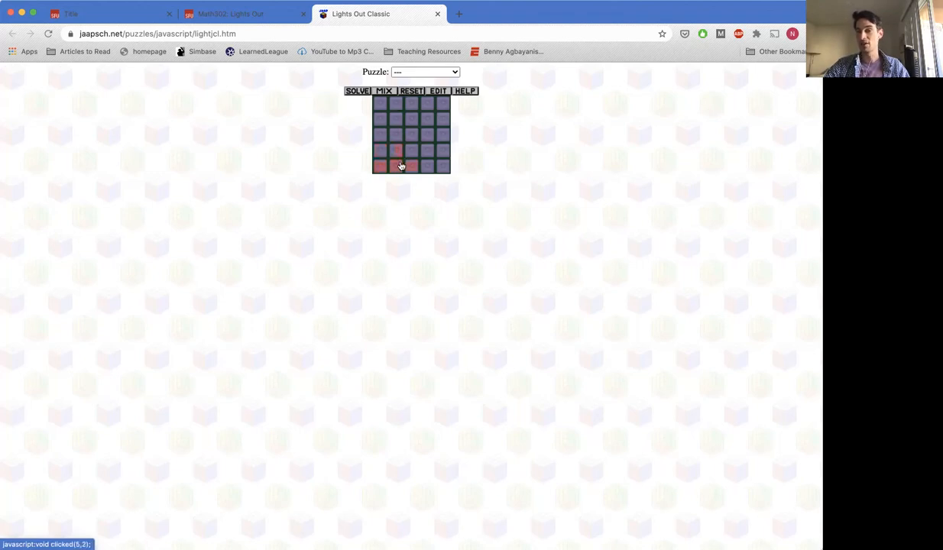
pyautogui.click(410, 90)
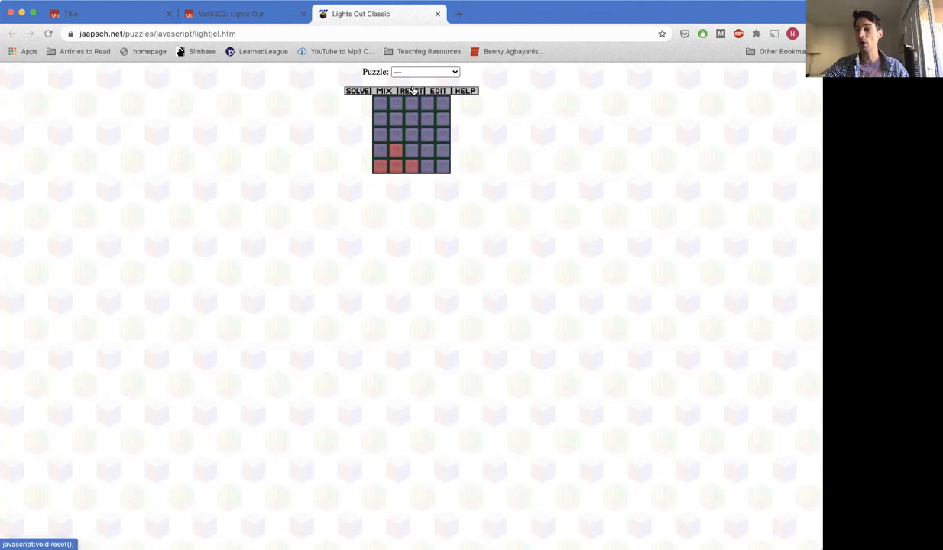
pyautogui.click(380, 166)
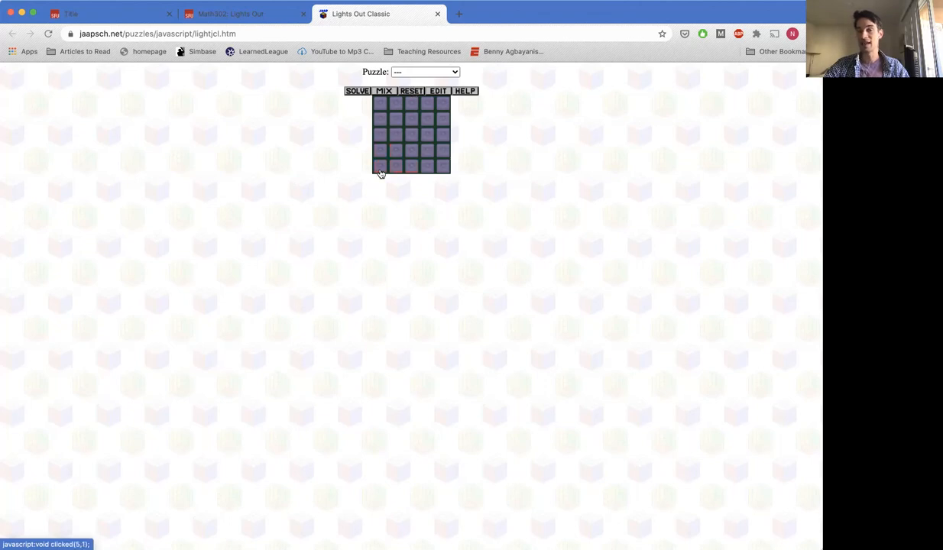
pyautogui.click(395, 166)
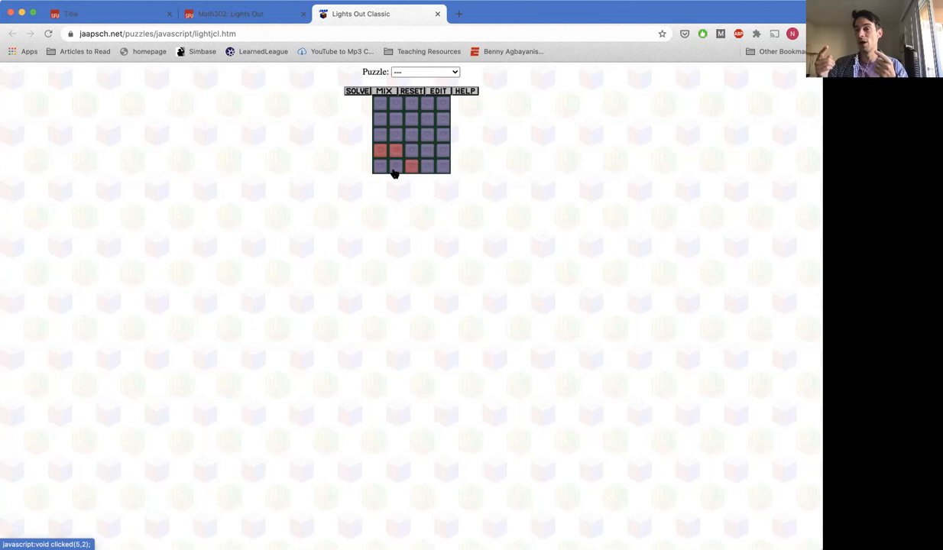
pyautogui.moveTo(396, 171)
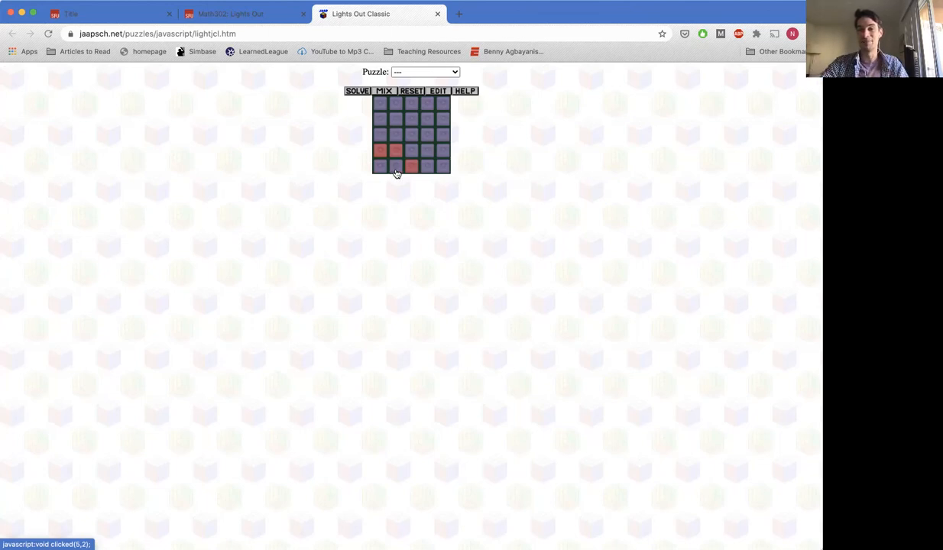
# - Light crosses at row 2 column 4 and the bottom-right corner, then reset to all off
pyautogui.click(411, 90)
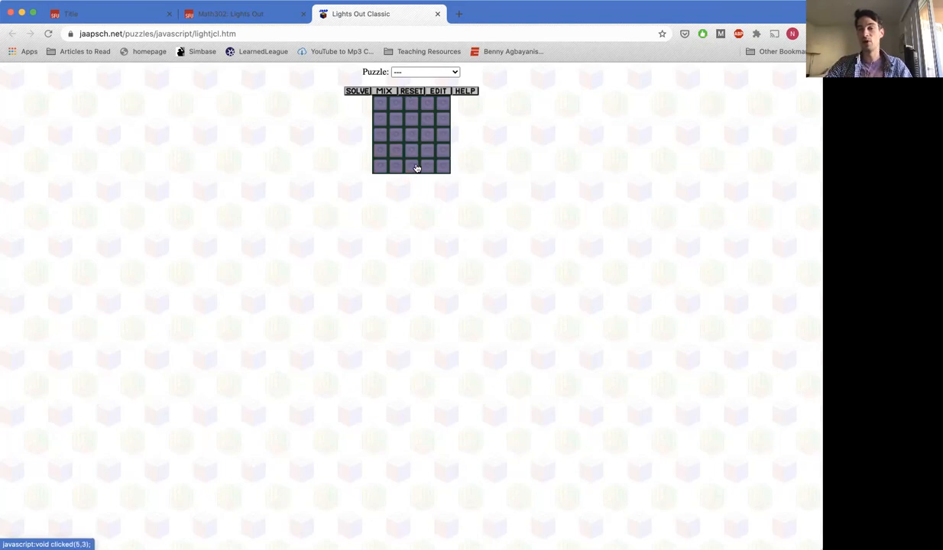
pyautogui.click(426, 122)
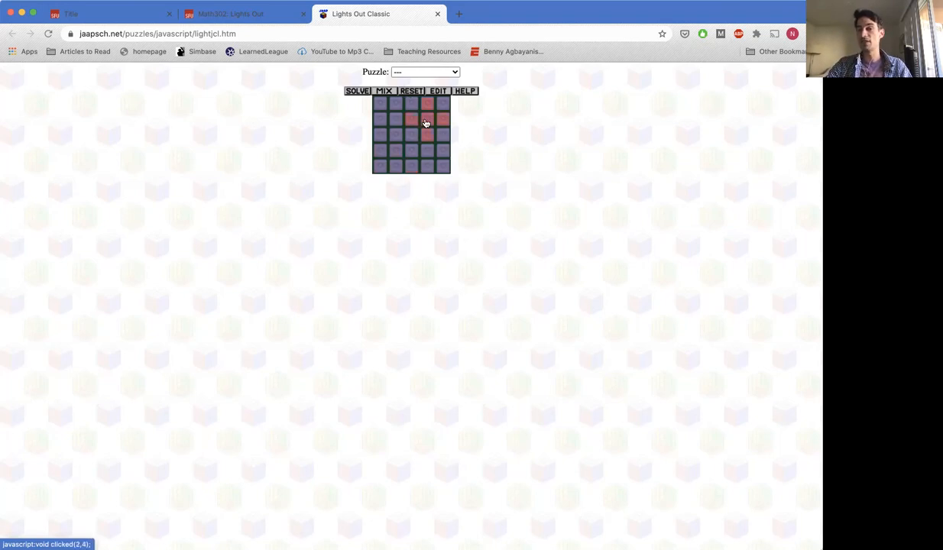
pyautogui.click(395, 104)
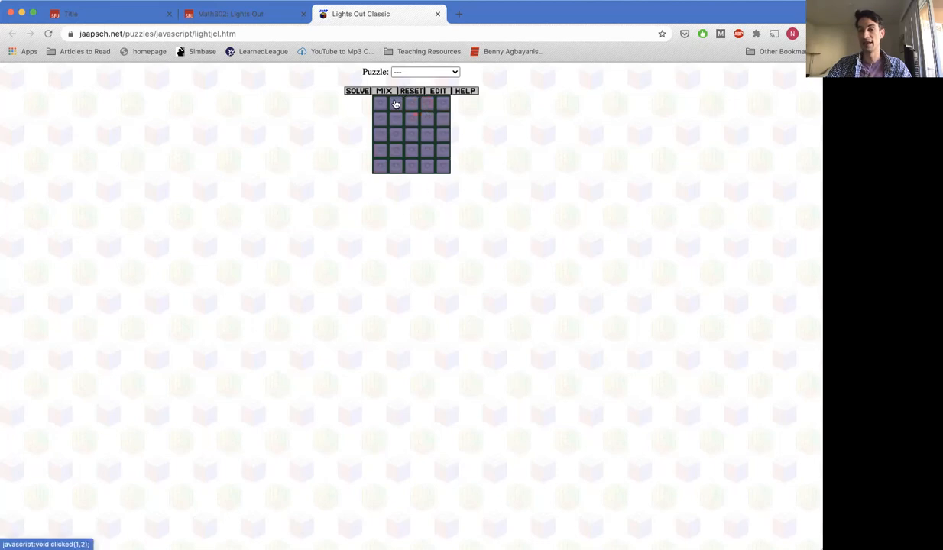
pyautogui.click(443, 166)
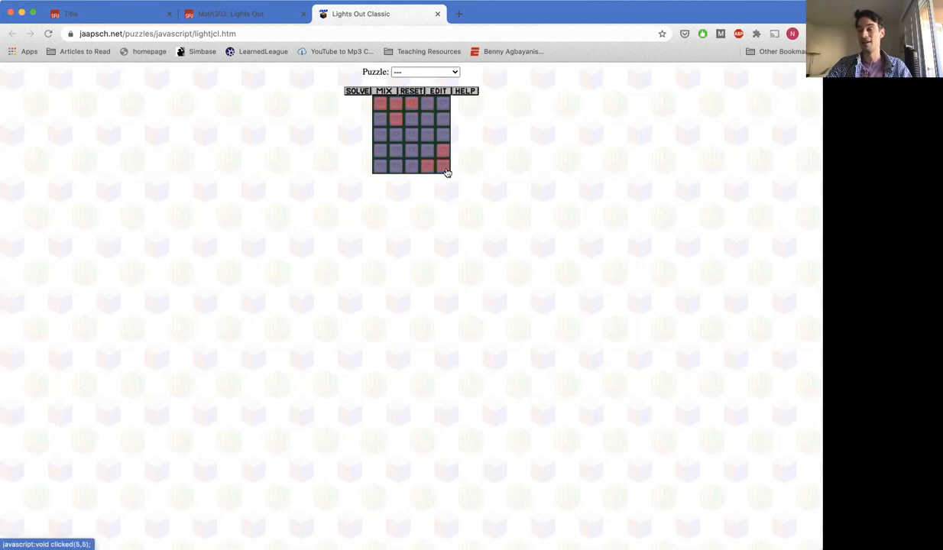
pyautogui.click(441, 166)
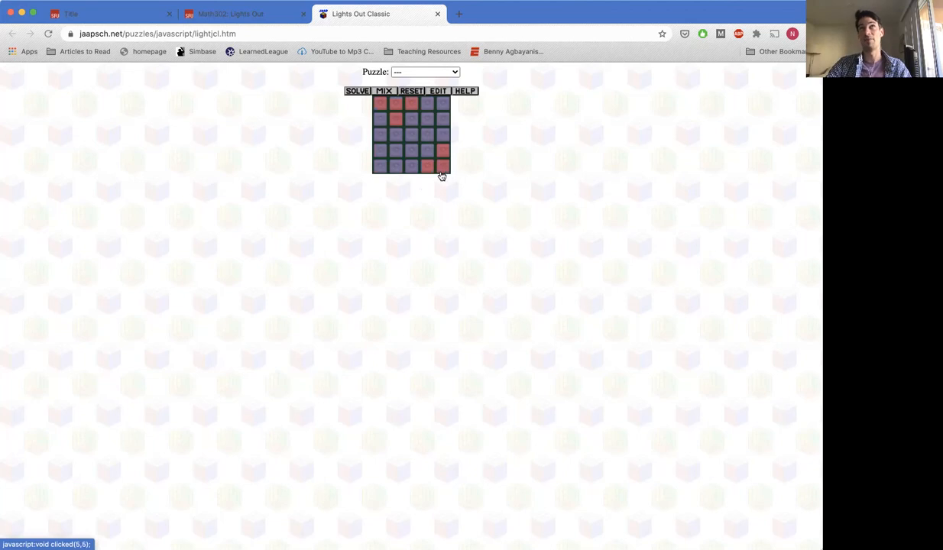
pyautogui.click(411, 90)
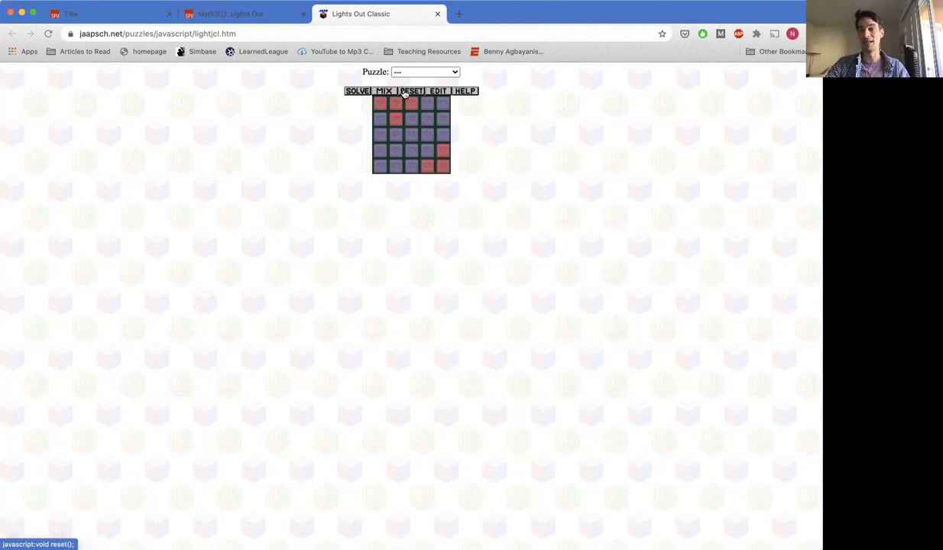
pyautogui.click(406, 104)
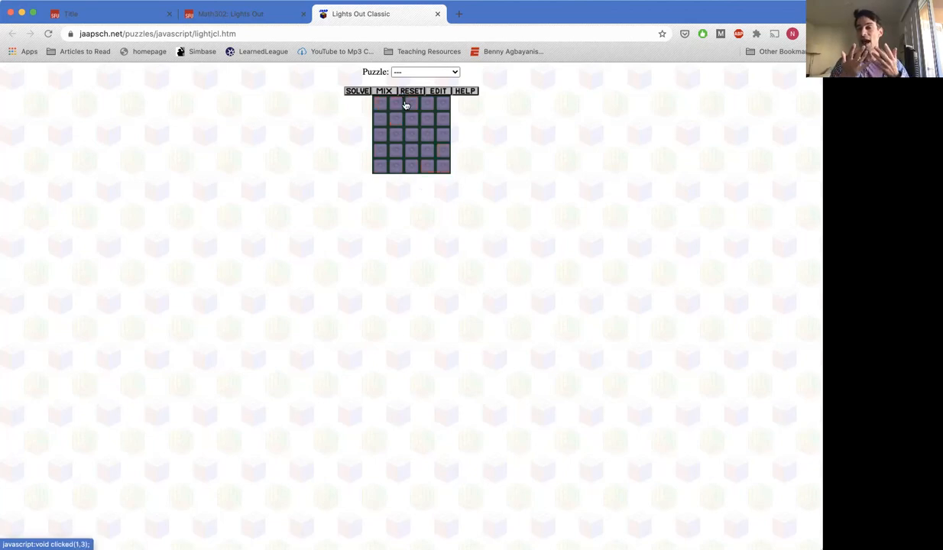
# - Leave the cleared puzzle and switch to the Math302 Lights Out course tab
pyautogui.click(405, 105)
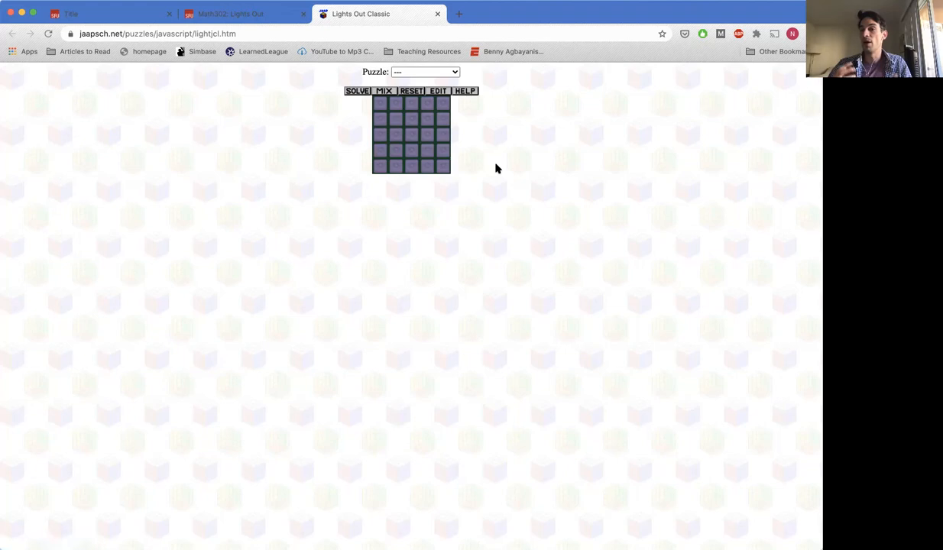
pyautogui.moveTo(492, 156)
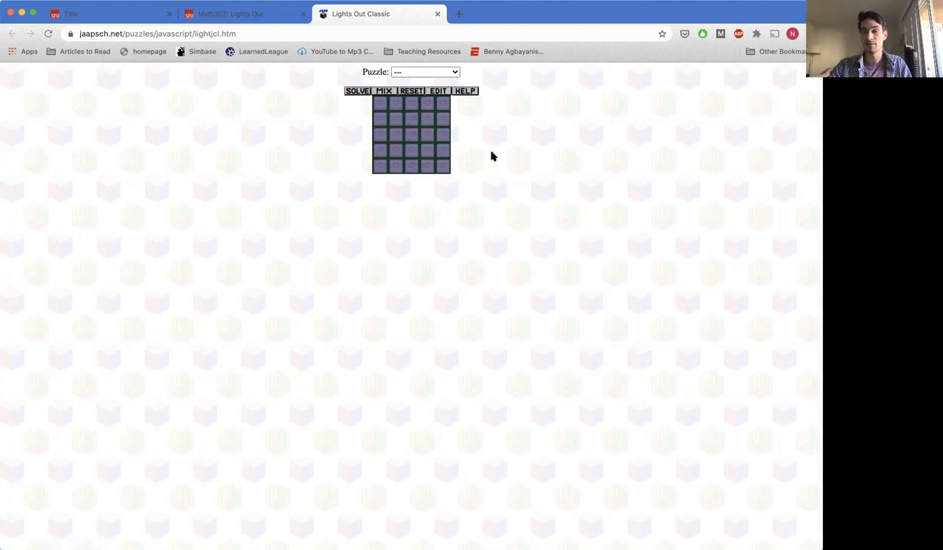
pyautogui.moveTo(481, 163)
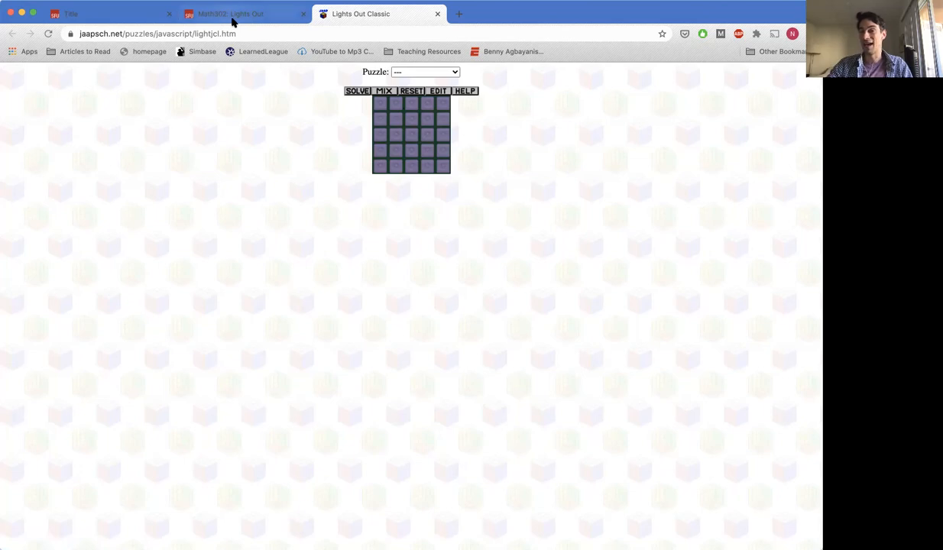
pyautogui.click(244, 14)
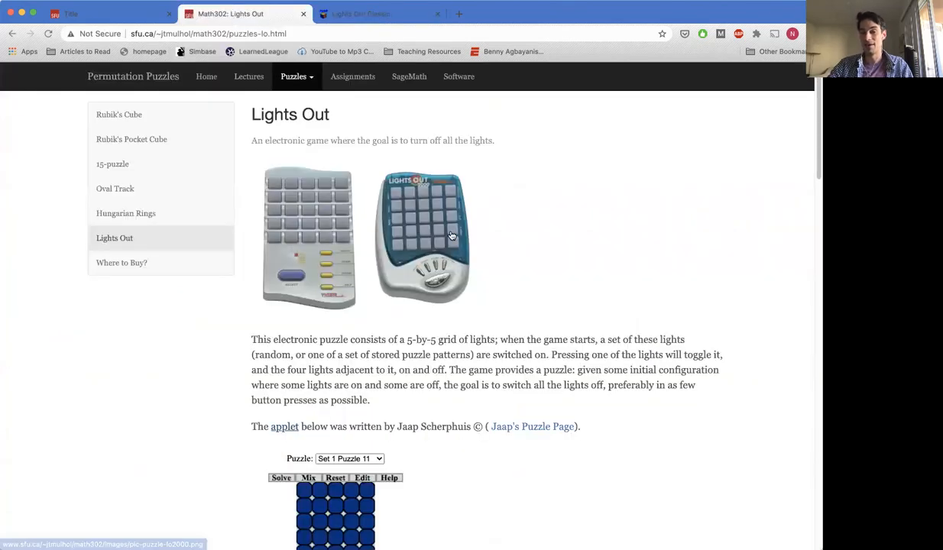
# - Skim the Lights Out page's matrix and solver sections, then reopen the Permutation Puzzles PDF
pyautogui.scroll(-3)
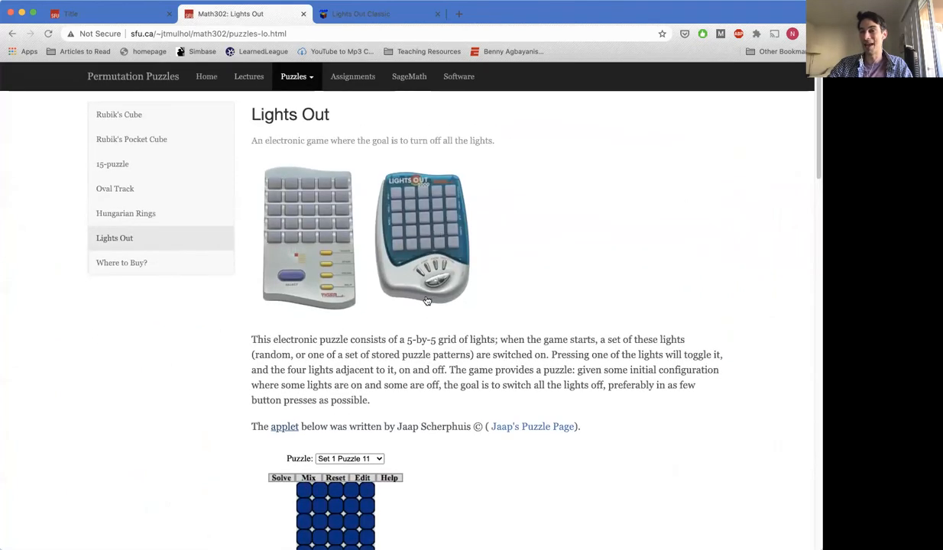
pyautogui.scroll(-3)
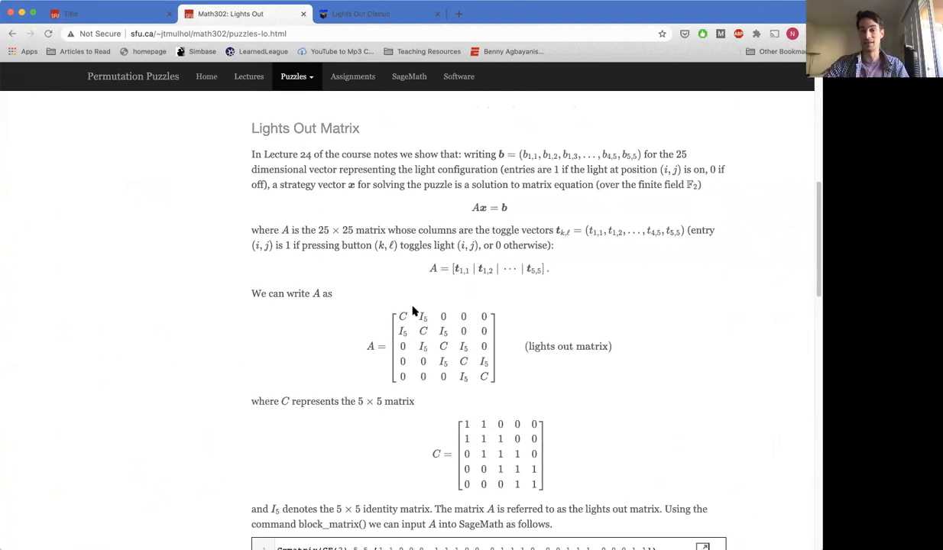
pyautogui.moveTo(524, 297)
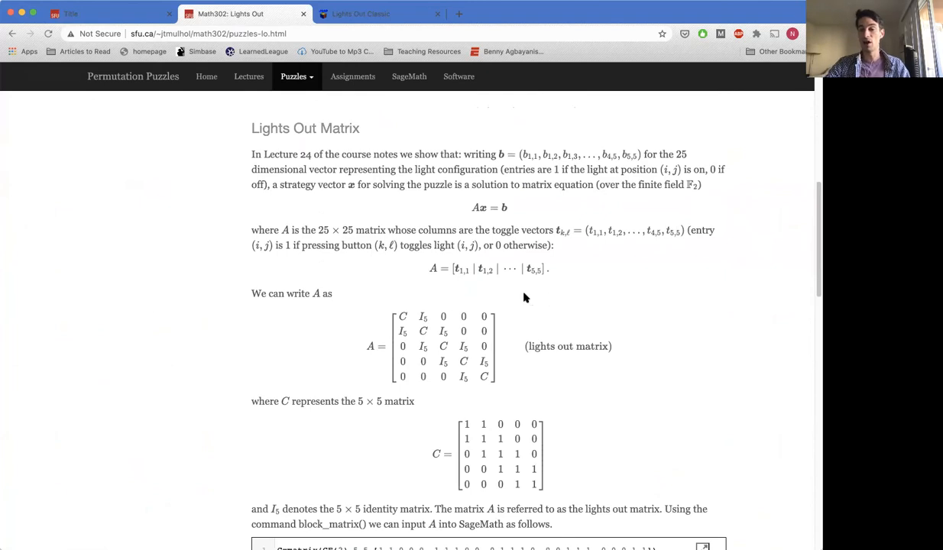
pyautogui.scroll(-3)
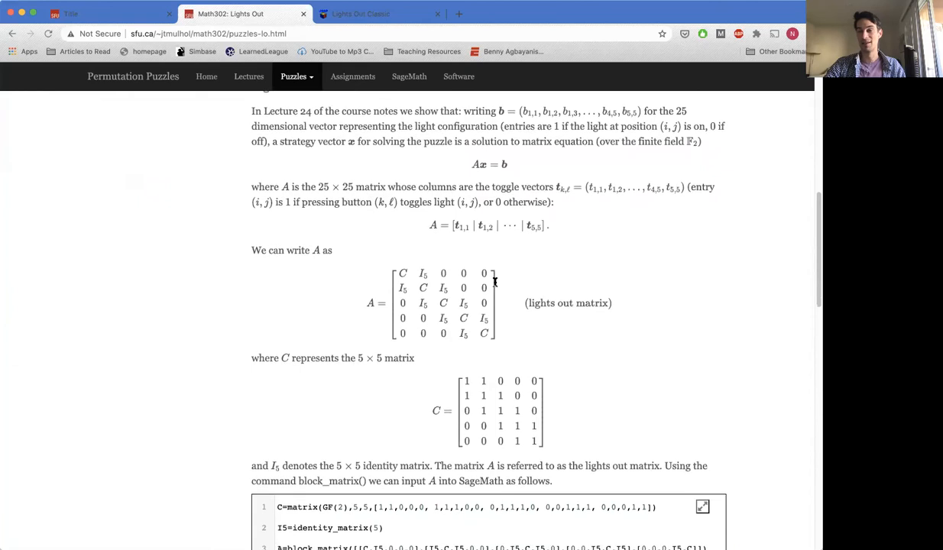
pyautogui.scroll(-3)
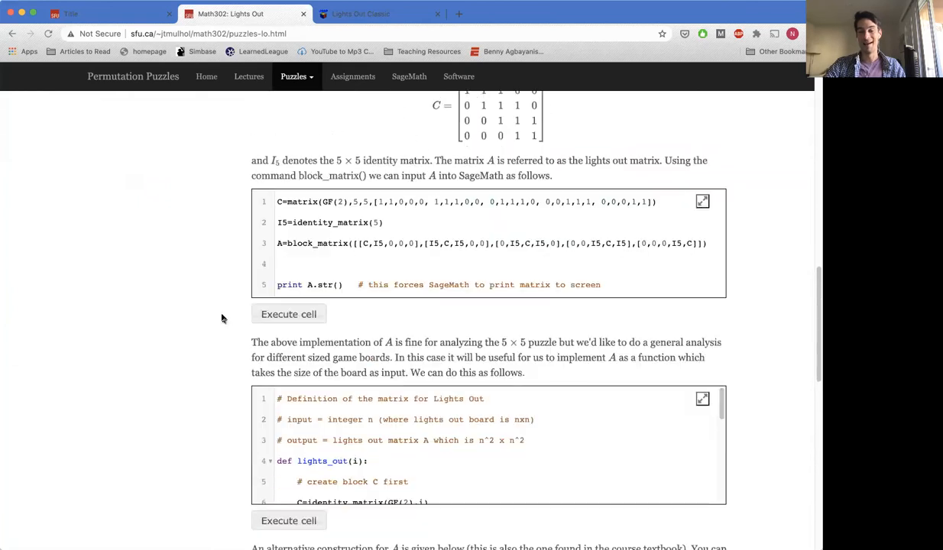
pyautogui.scroll(-3)
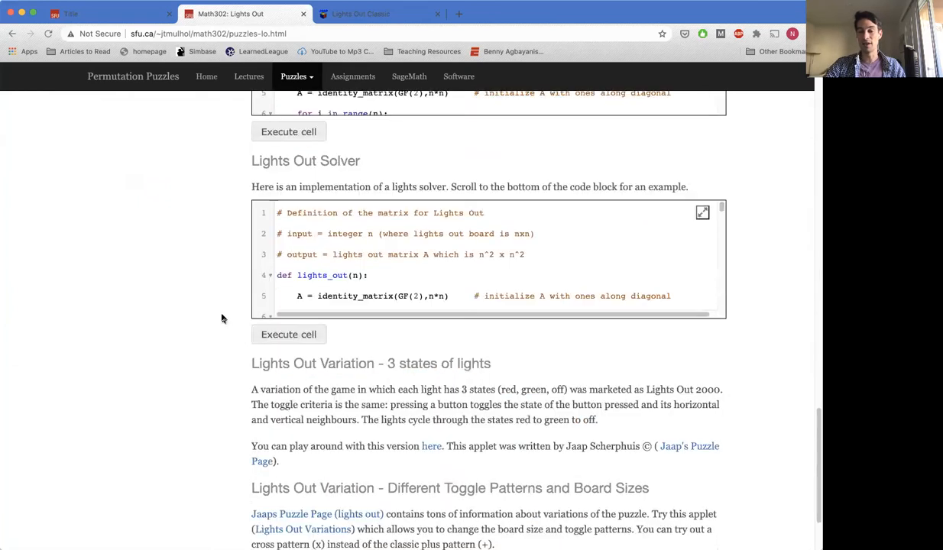
pyautogui.scroll(3)
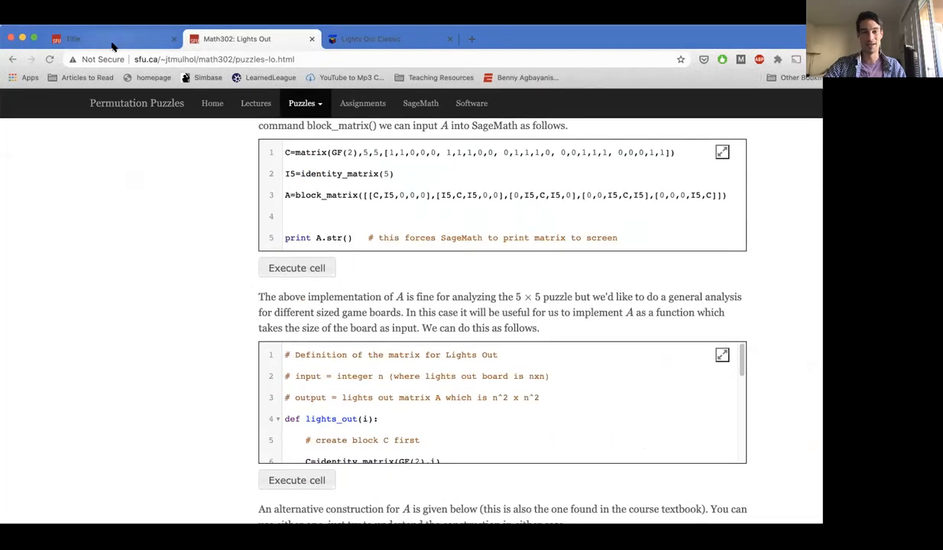
pyautogui.click(73, 39)
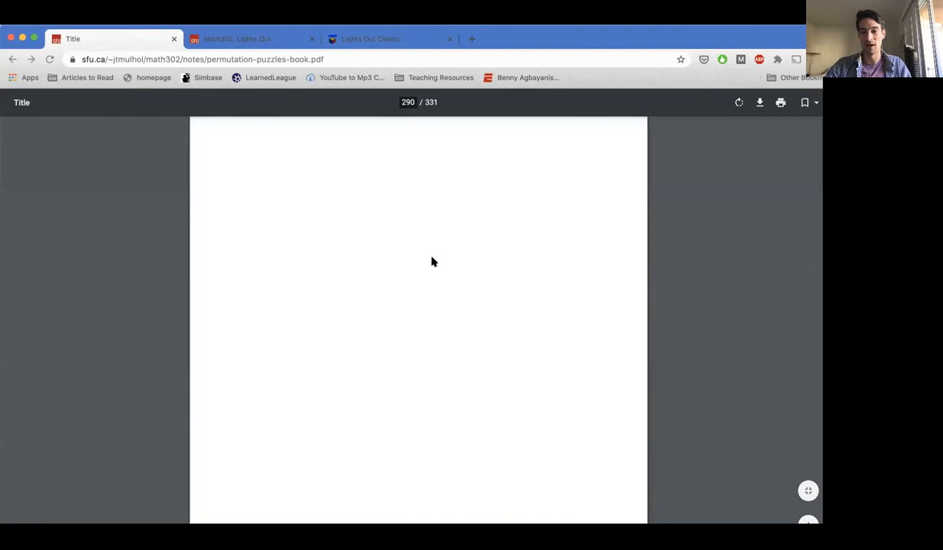
# - Scroll section 24.2 to page 299's unsolvable configuration, Figure 24.5, and the rank 23 output
pyautogui.scroll(-3)
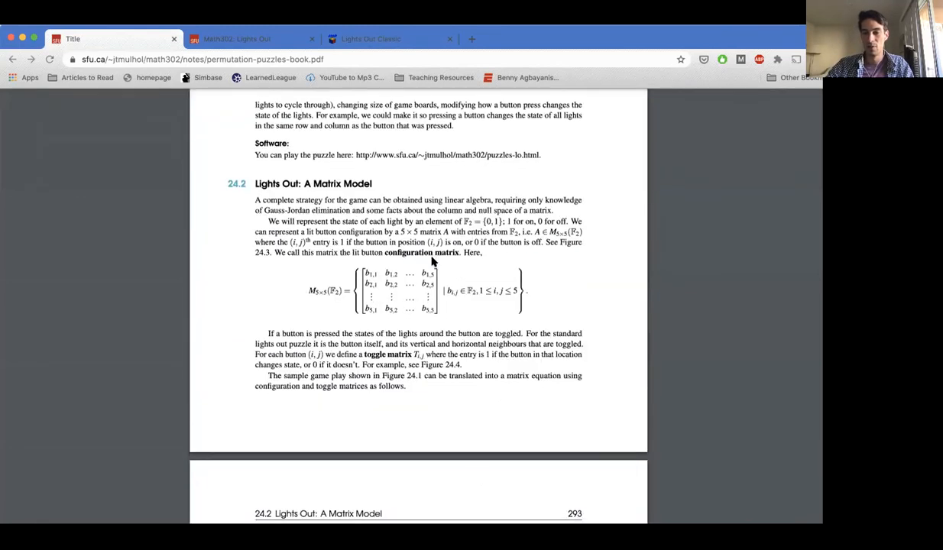
pyautogui.scroll(-3)
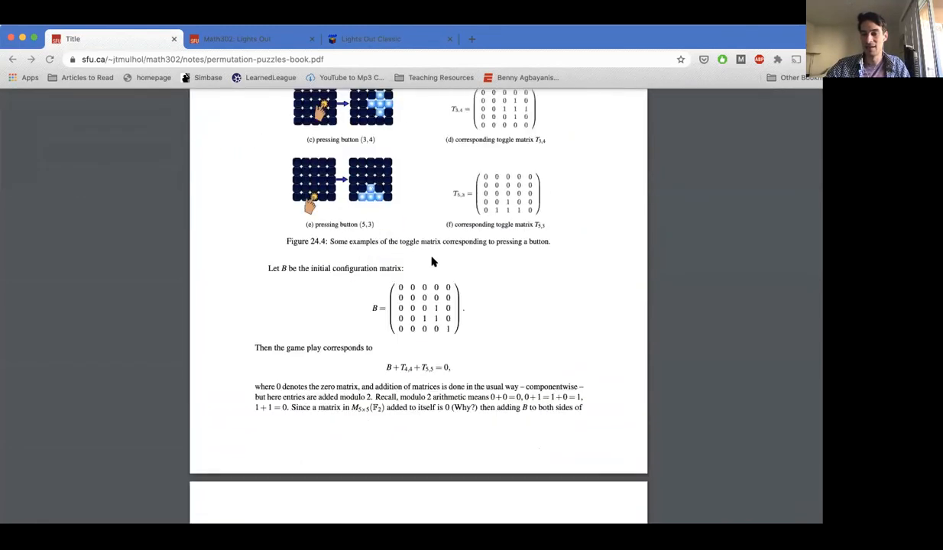
pyautogui.scroll(-3)
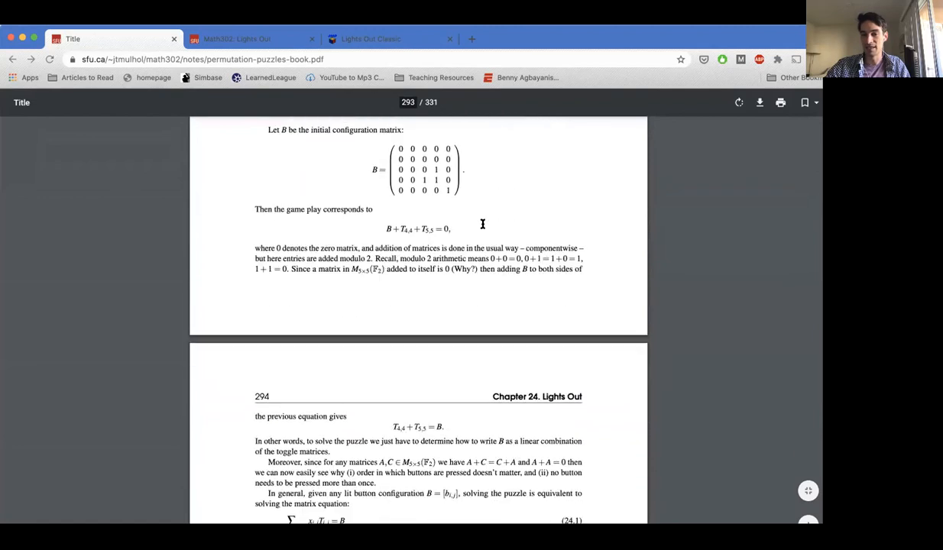
pyautogui.scroll(-3)
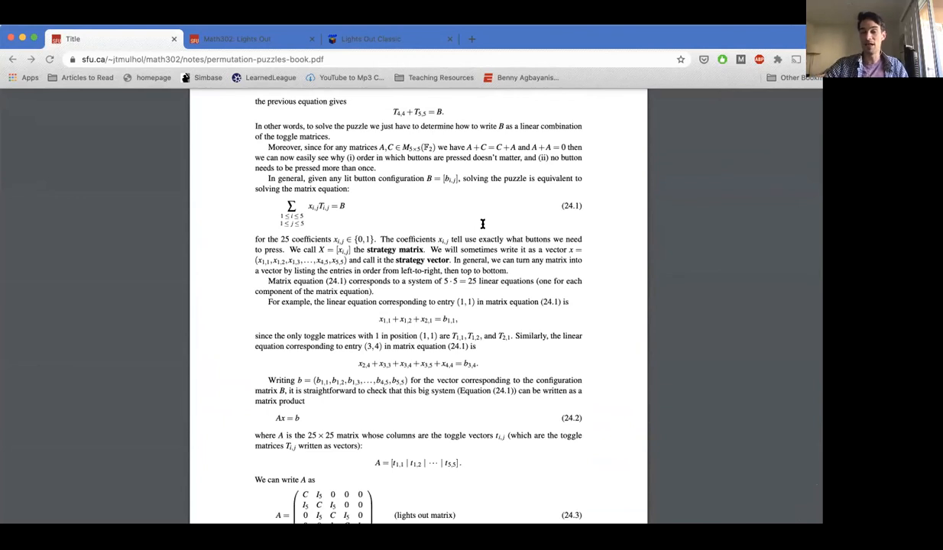
pyautogui.scroll(-3)
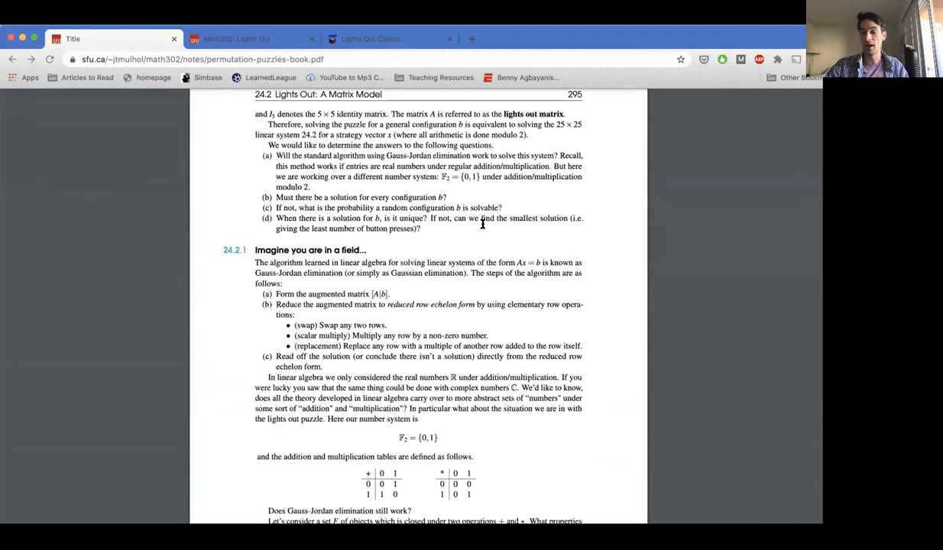
pyautogui.scroll(-3)
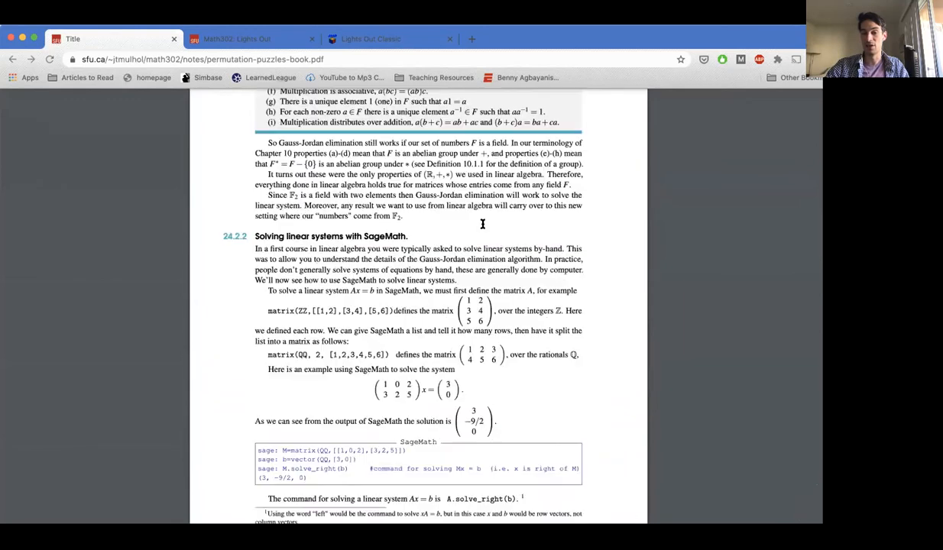
pyautogui.scroll(-3)
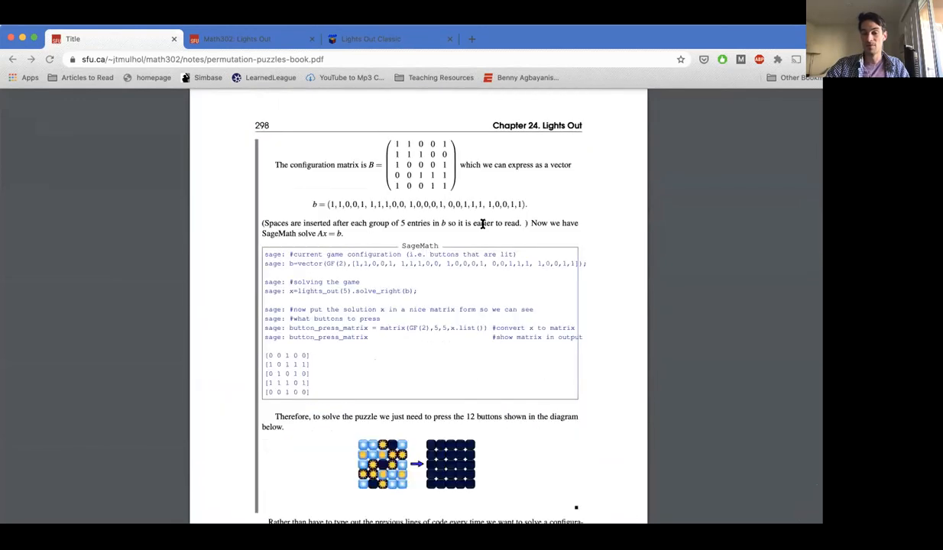
pyautogui.scroll(-3)
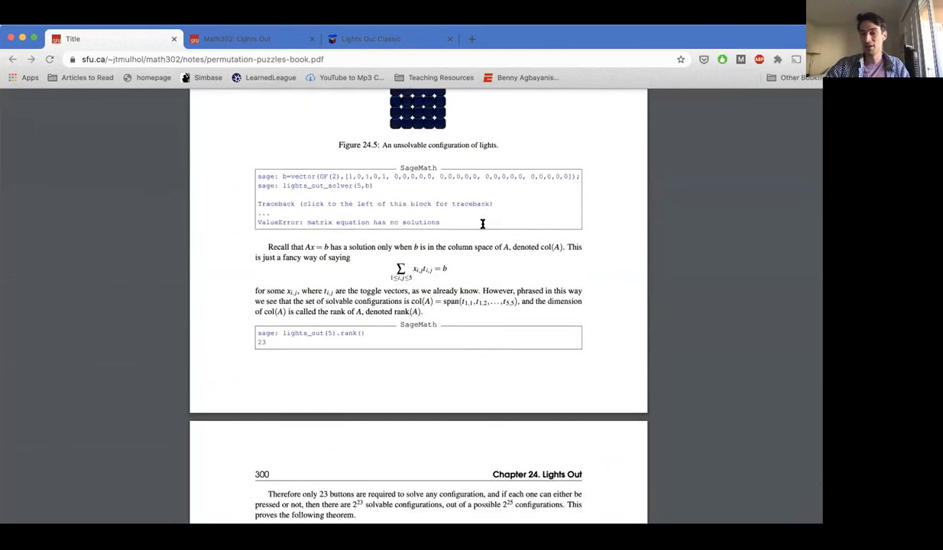
pyautogui.scroll(3)
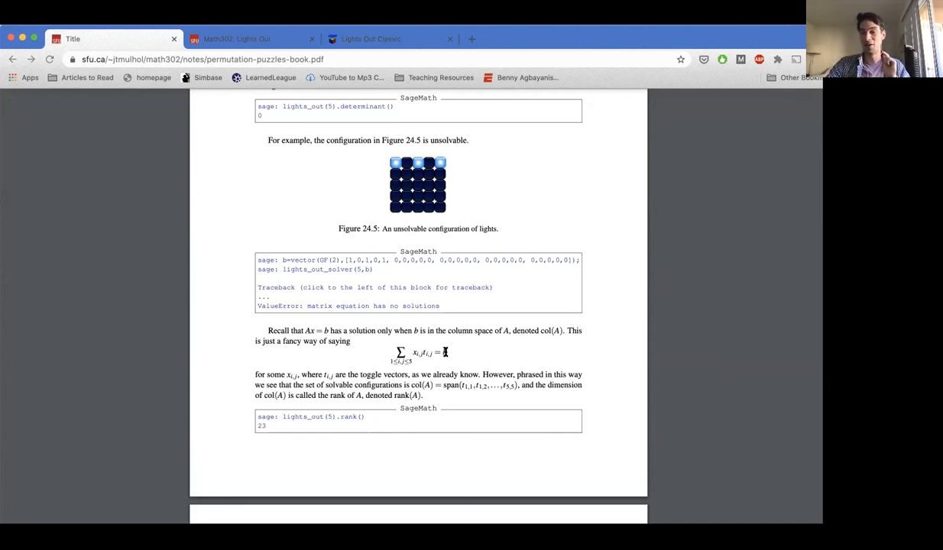
pyautogui.scroll(3)
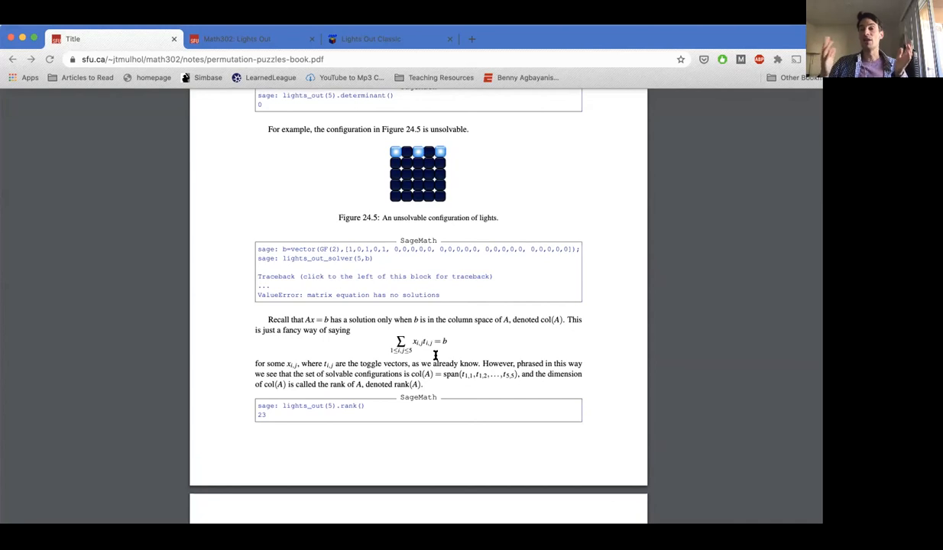
pyautogui.moveTo(473, 340)
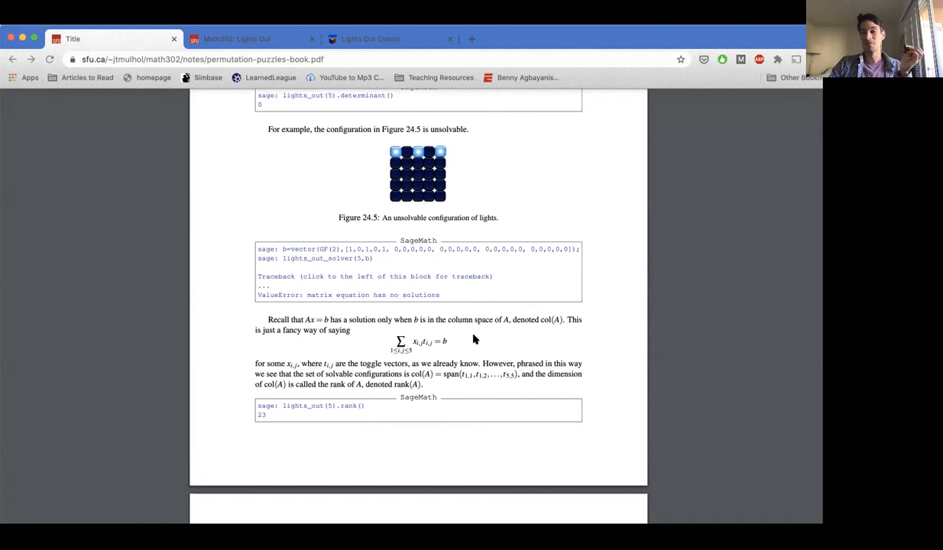
# - Scroll the PDF to the section 24.3 summary of the 5×5 Lights Out puzzle
pyautogui.scroll(-3)
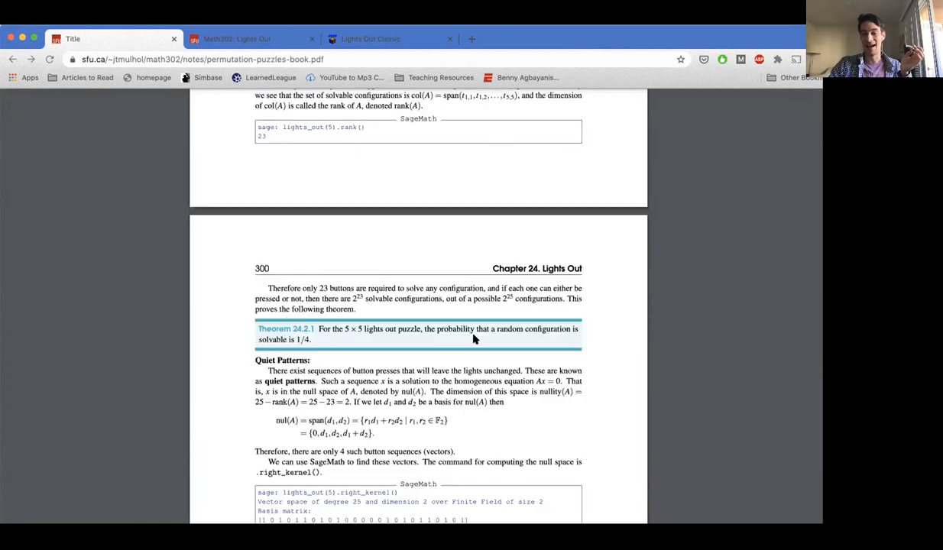
pyautogui.scroll(-3)
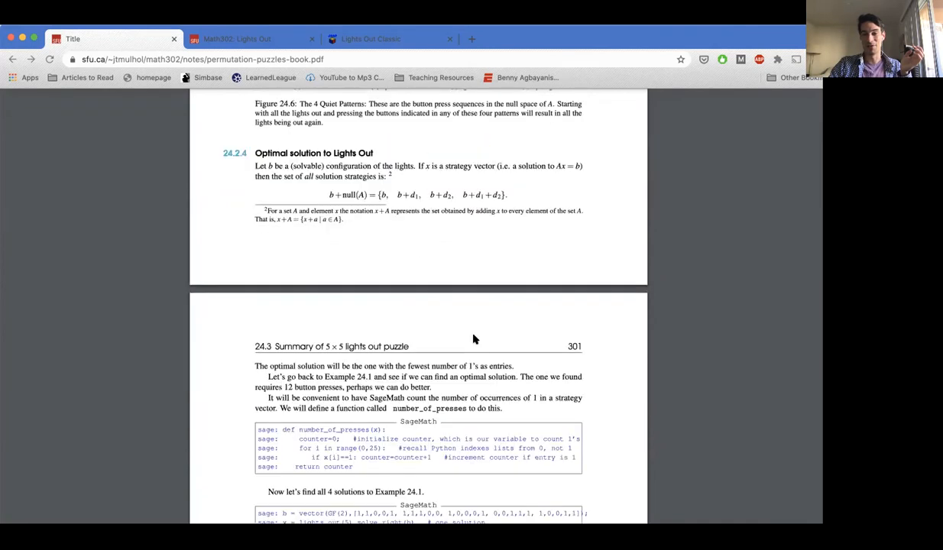
pyautogui.scroll(-3)
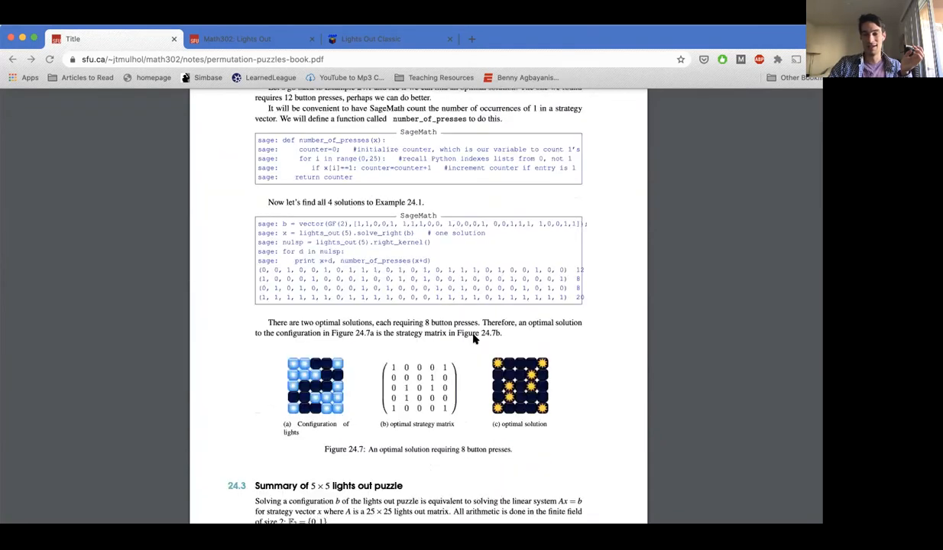
pyautogui.scroll(-3)
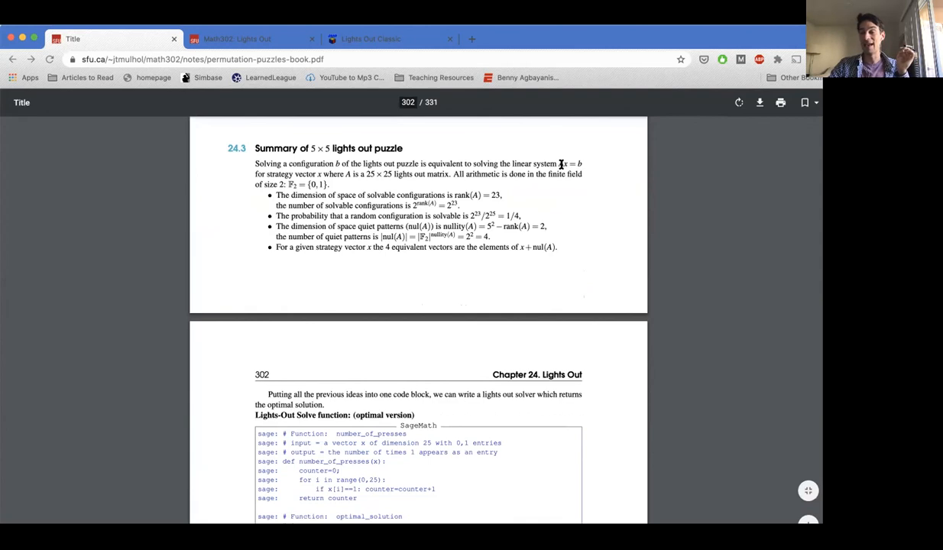
pyautogui.scroll(3)
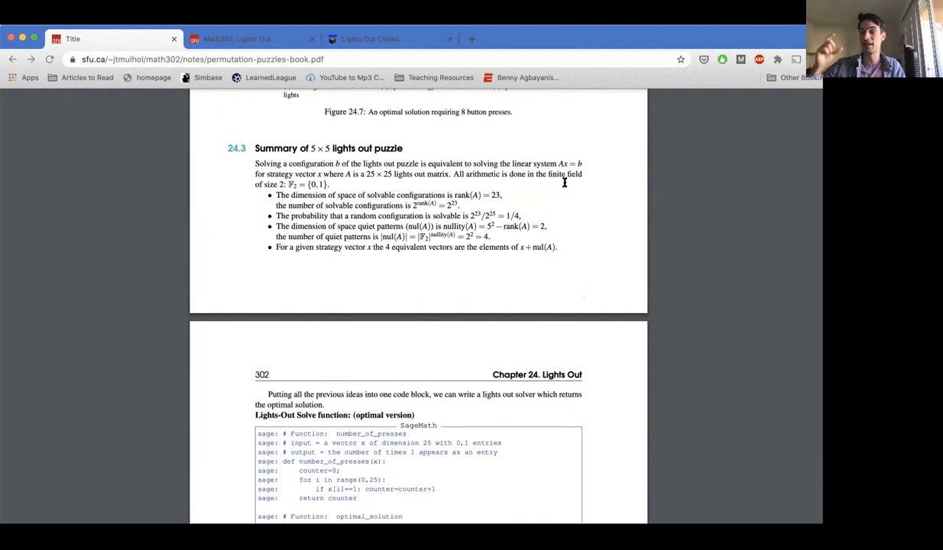
pyautogui.moveTo(589, 181)
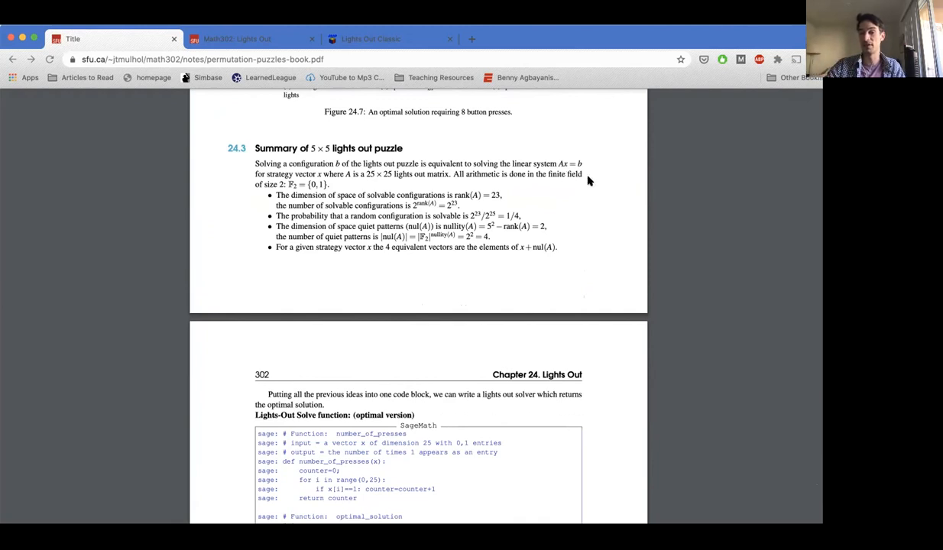
pyautogui.moveTo(625, 266)
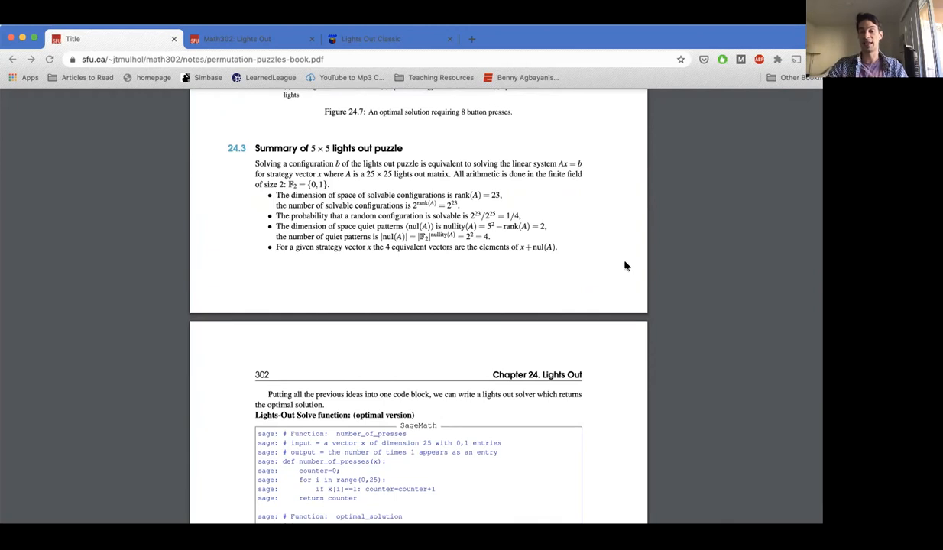
pyautogui.moveTo(582, 233)
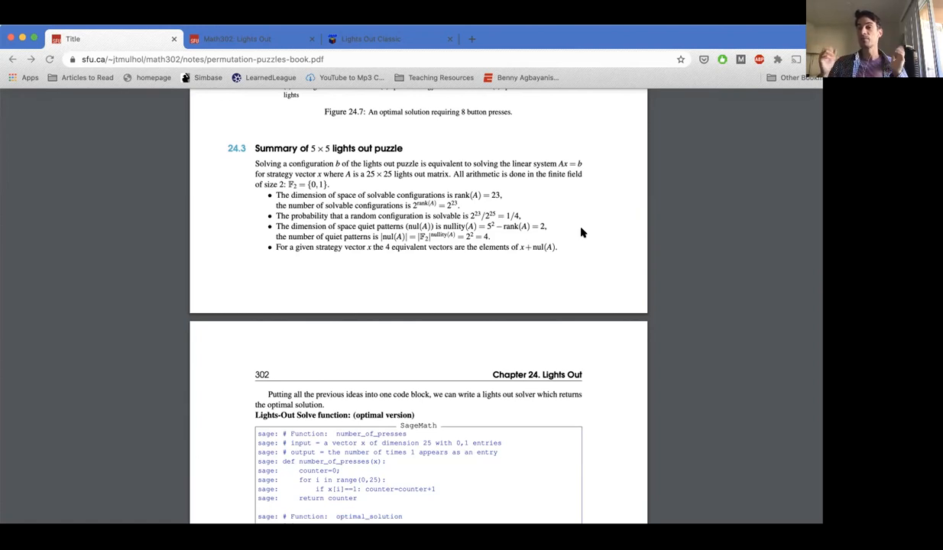
pyautogui.moveTo(389, 132)
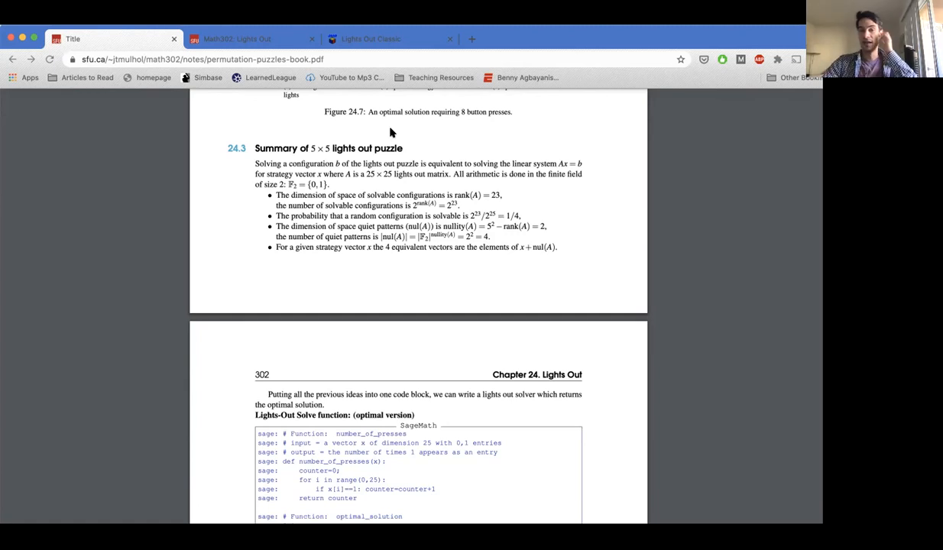
# - From the Math302 Lights Out page's 3-states section, open Jaap's Lights Out 2000 applet
pyautogui.click(236, 39)
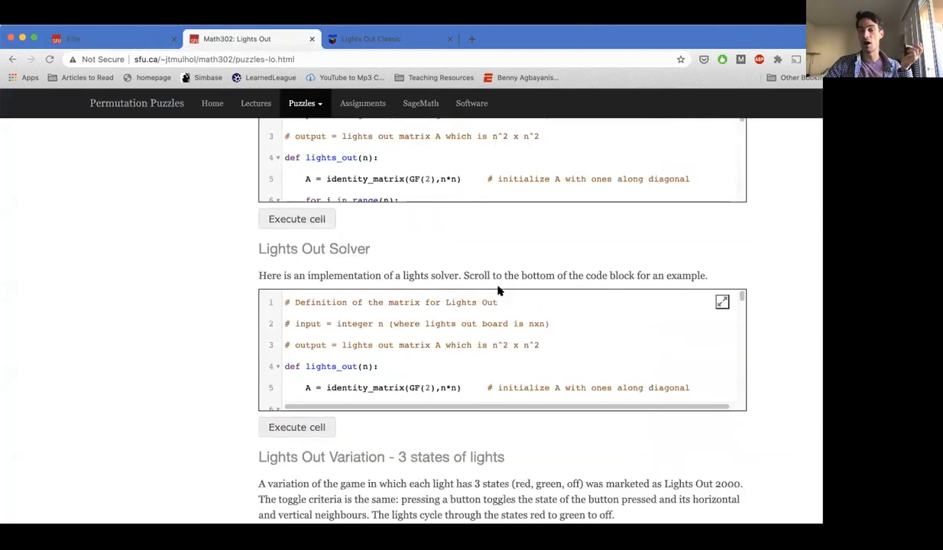
pyautogui.scroll(-3)
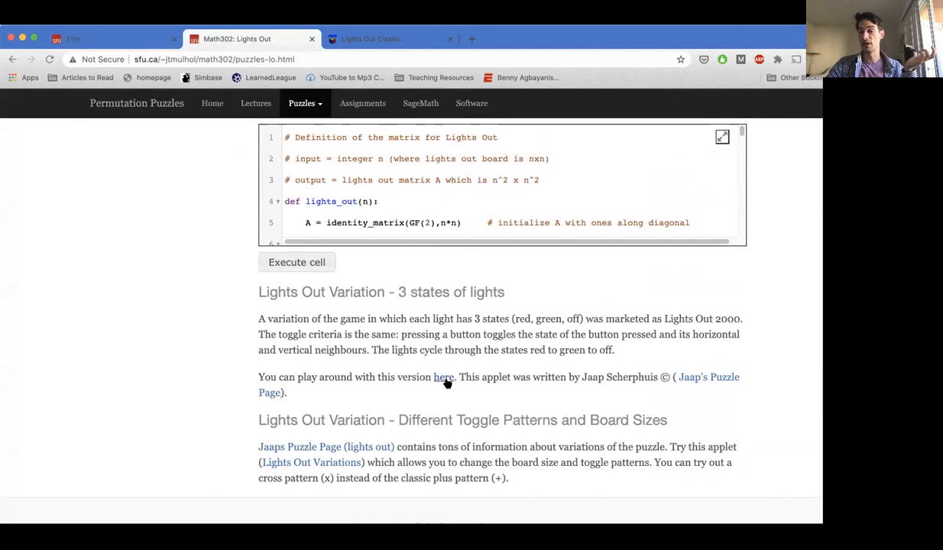
pyautogui.click(443, 377)
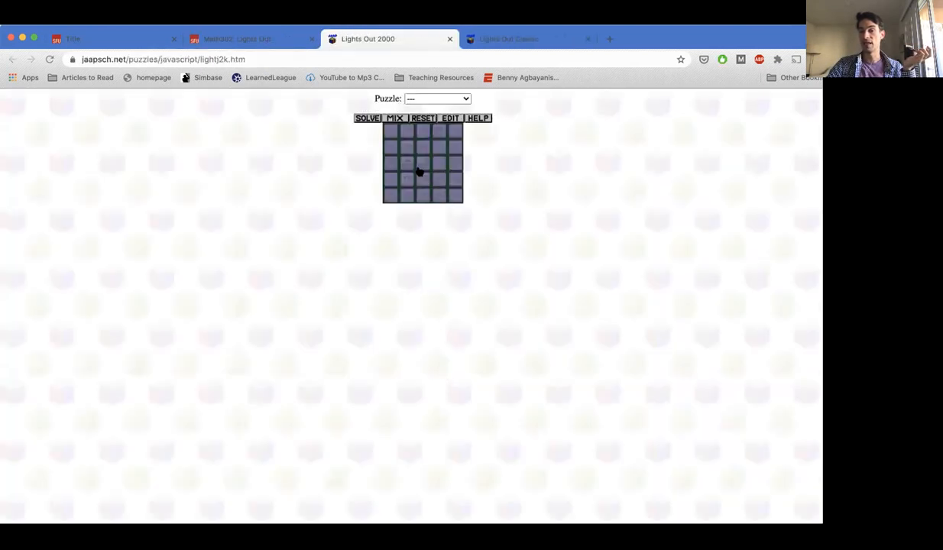
# - Press the centre of the Lights Out 2000 grid to light a green cross, then revisit page 301
pyautogui.click(423, 162)
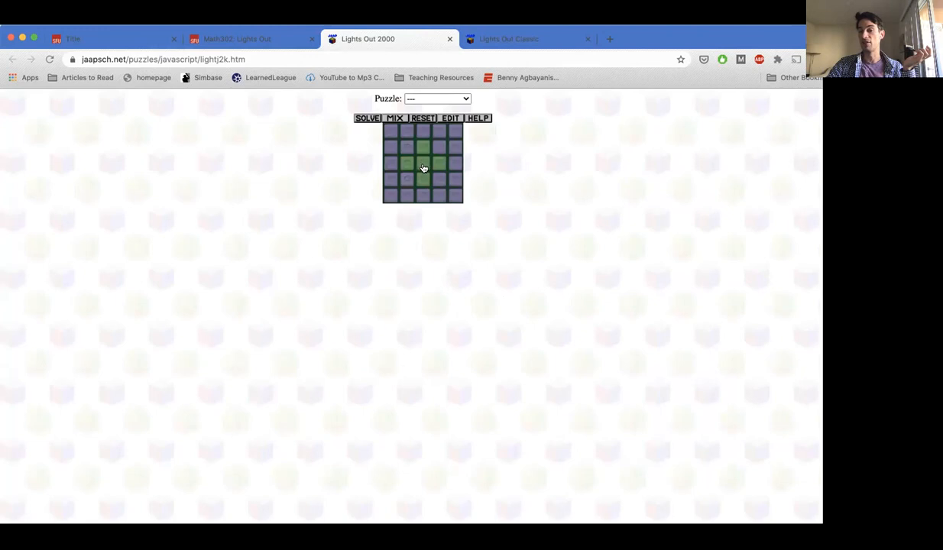
pyautogui.click(423, 166)
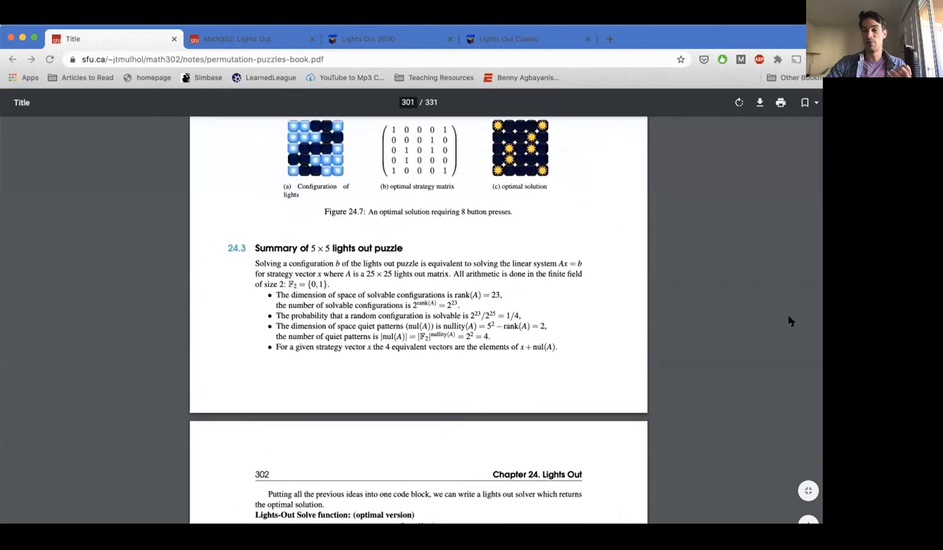
pyautogui.scroll(3)
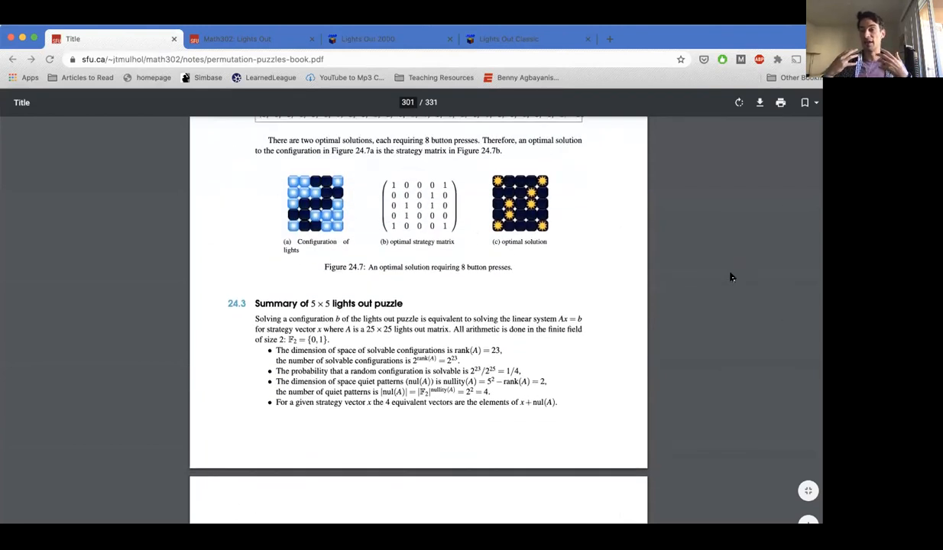